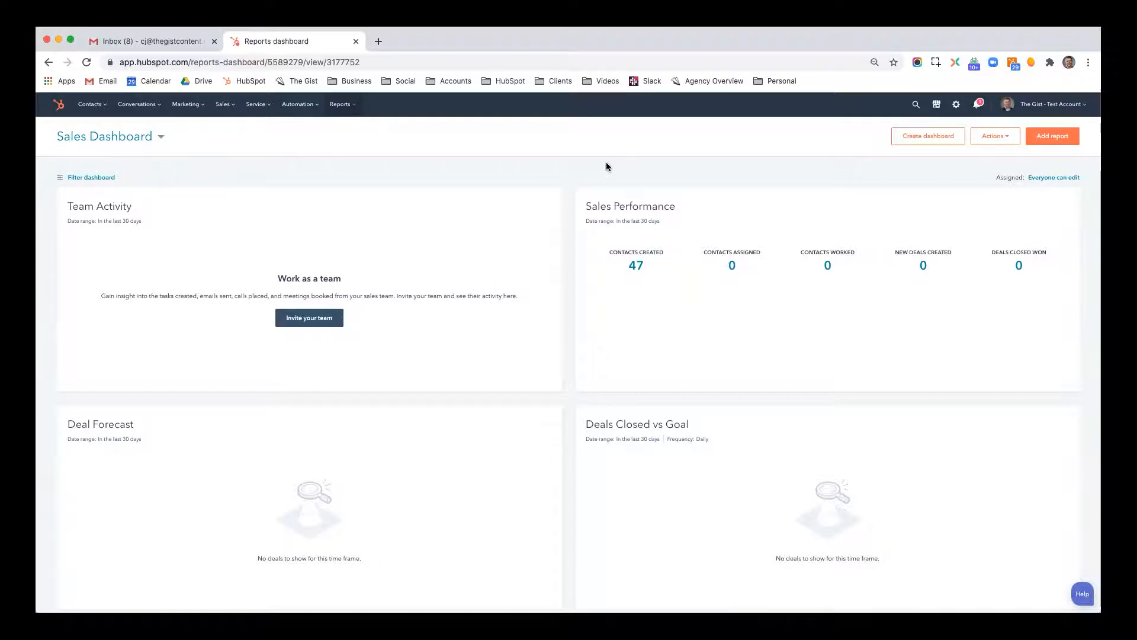
mouse_move(540, 159)
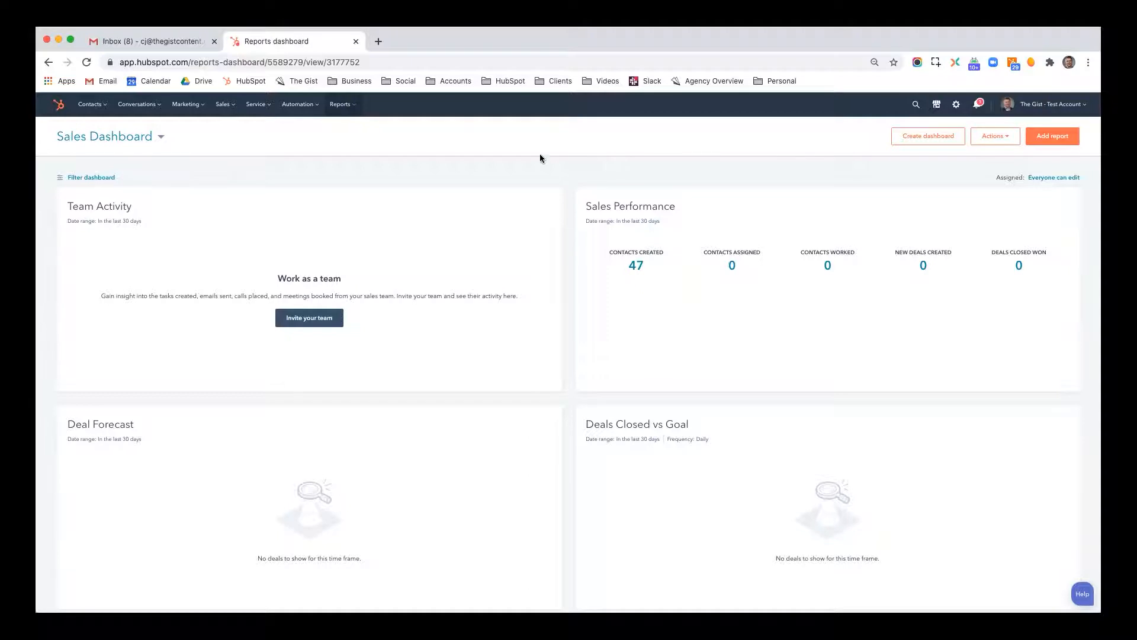
mouse_move(340, 152)
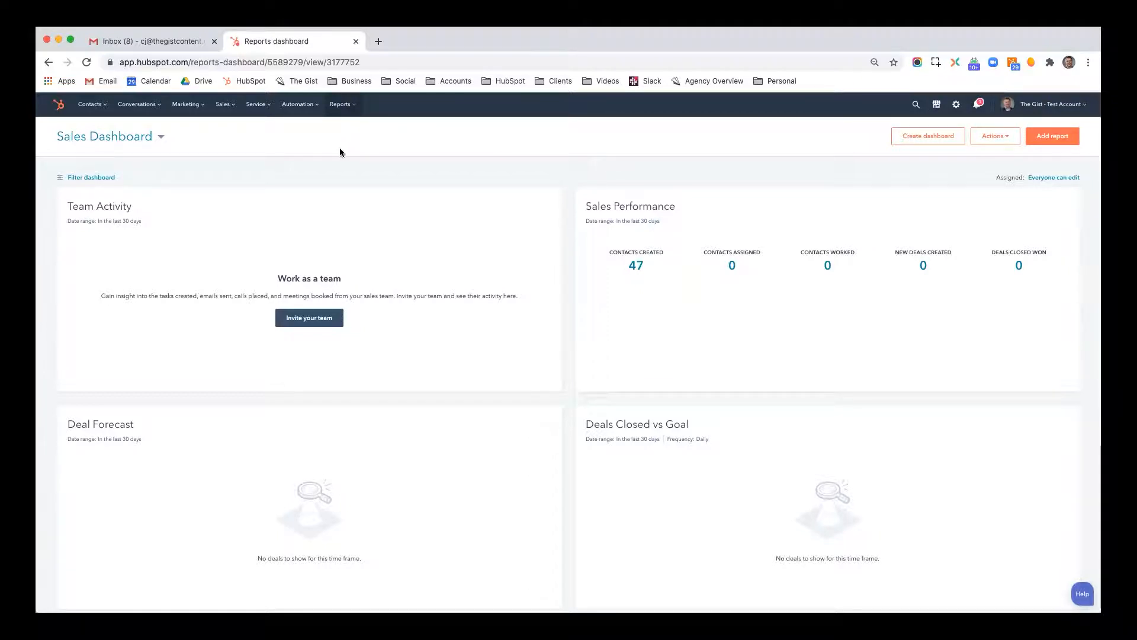
mouse_move(300, 104)
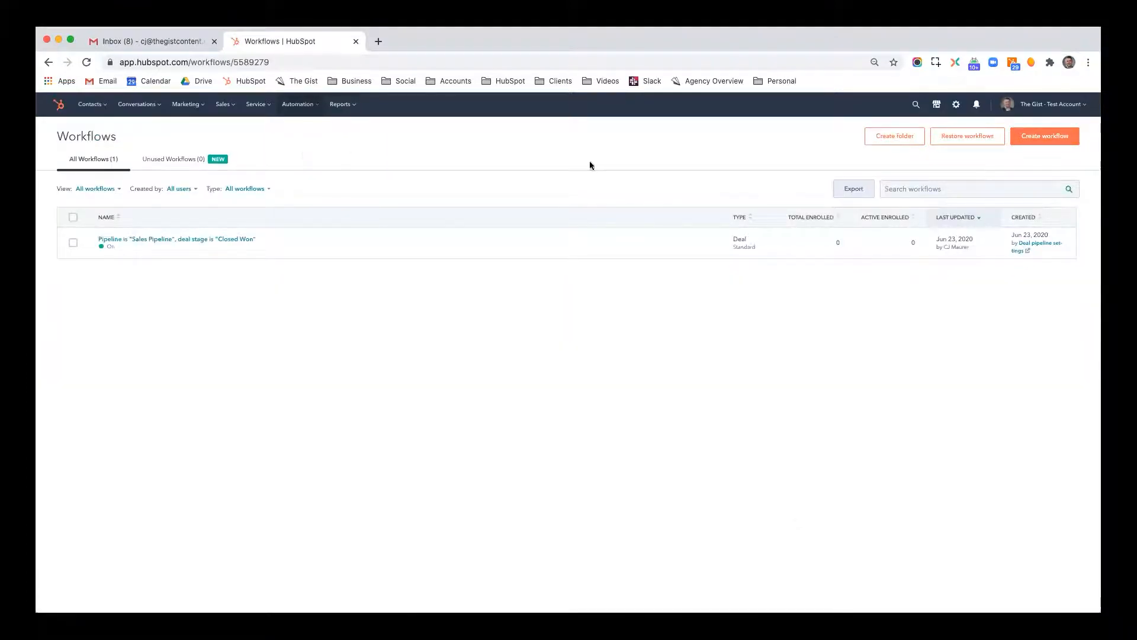
mouse_move(1044, 135)
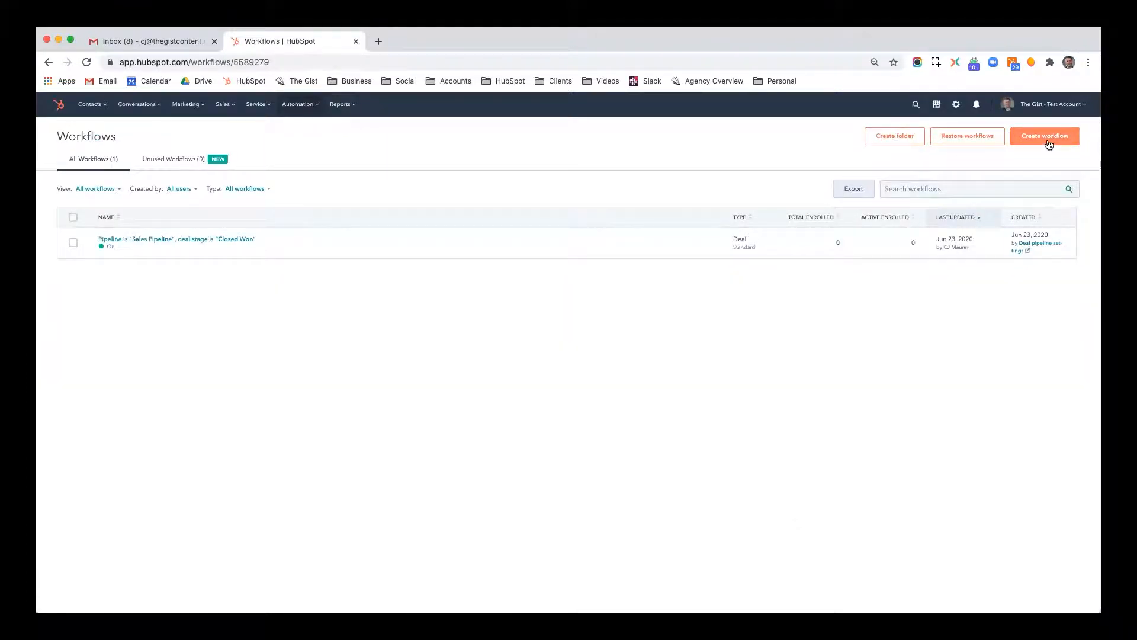
- Start creating a new workflow from the Workflows page
left_click(1044, 136)
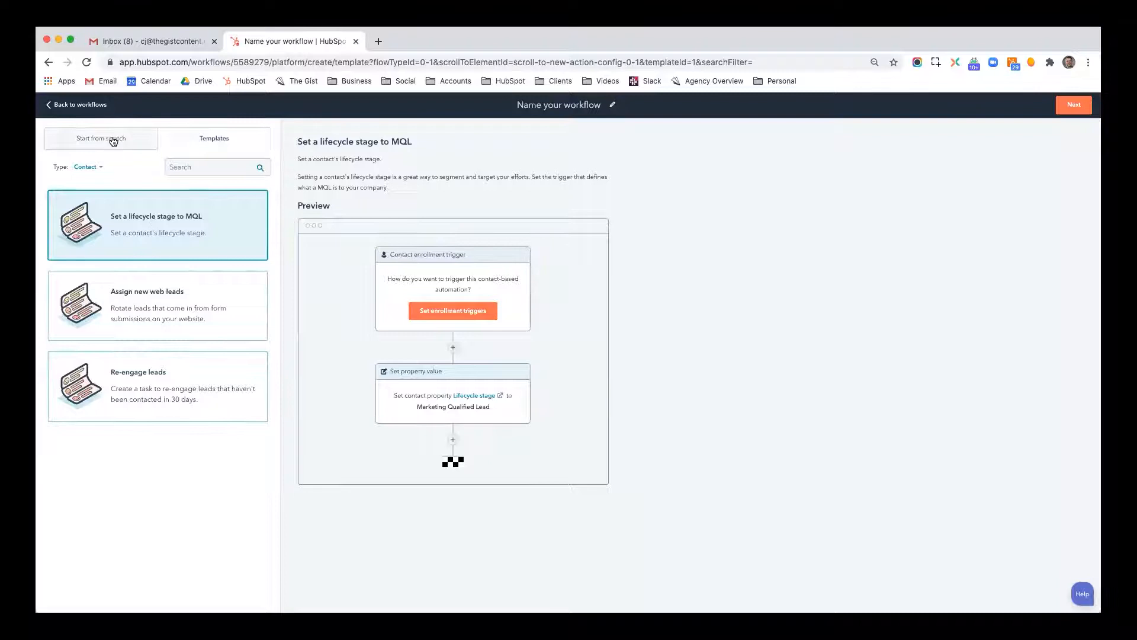
- Start from scratch and create a blank contact-based workflow
left_click(100, 138)
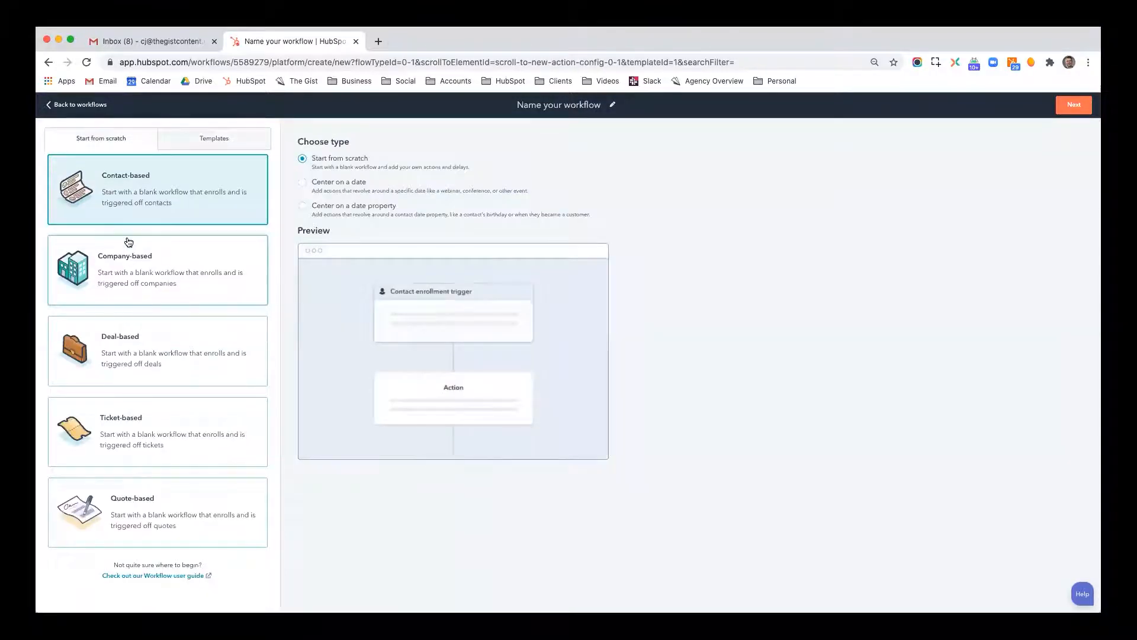
mouse_move(194, 240)
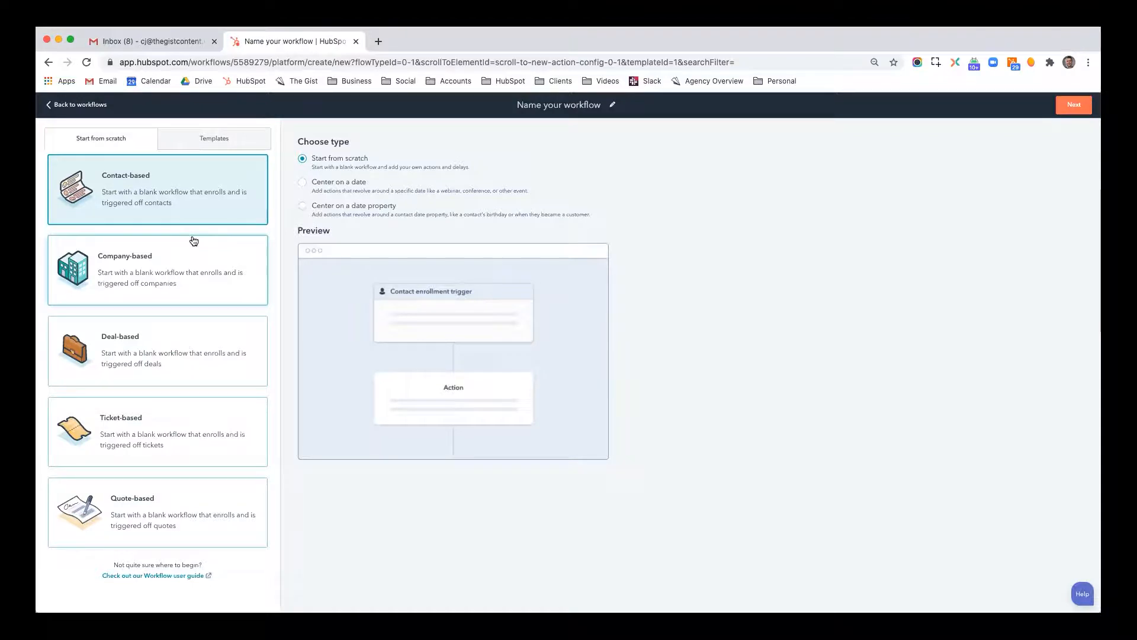
mouse_move(188, 180)
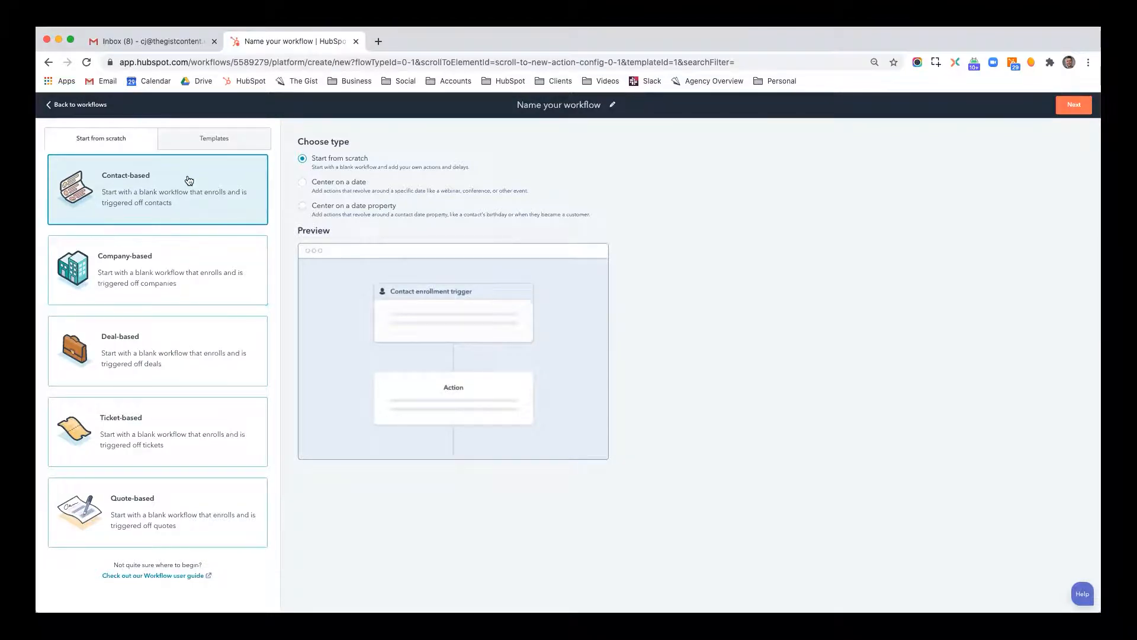
mouse_move(157, 424)
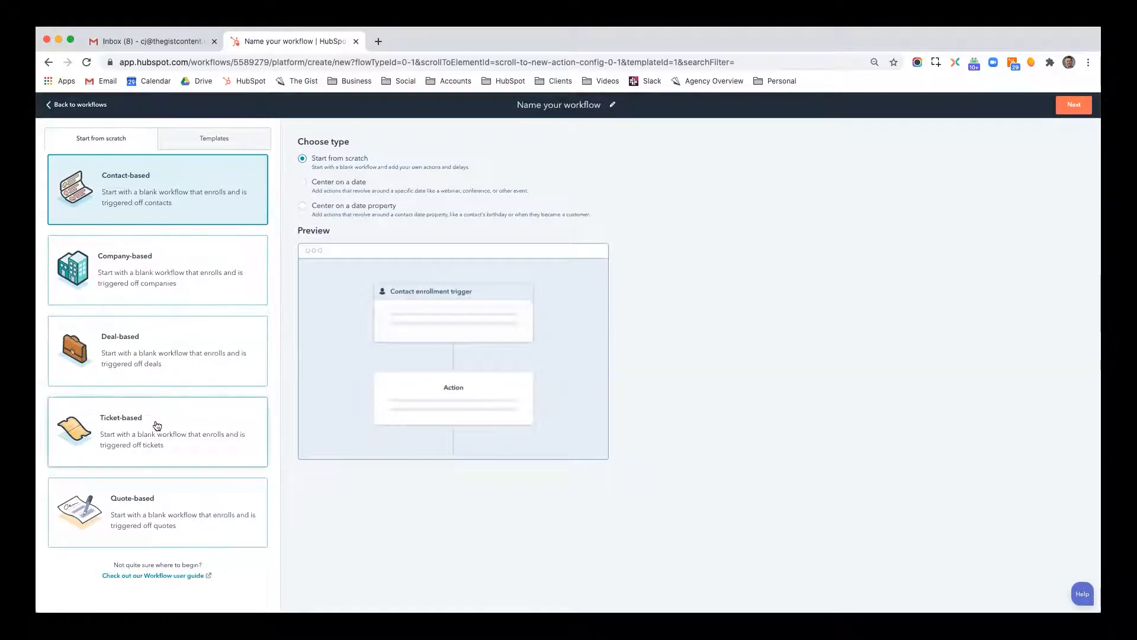
mouse_move(293, 414)
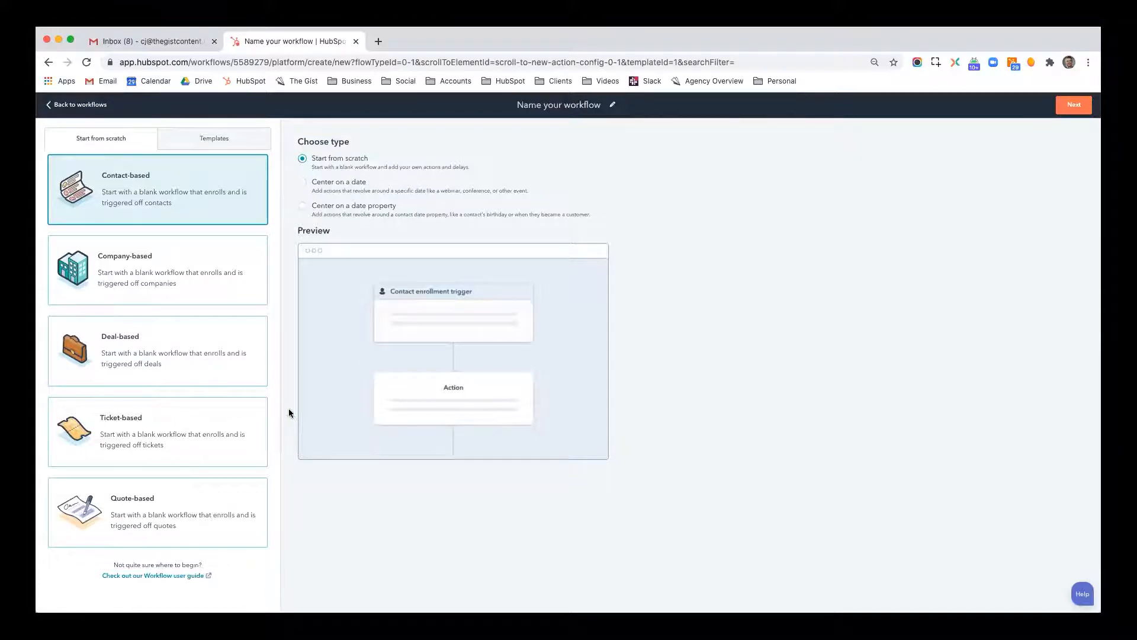
mouse_move(216, 372)
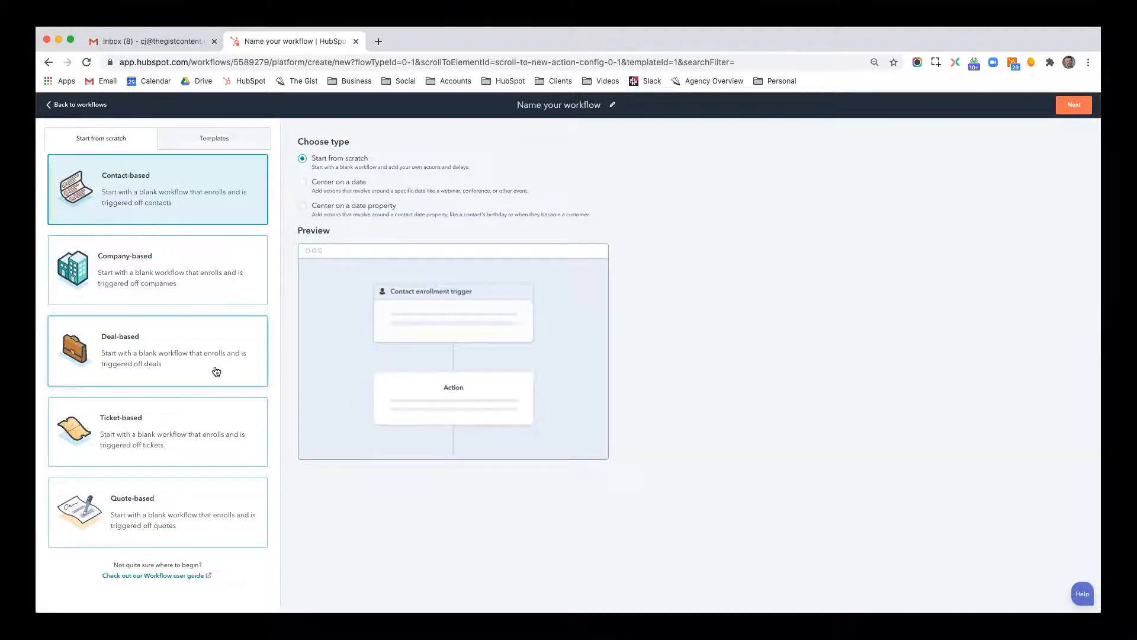
mouse_move(1020, 172)
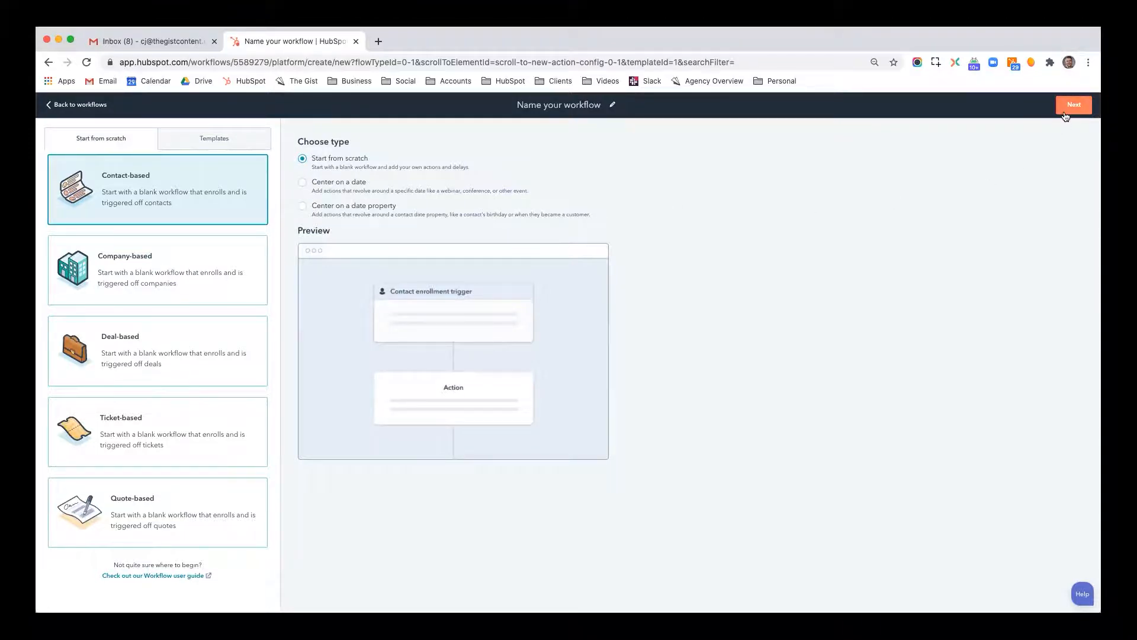
left_click(1073, 104)
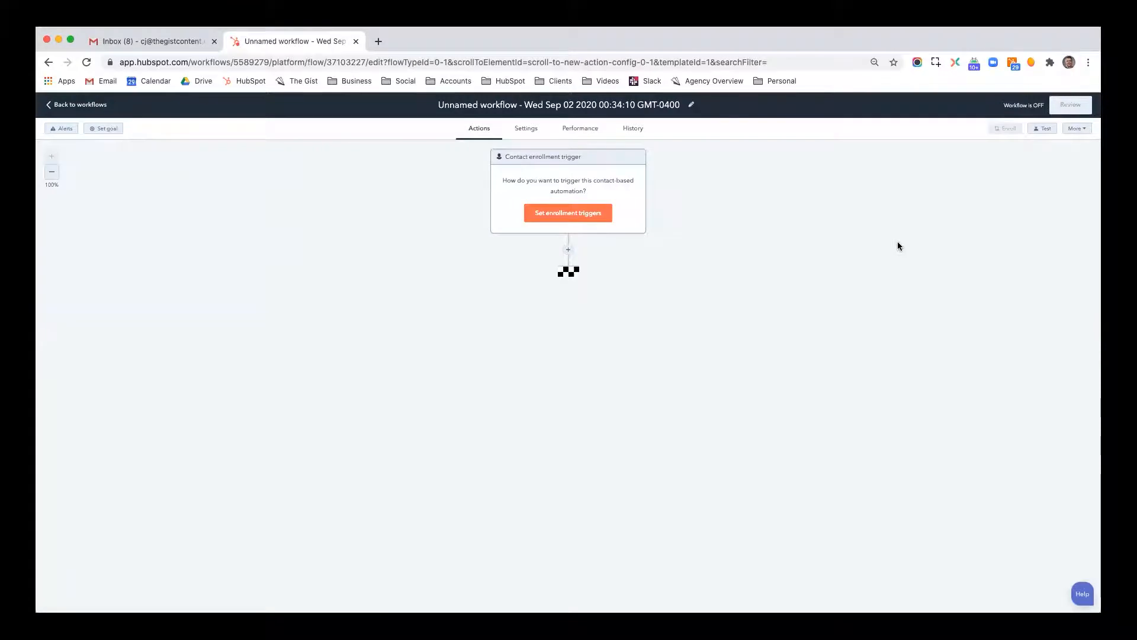
mouse_move(568, 120)
type("Product Inquiry Follow Up")
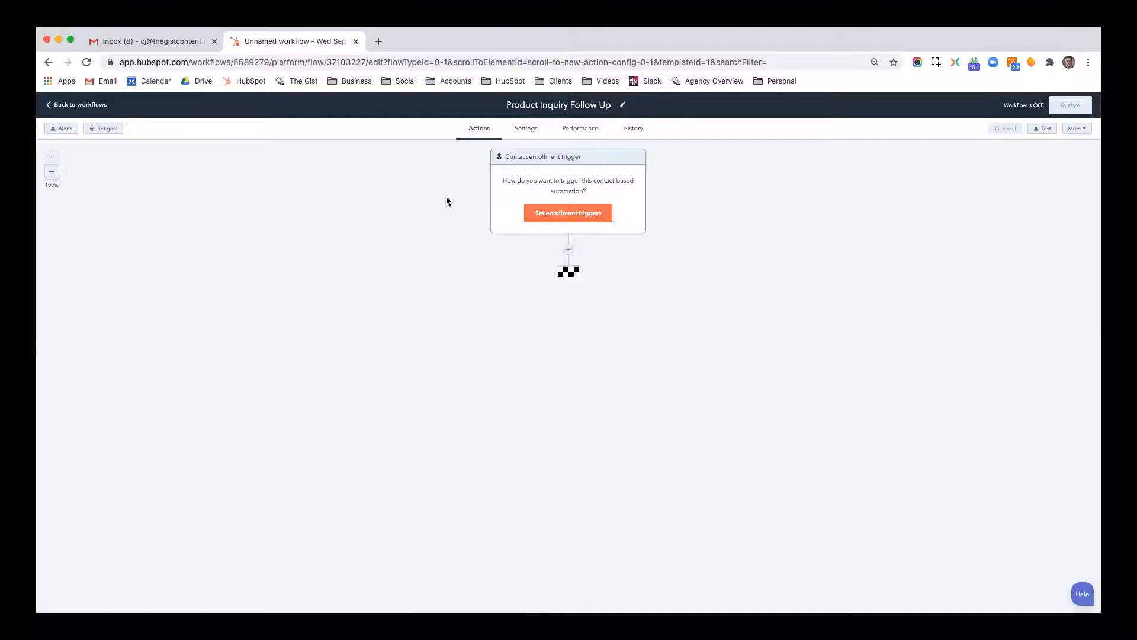
mouse_move(555, 180)
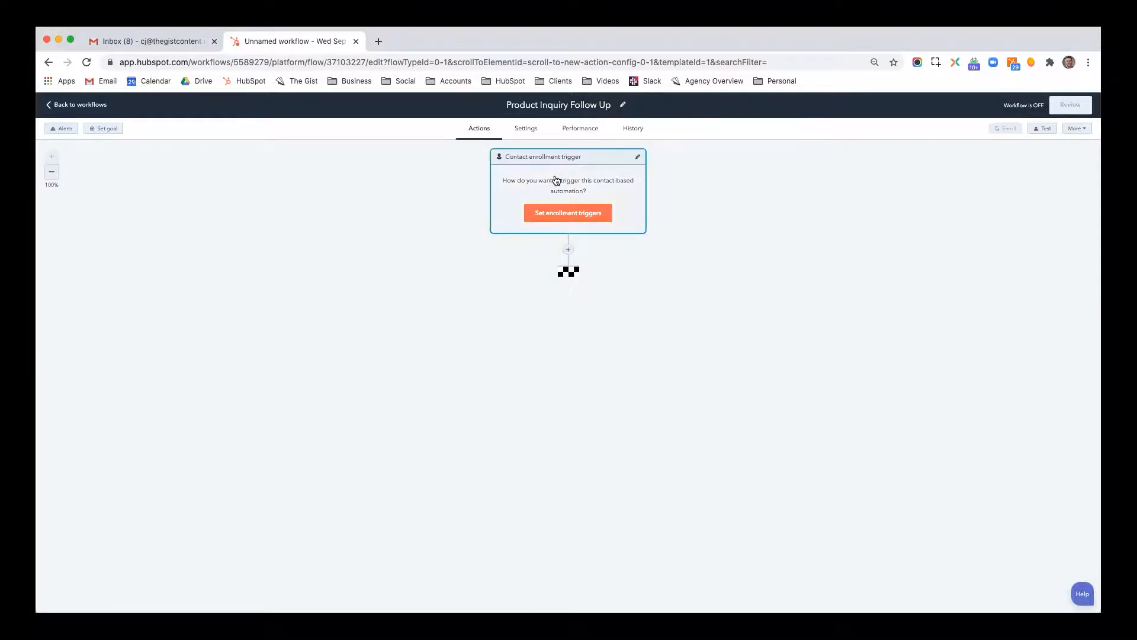
- Open the enrollment trigger options for the 'Product Inquiry Follow Up' workflow
left_click(568, 212)
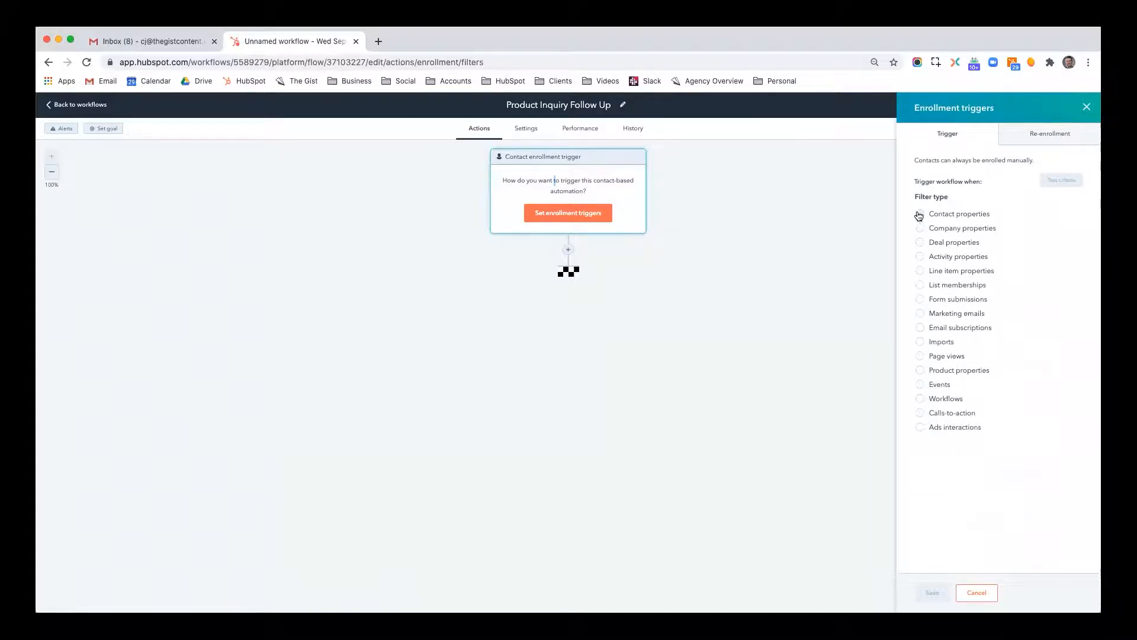
- Add an enrollment filter on contact property Current CRM is any of HubSpot
left_click(959, 214)
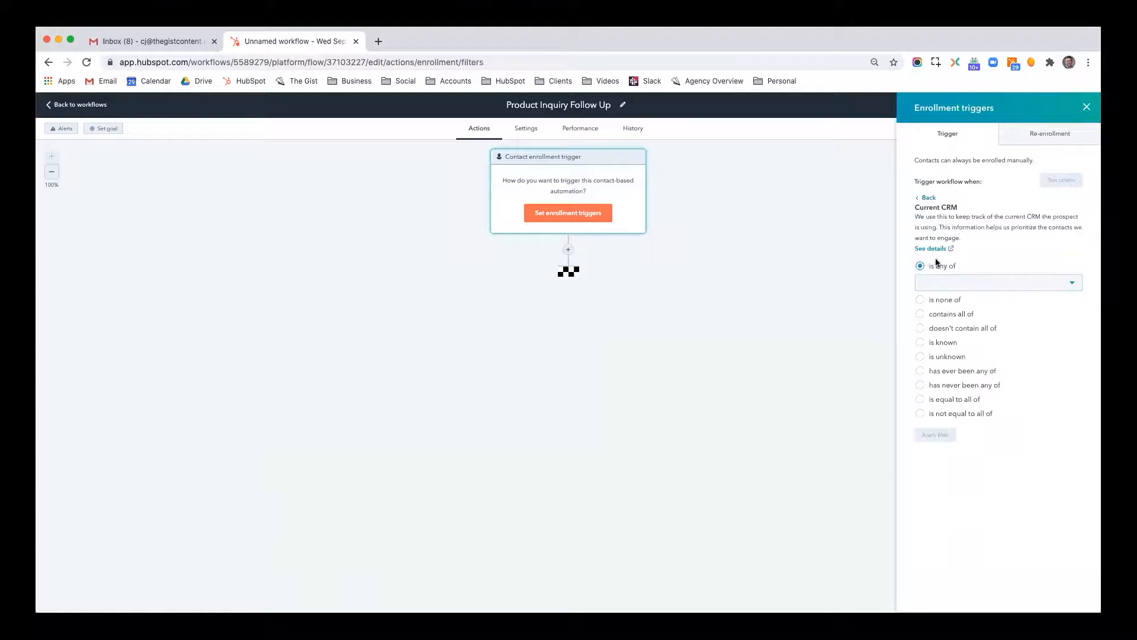
left_click(997, 282)
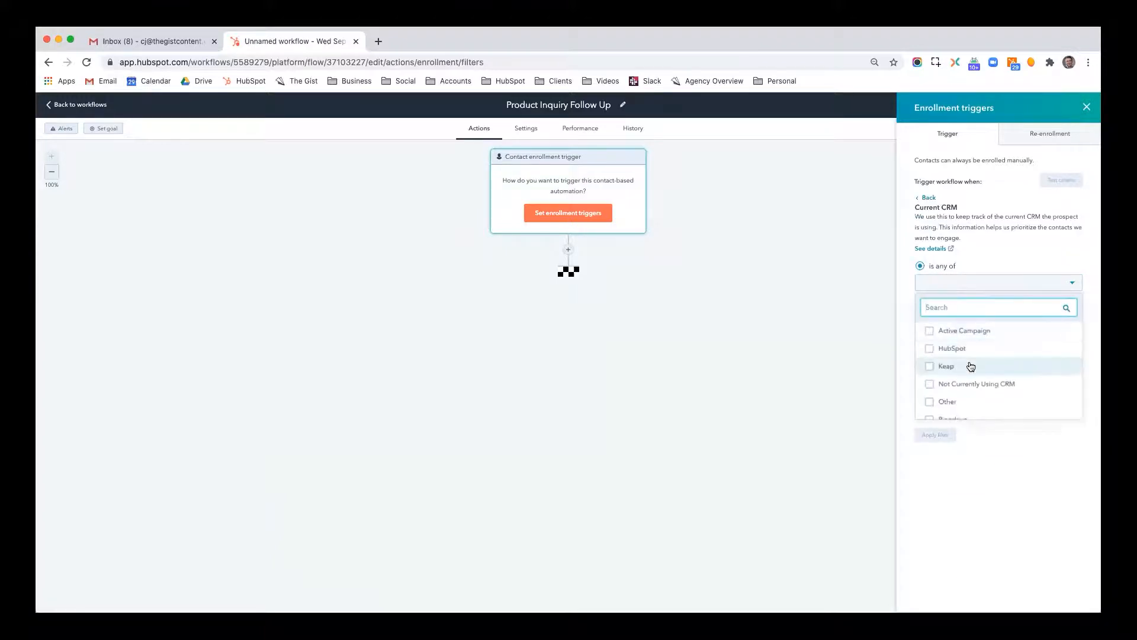
scroll("down", 3)
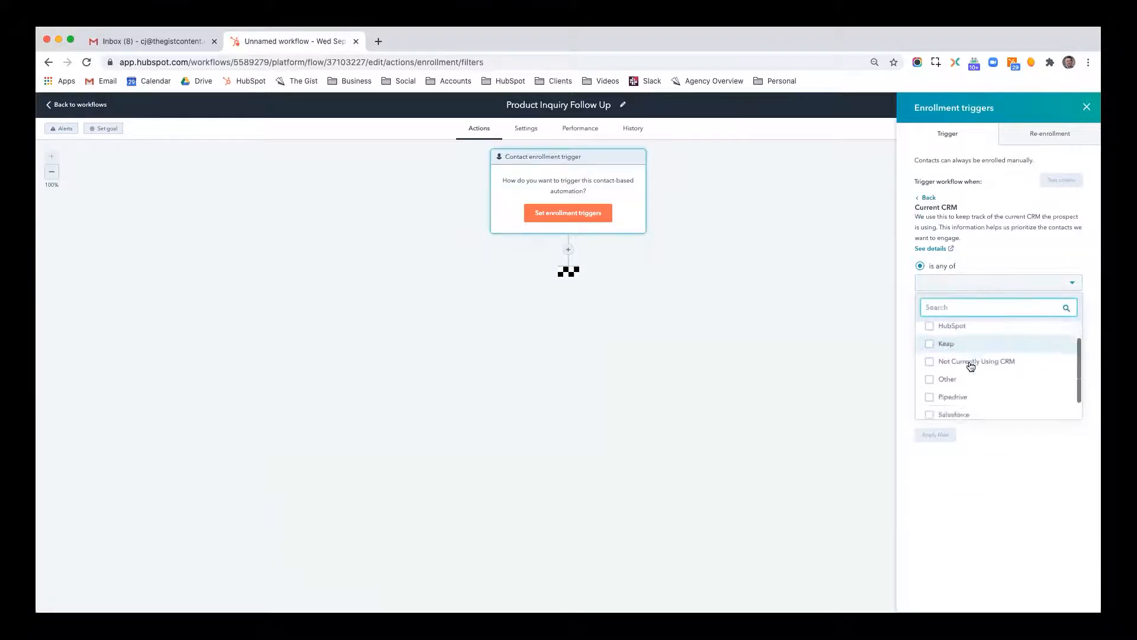
scroll("up", 3)
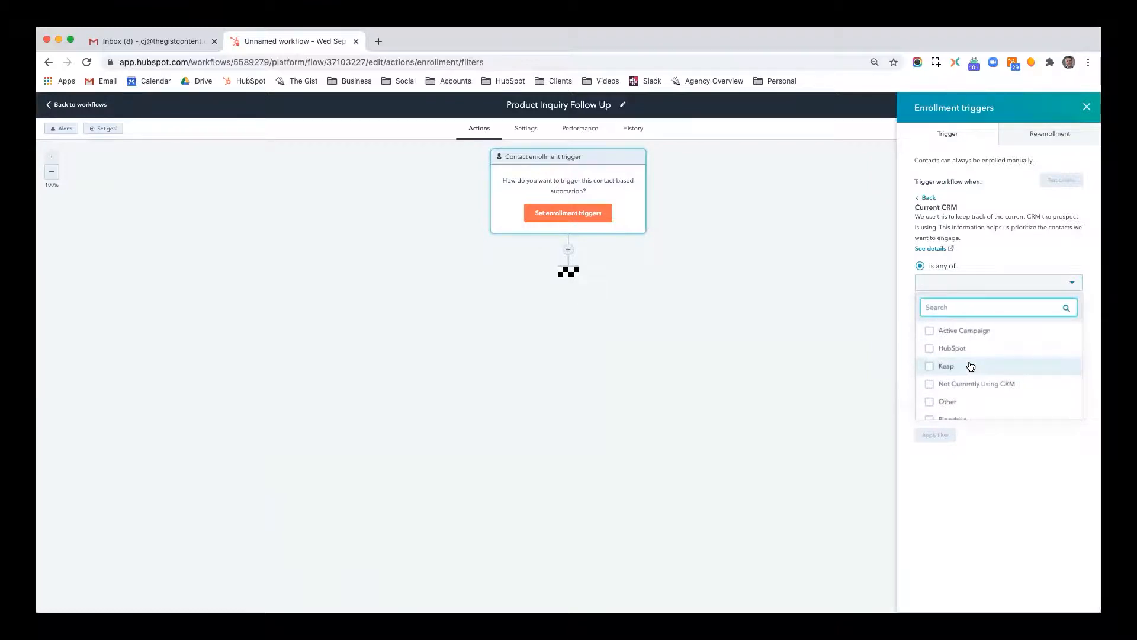
mouse_move(971, 351)
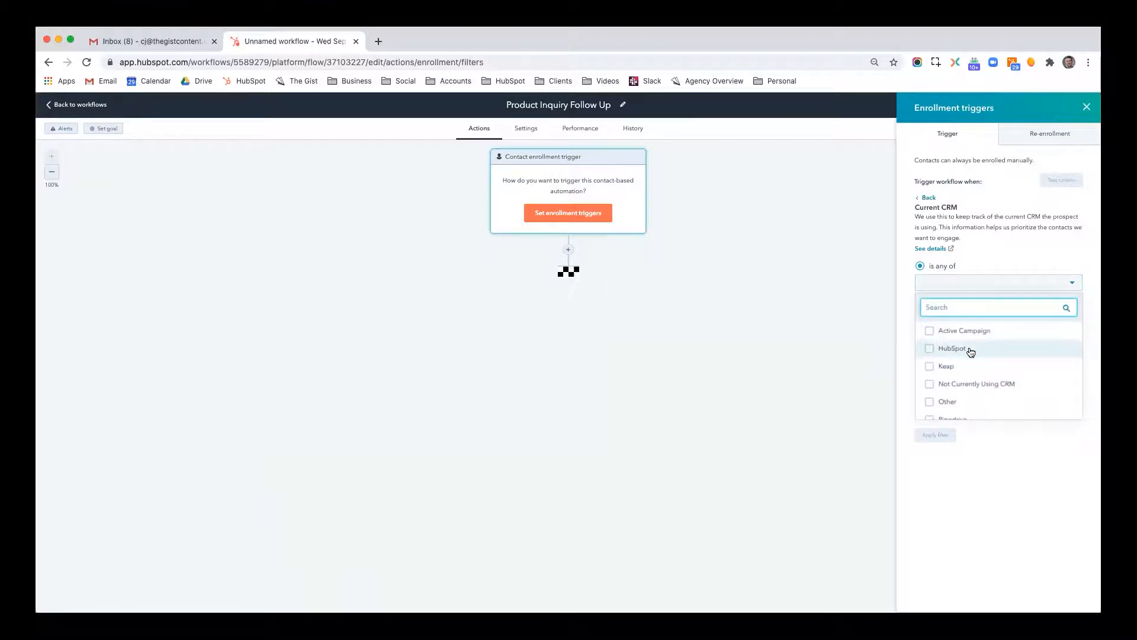
left_click(952, 348)
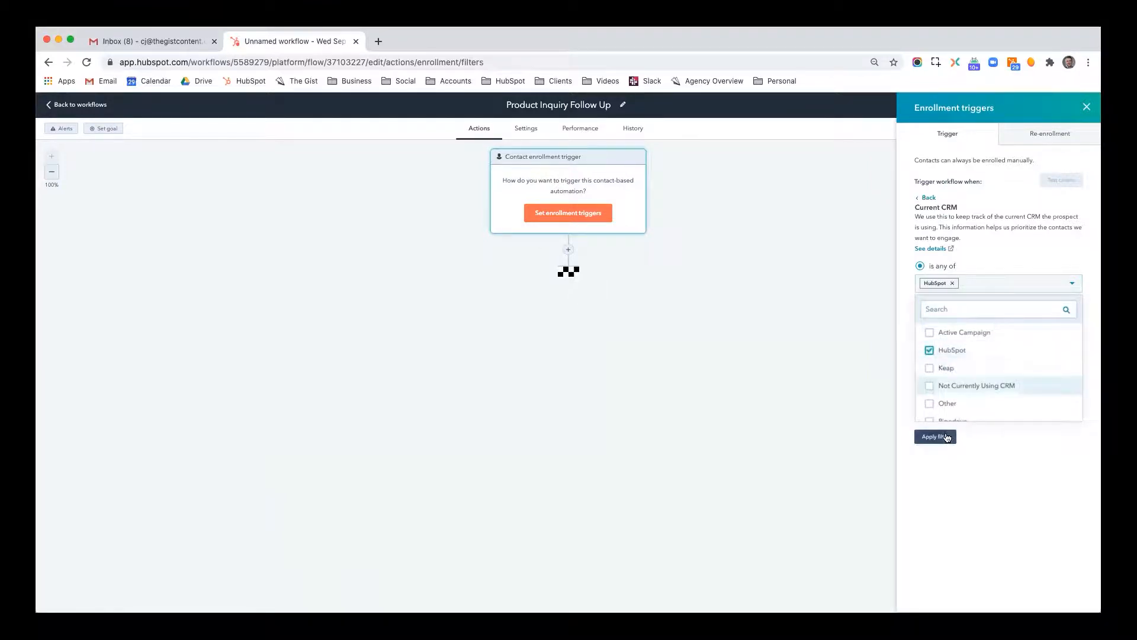
left_click(935, 436)
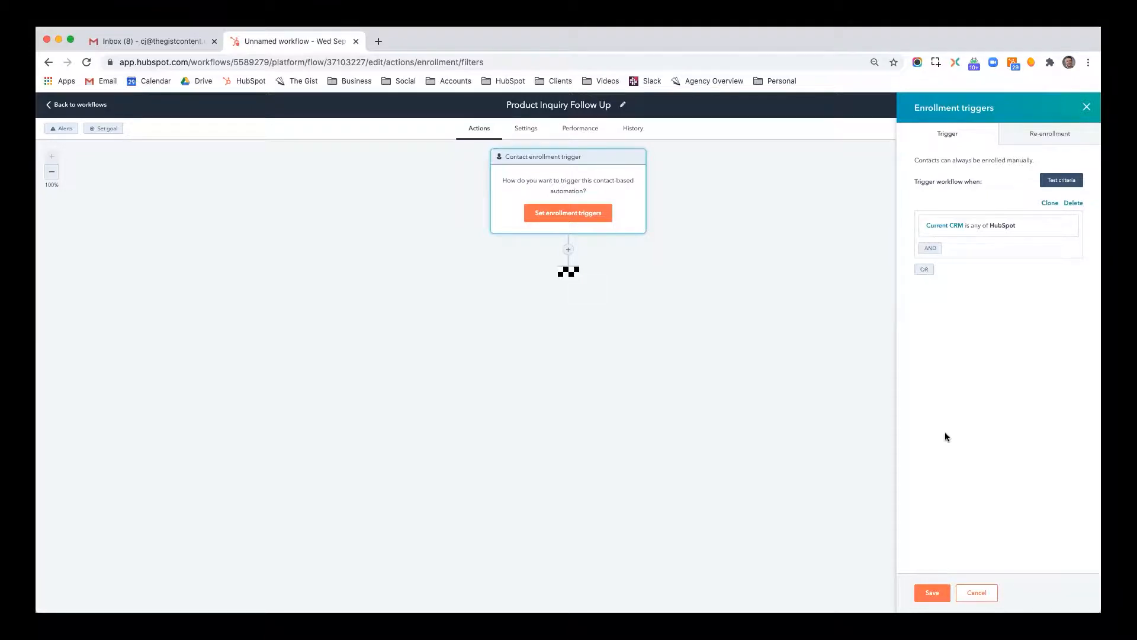
left_click(1073, 203)
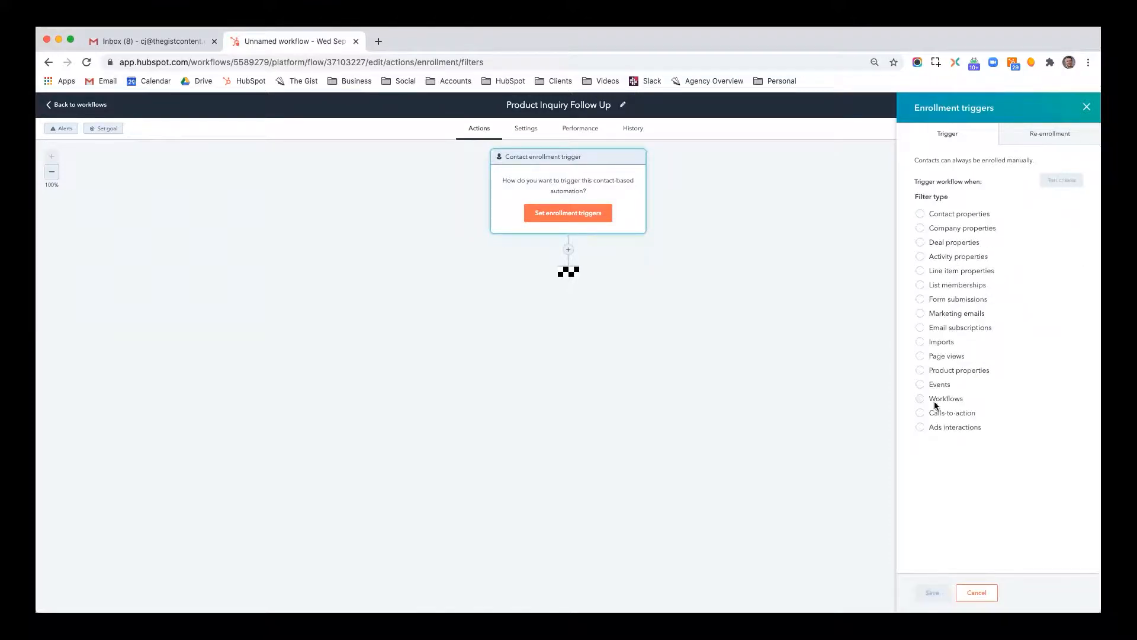
mouse_move(982, 436)
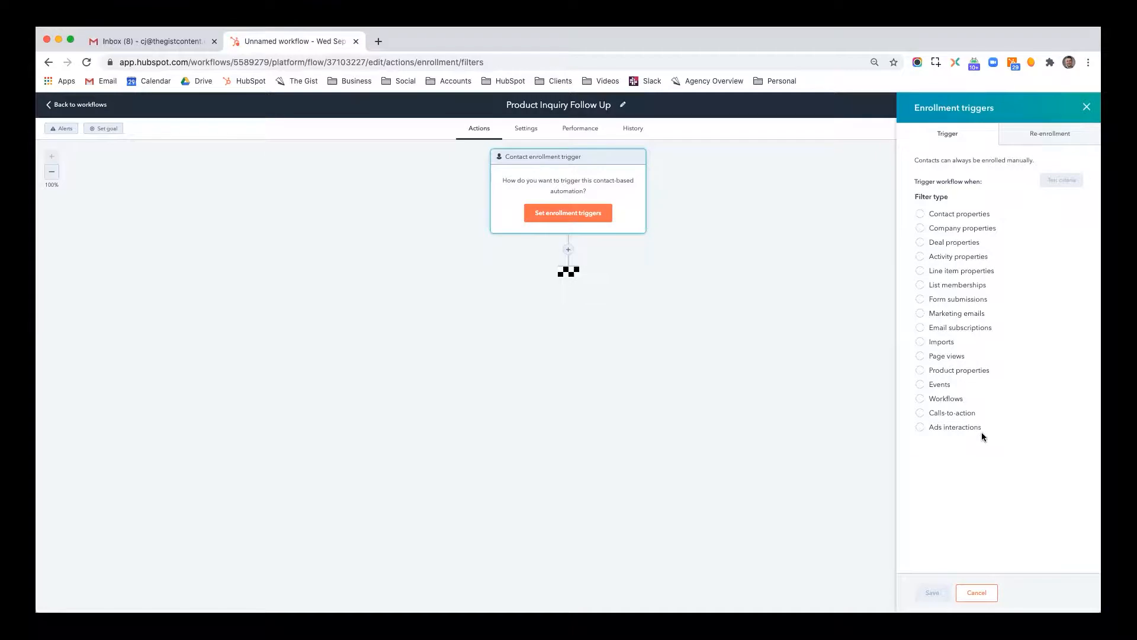
mouse_move(981, 329)
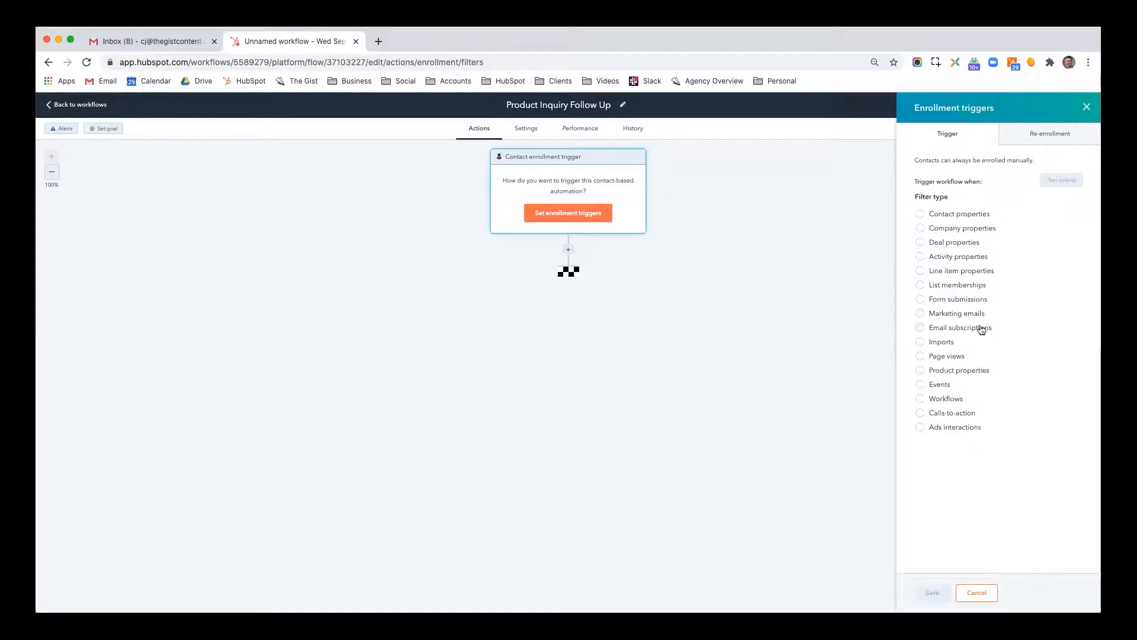
- Trigger on submissions of The Gist - New Client Inquiry Form on any page
left_click(959, 299)
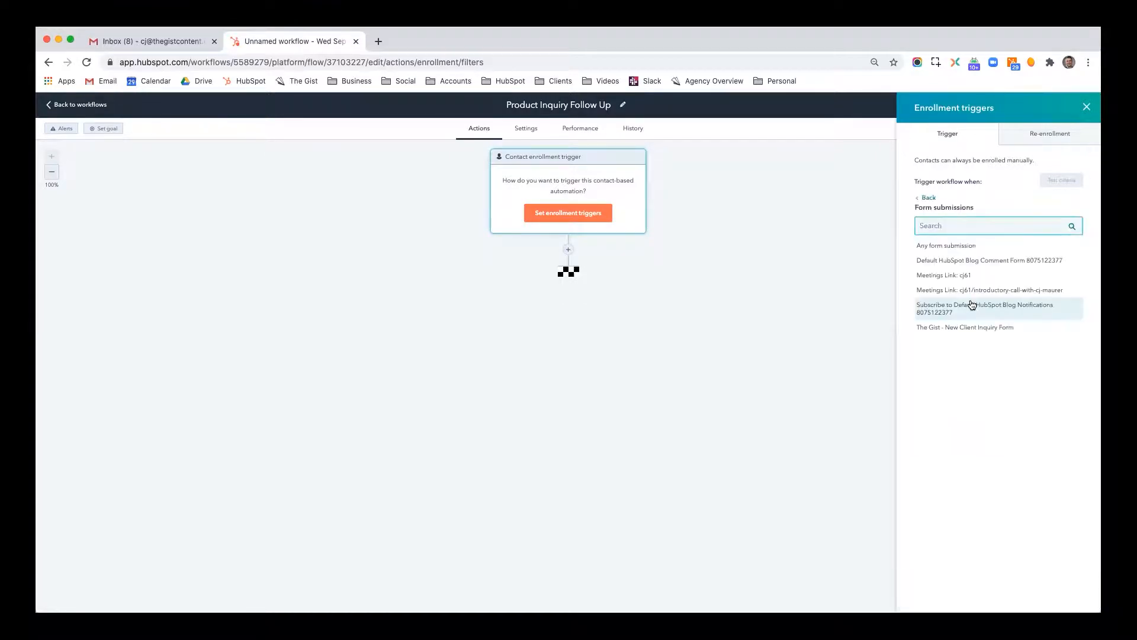
mouse_move(972, 330)
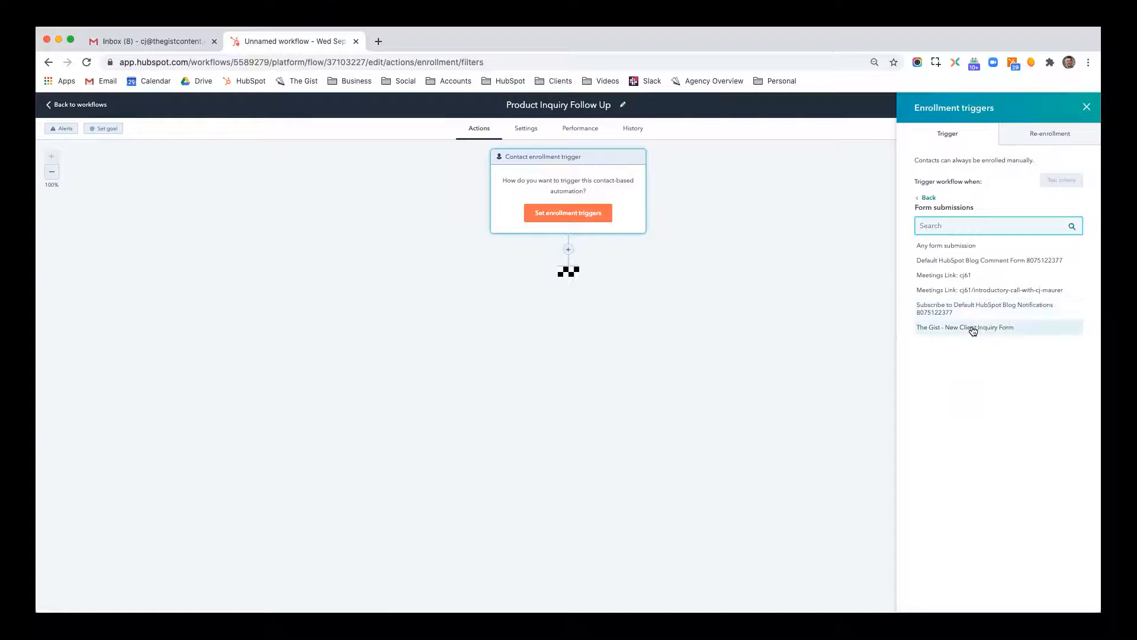
left_click(965, 327)
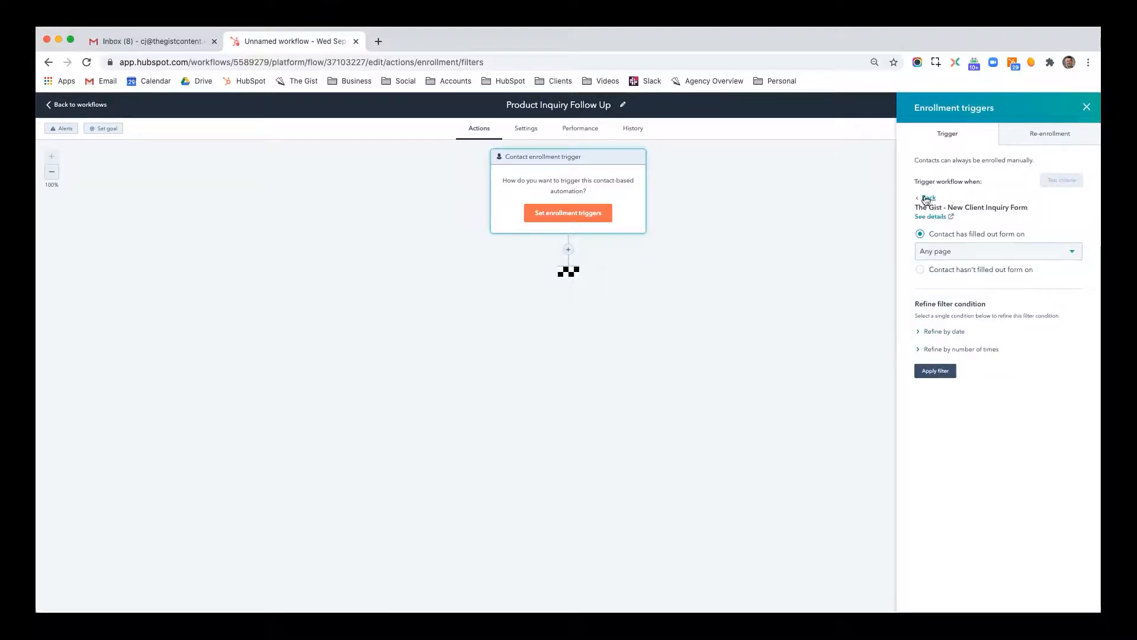
left_click(998, 251)
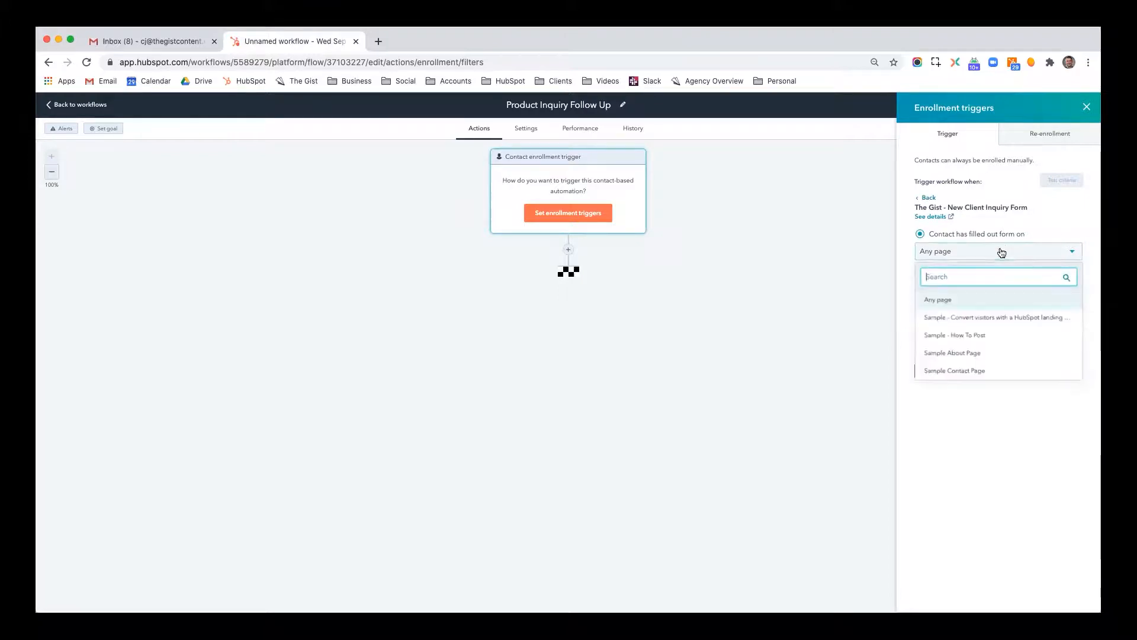
left_click(937, 299)
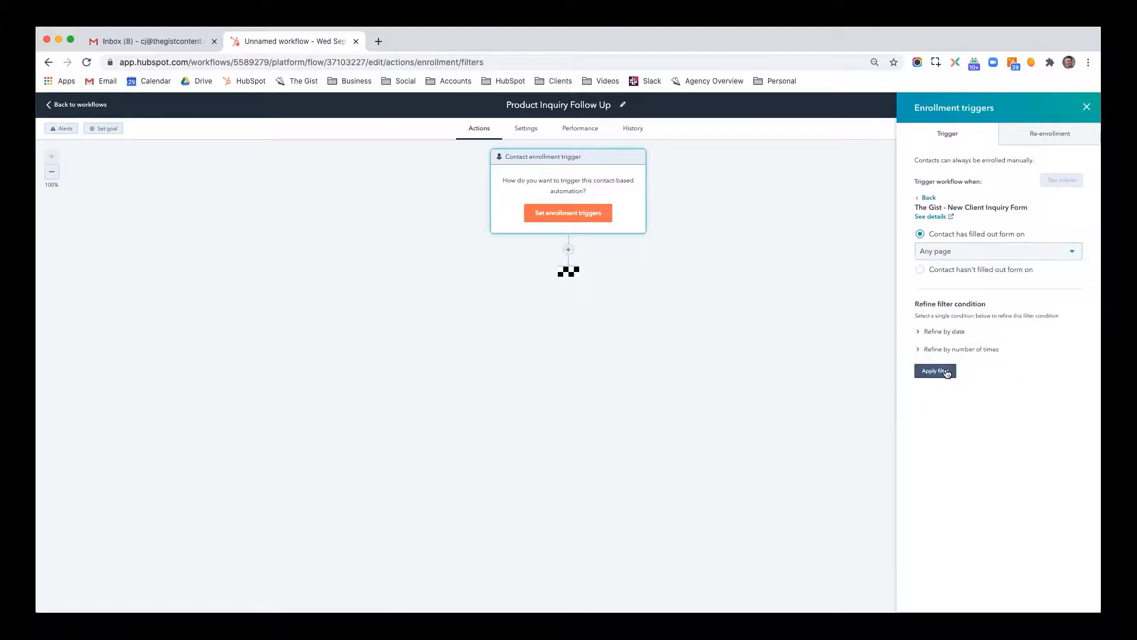
left_click(935, 371)
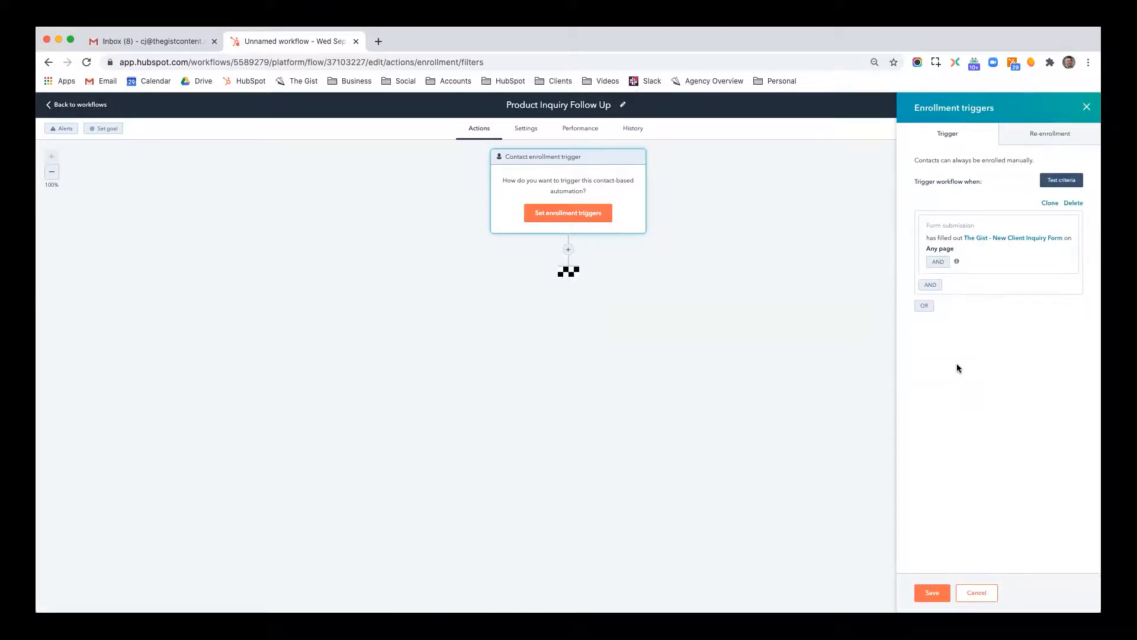
- Add then remove a lifecycle stage condition, and save the enrollment trigger
left_click(931, 285)
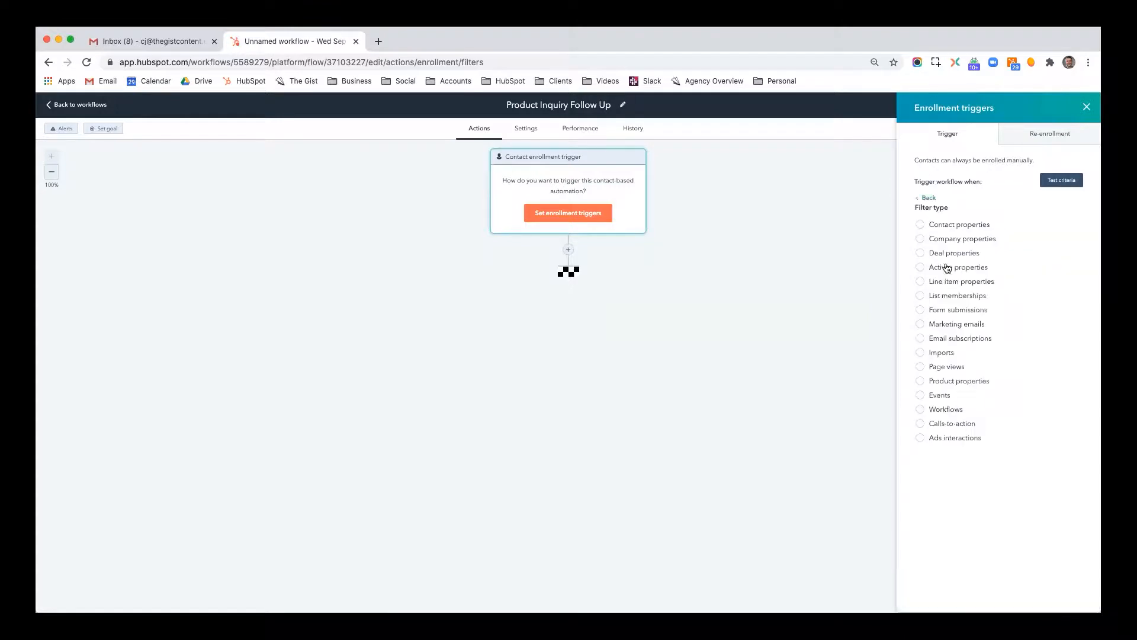
left_click(959, 224)
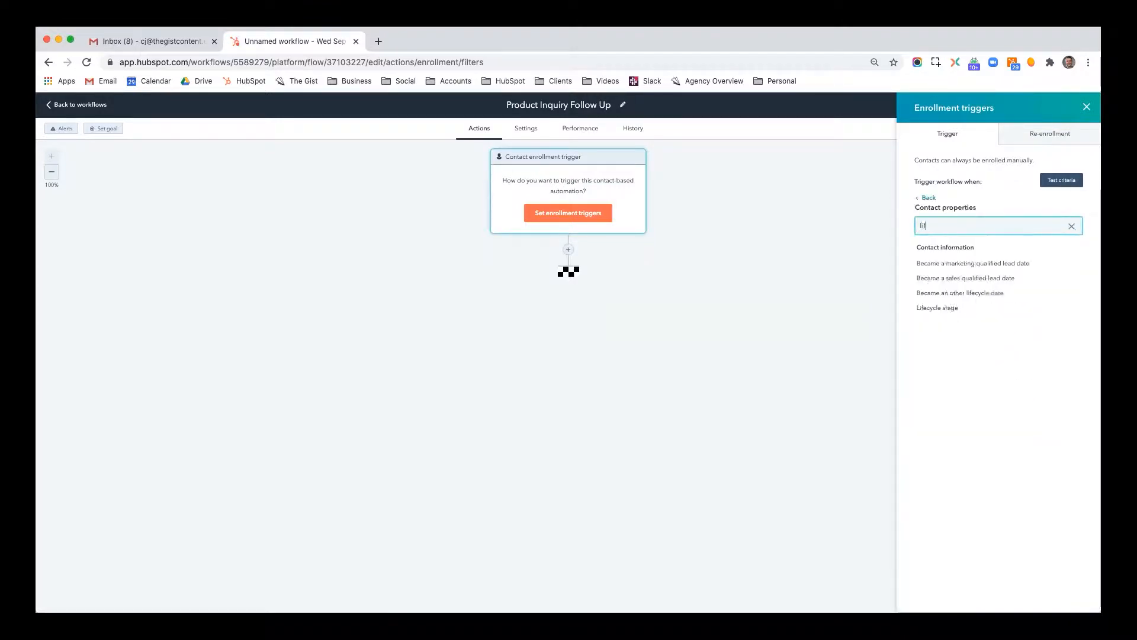
left_click(937, 307)
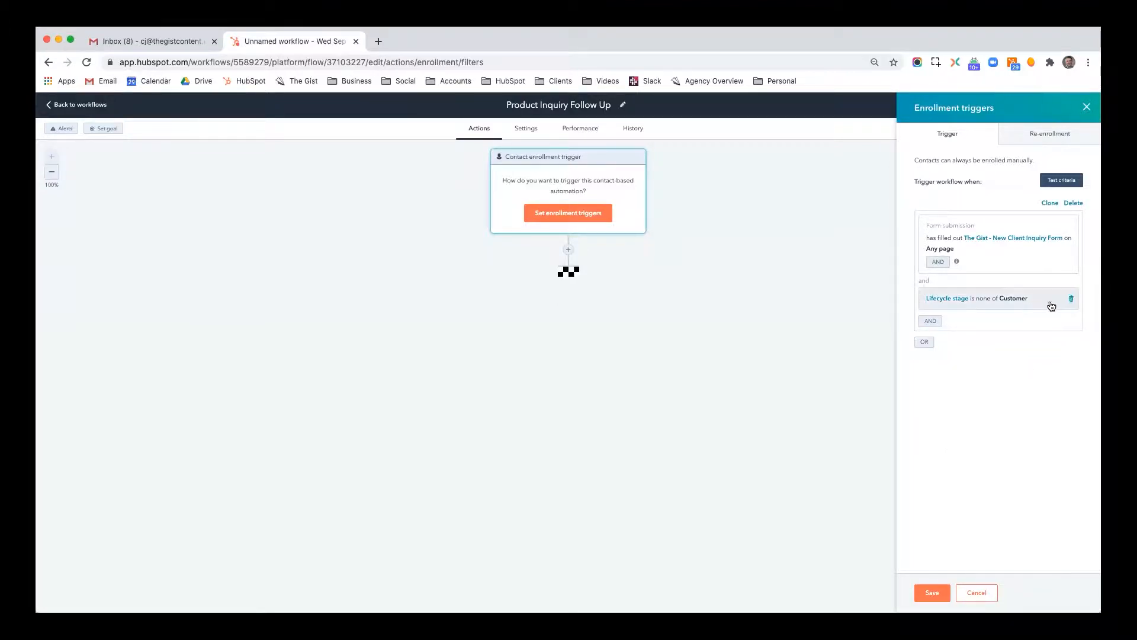
mouse_move(1072, 298)
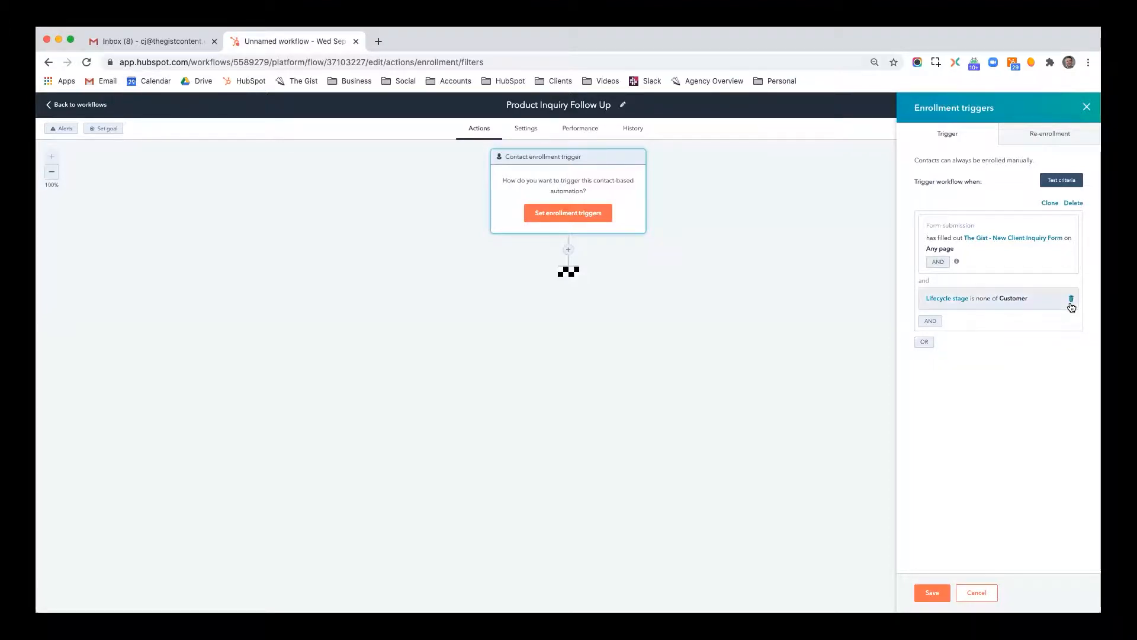
left_click(1072, 298)
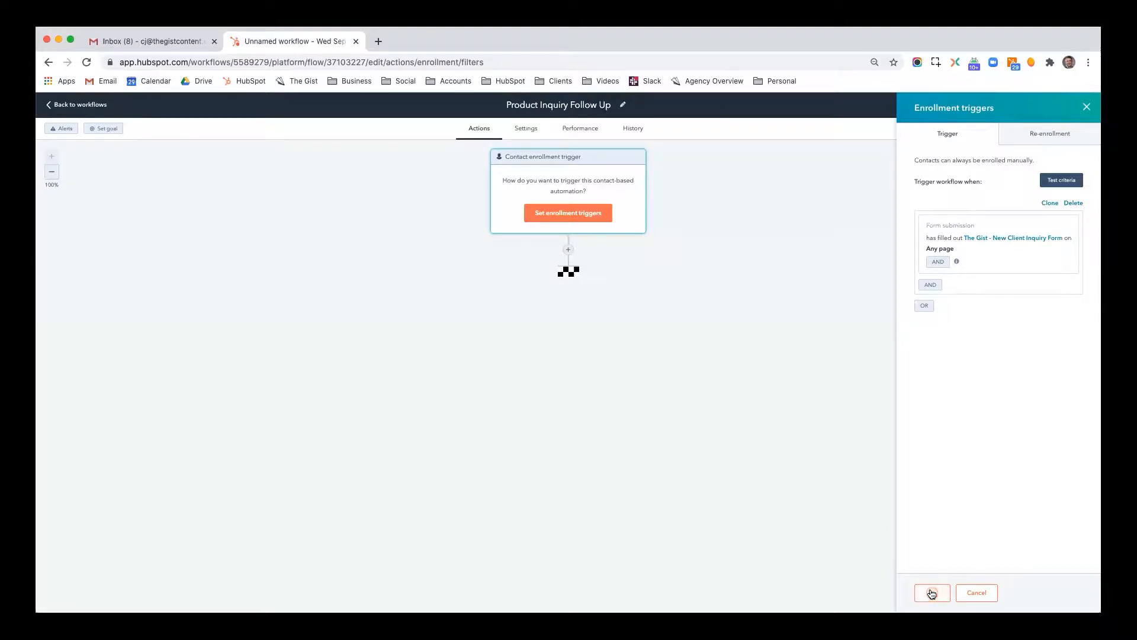
left_click(931, 592)
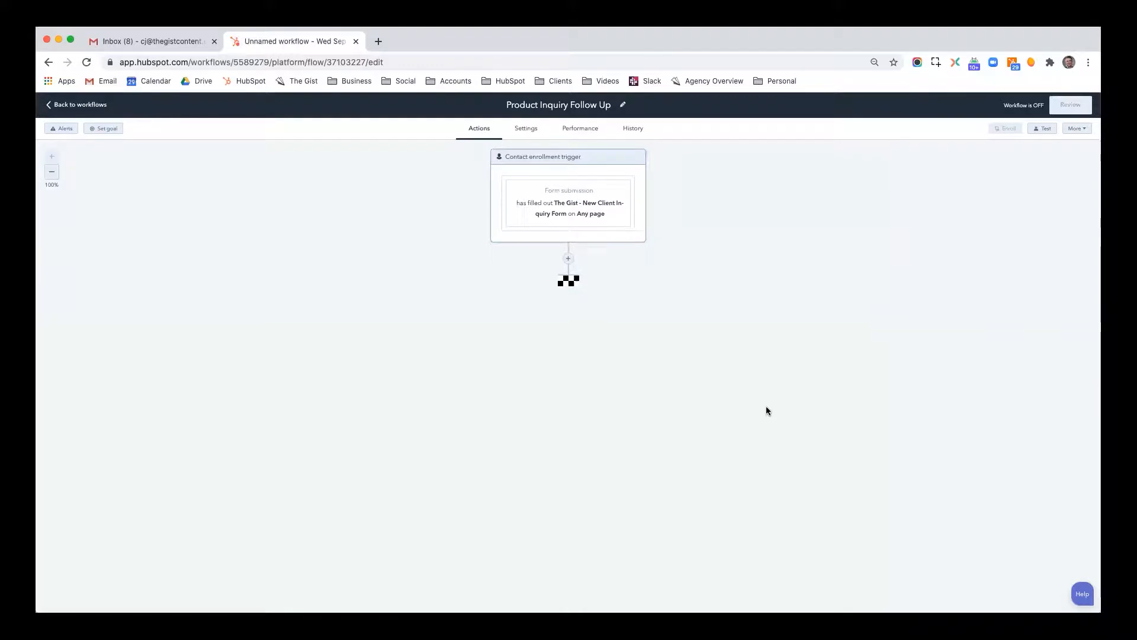
left_click(568, 259)
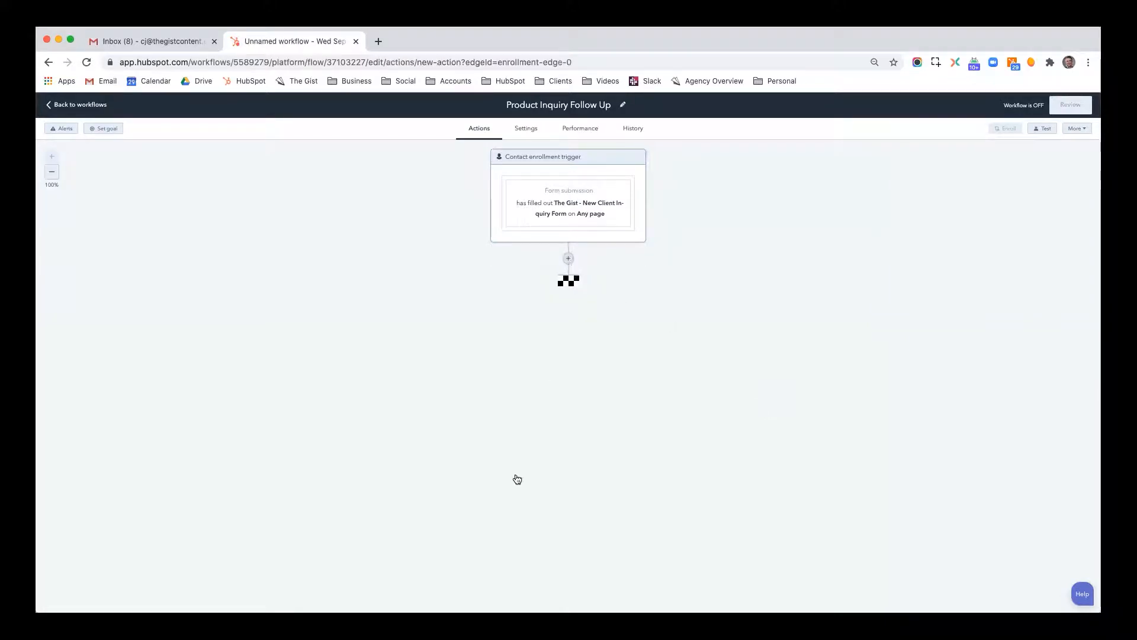
- Browse the actions list after the trigger to reach the If/then branch option
left_click(568, 258)
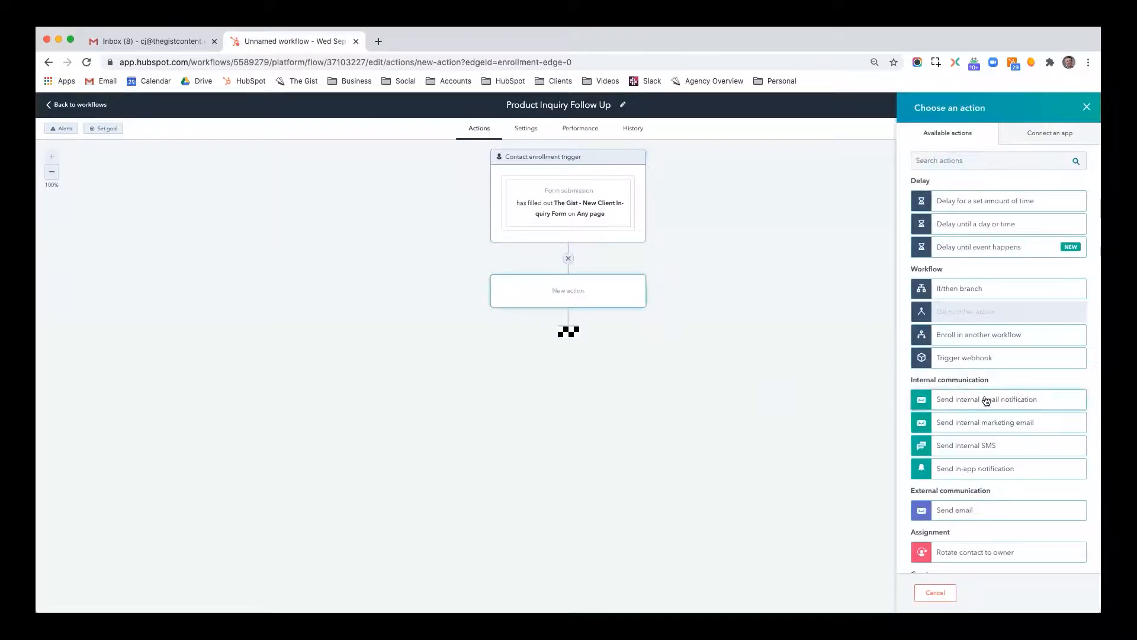
scroll("down", 3)
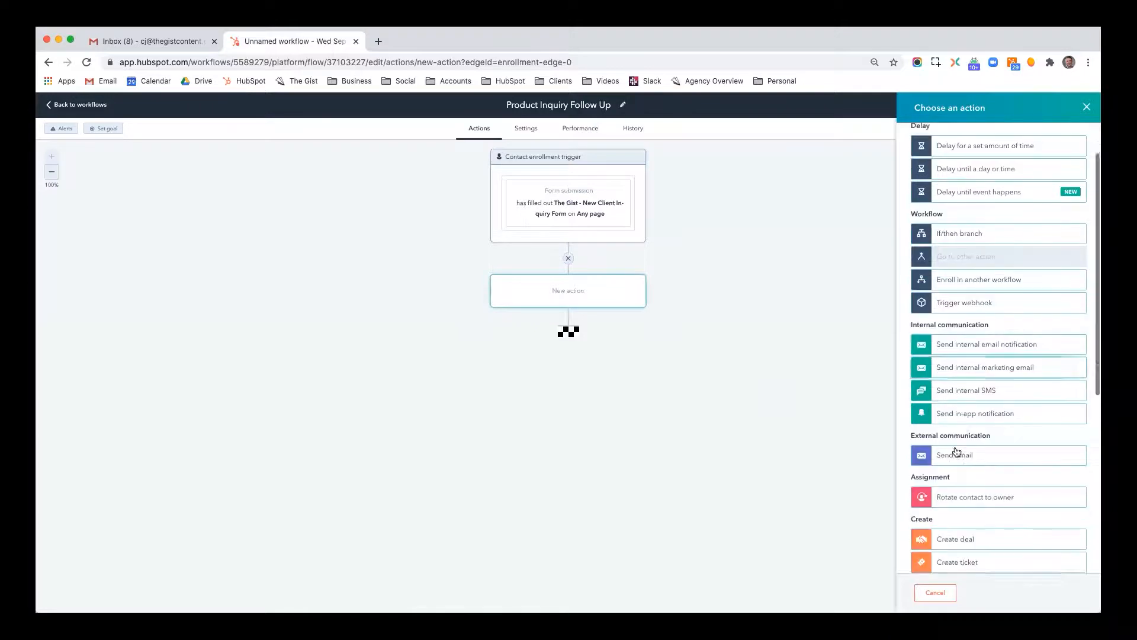
scroll("down", 3)
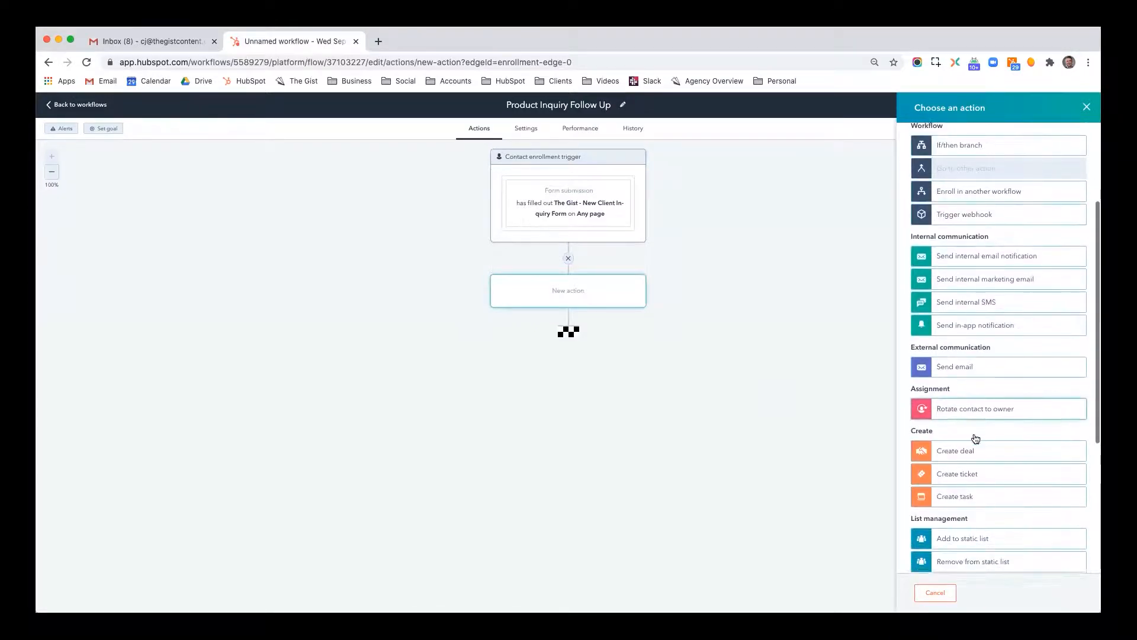
scroll("down", 3)
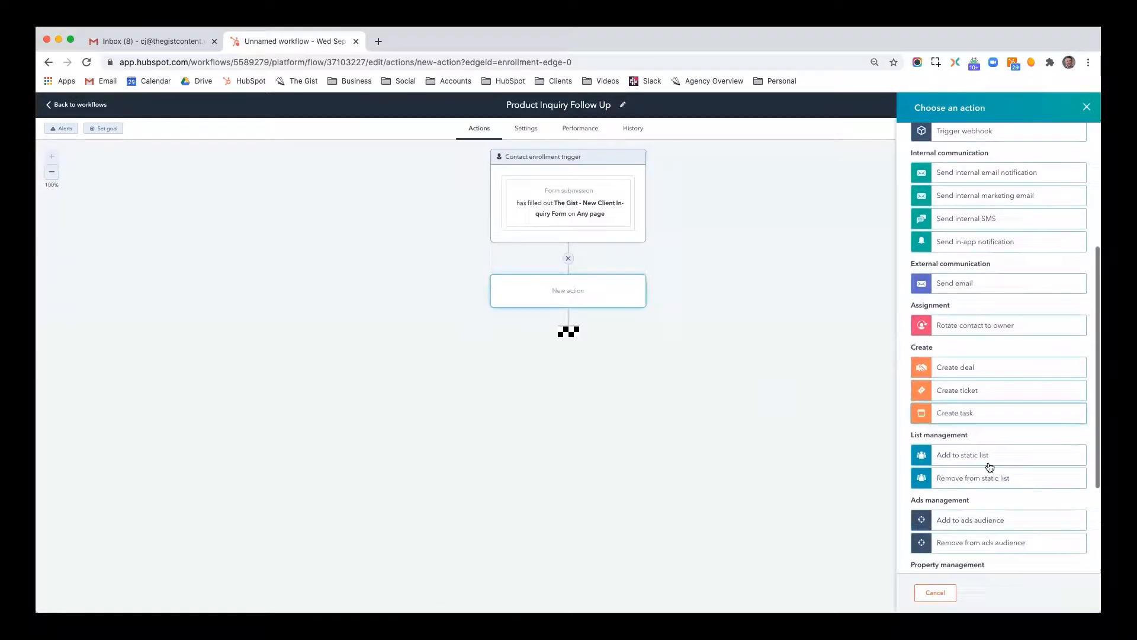
scroll("down", 3)
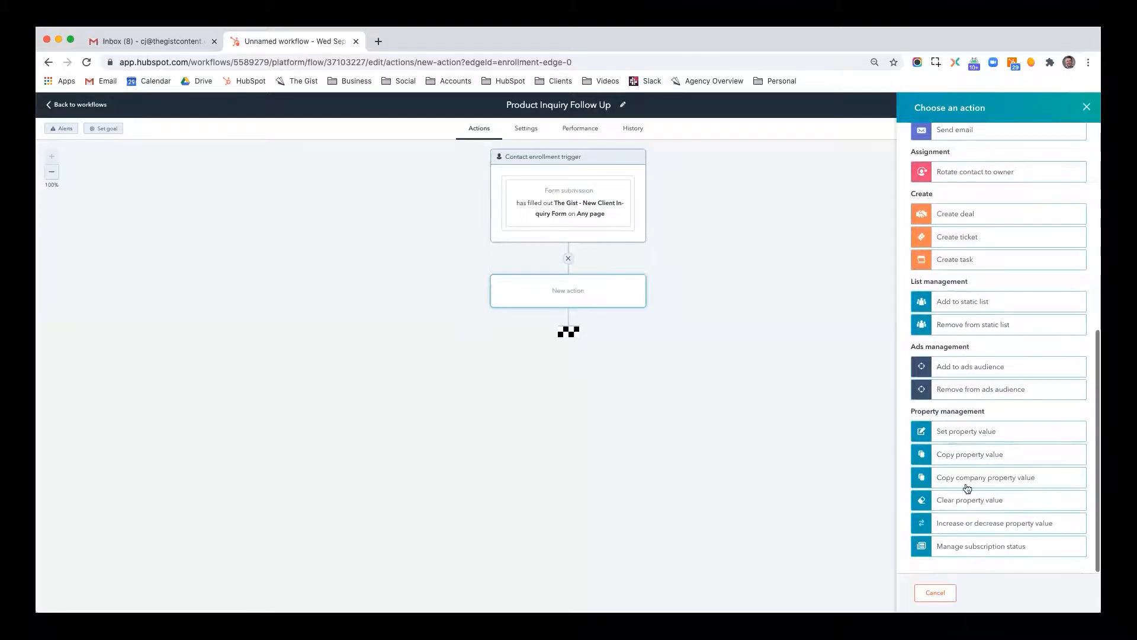
scroll("up", 3)
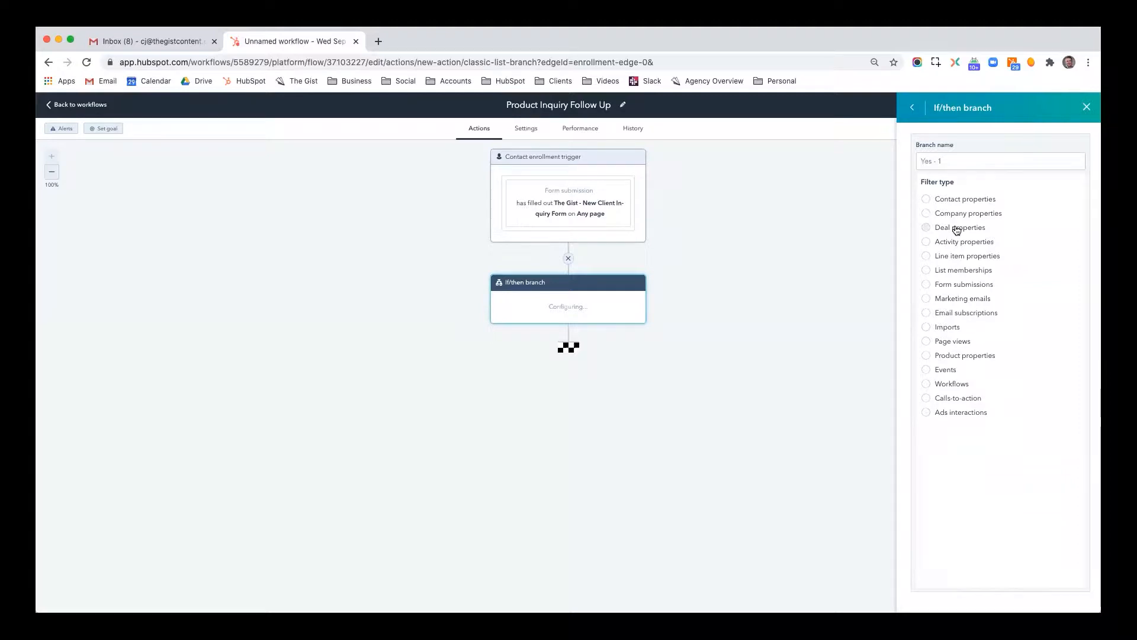
mouse_move(945, 222)
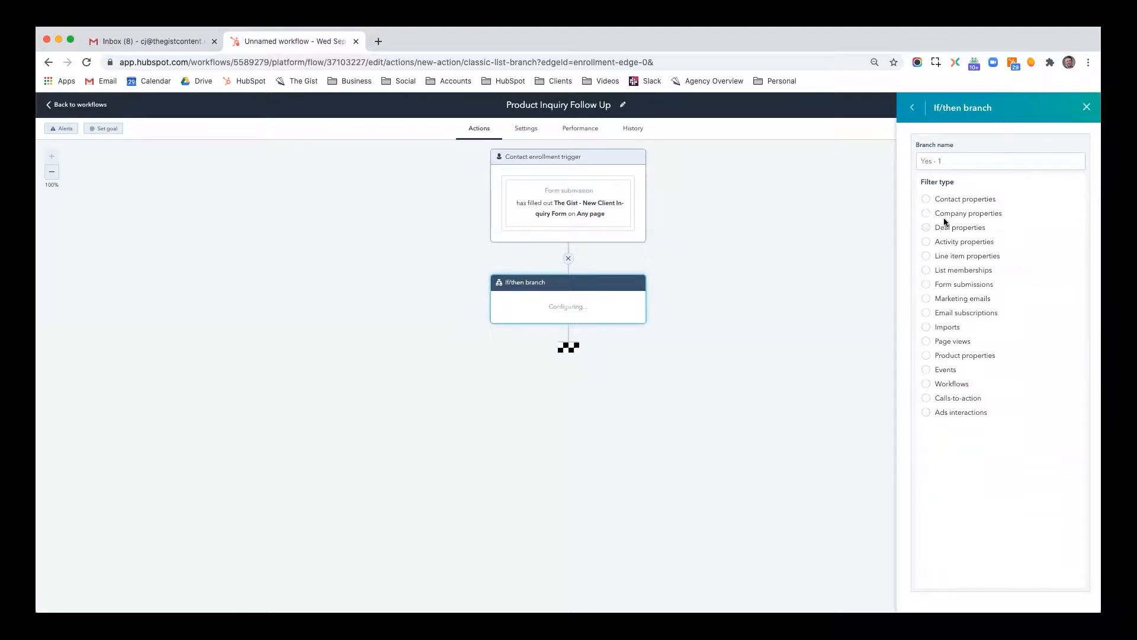
mouse_move(949, 208)
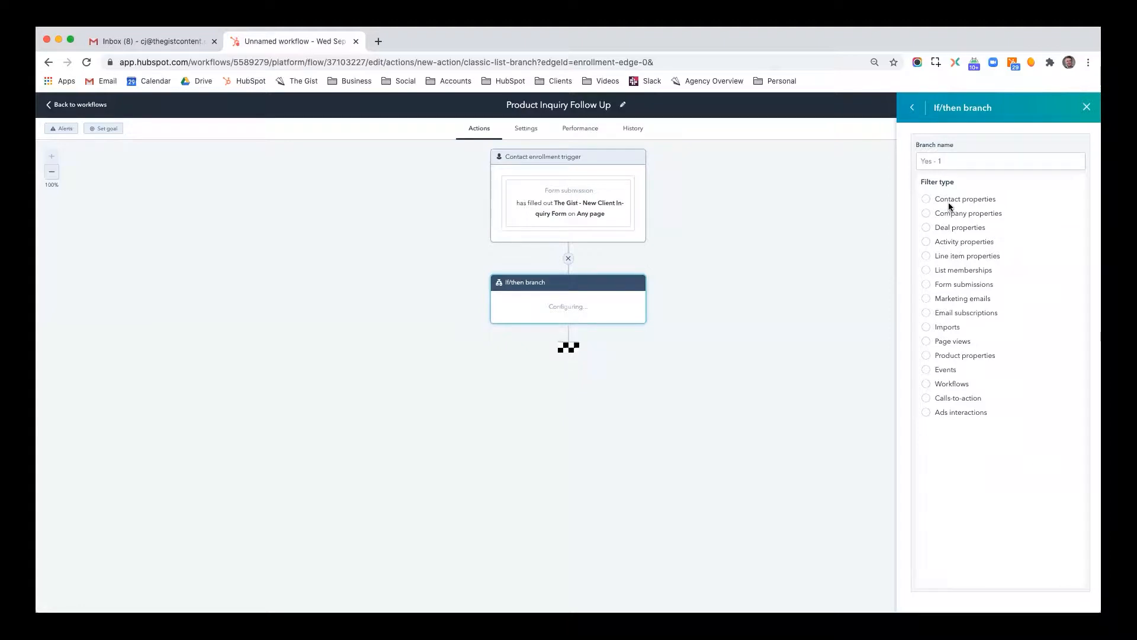
- Branch on Lifecycle stage is Customer, name the otherwise branch 'Not a Customer', and save
left_click(965, 200)
type("Cus")
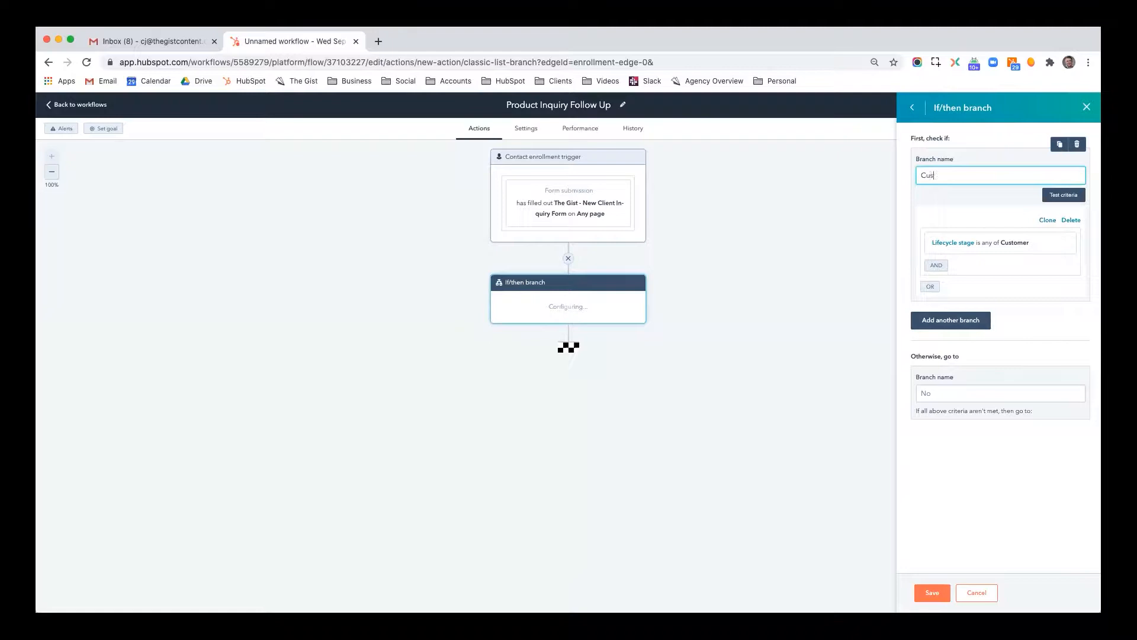
left_click(1000, 394)
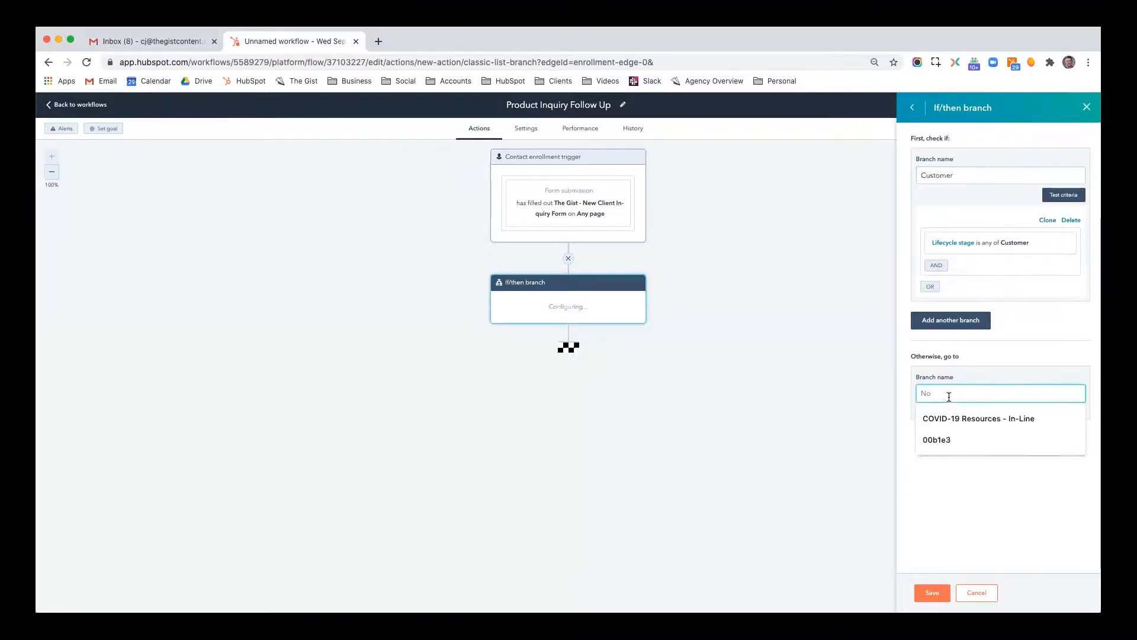
type("Not a Customer")
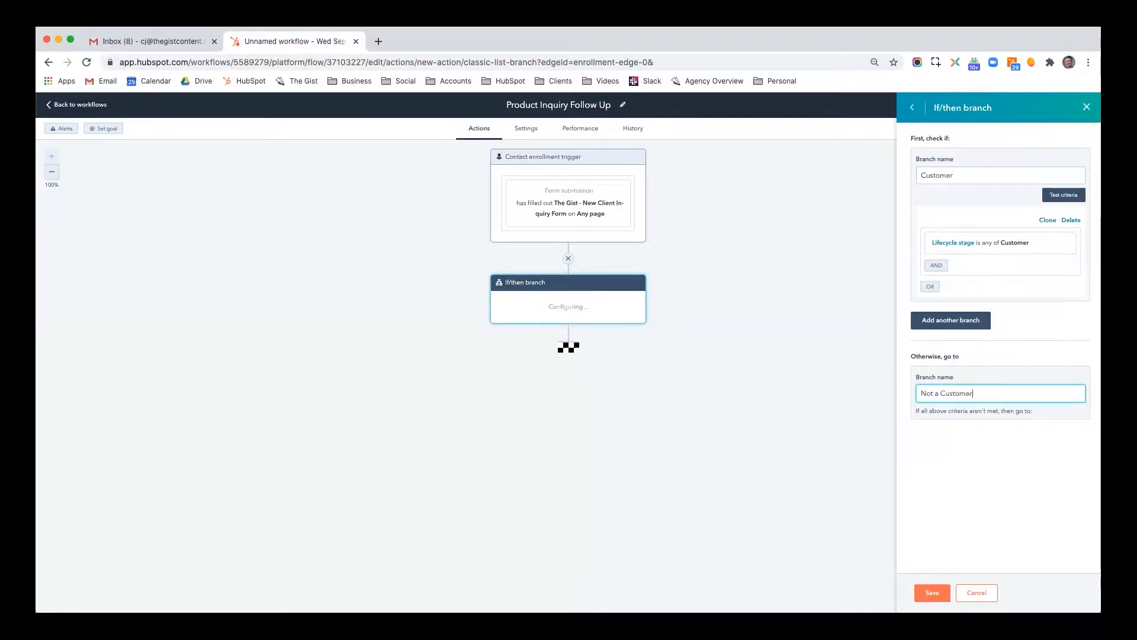
left_click(932, 592)
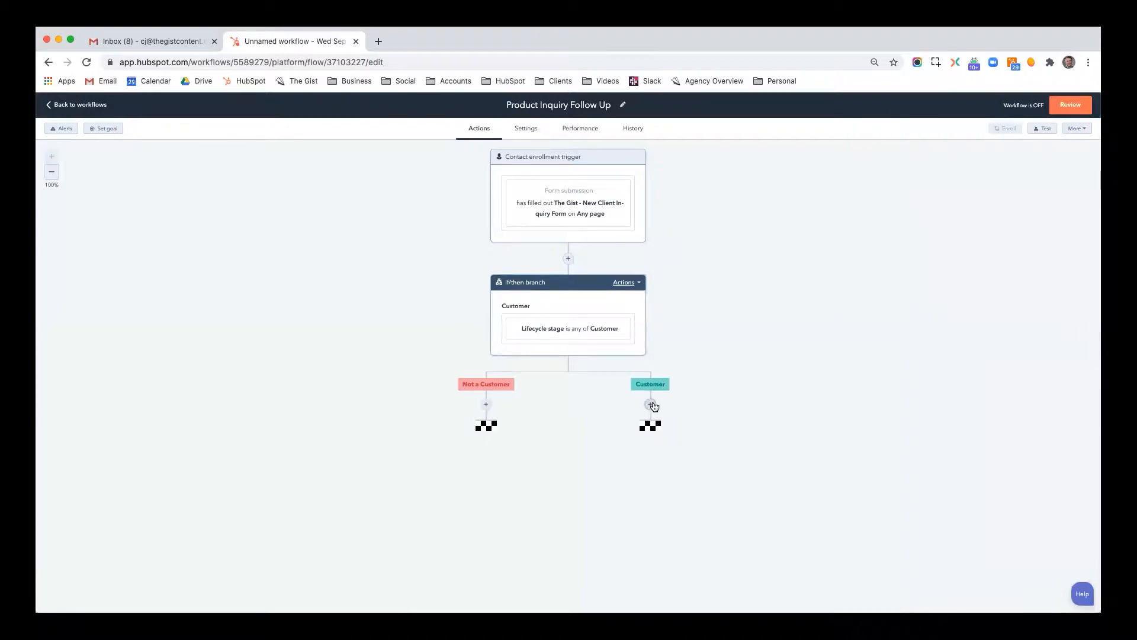
- Send a user and the contact owner 'New Inquiry from [First name]' with body 'Follow up!'
left_click(650, 404)
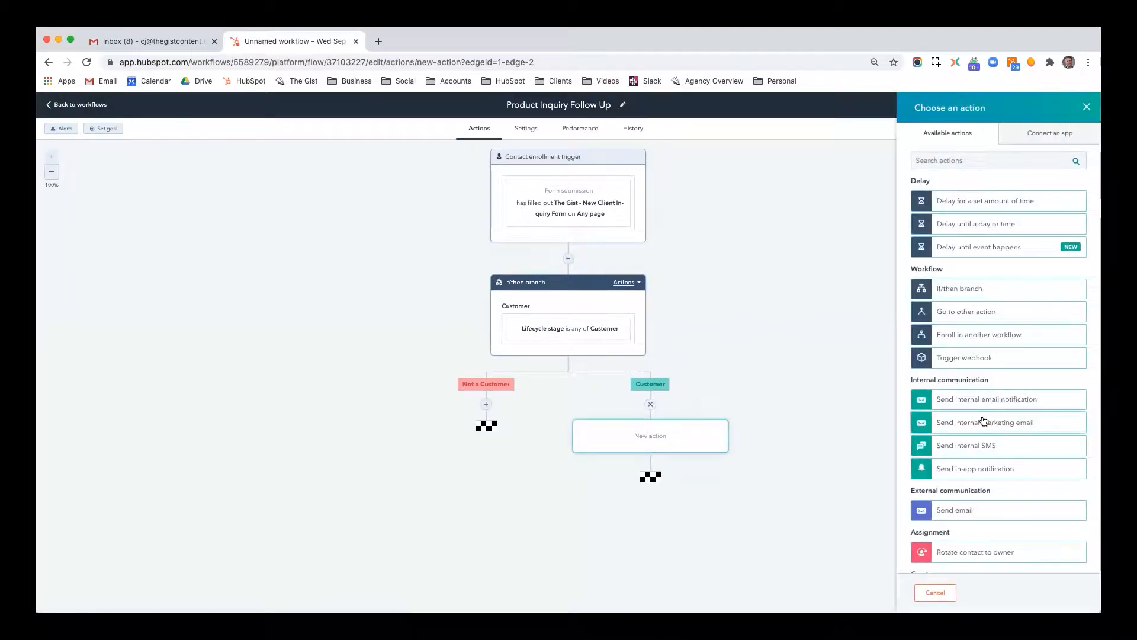
left_click(986, 399)
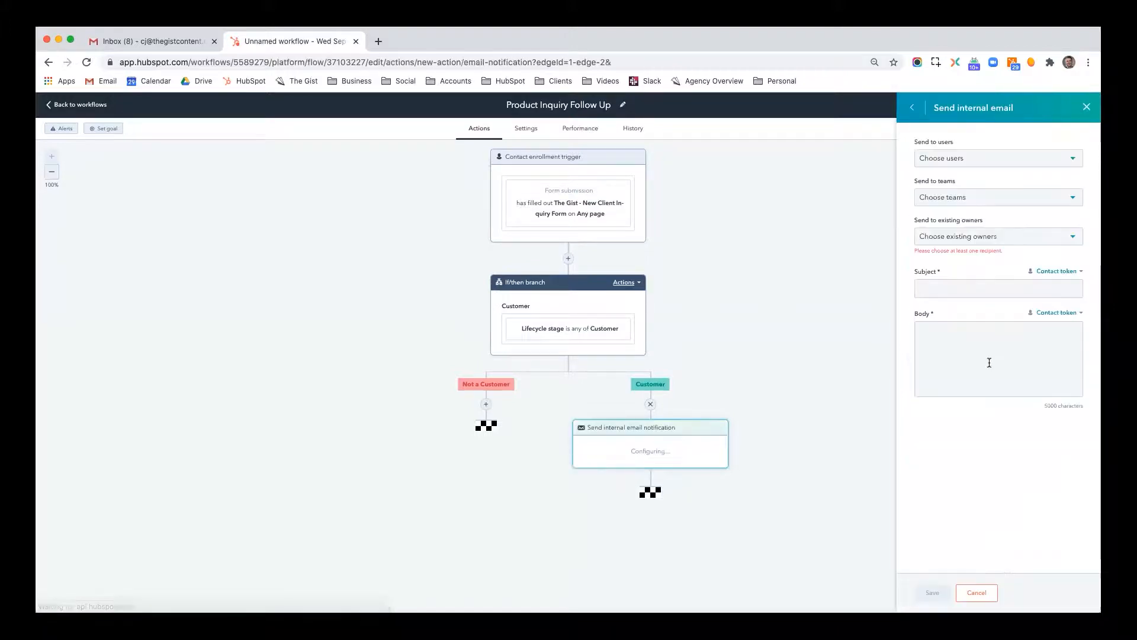
left_click(994, 158)
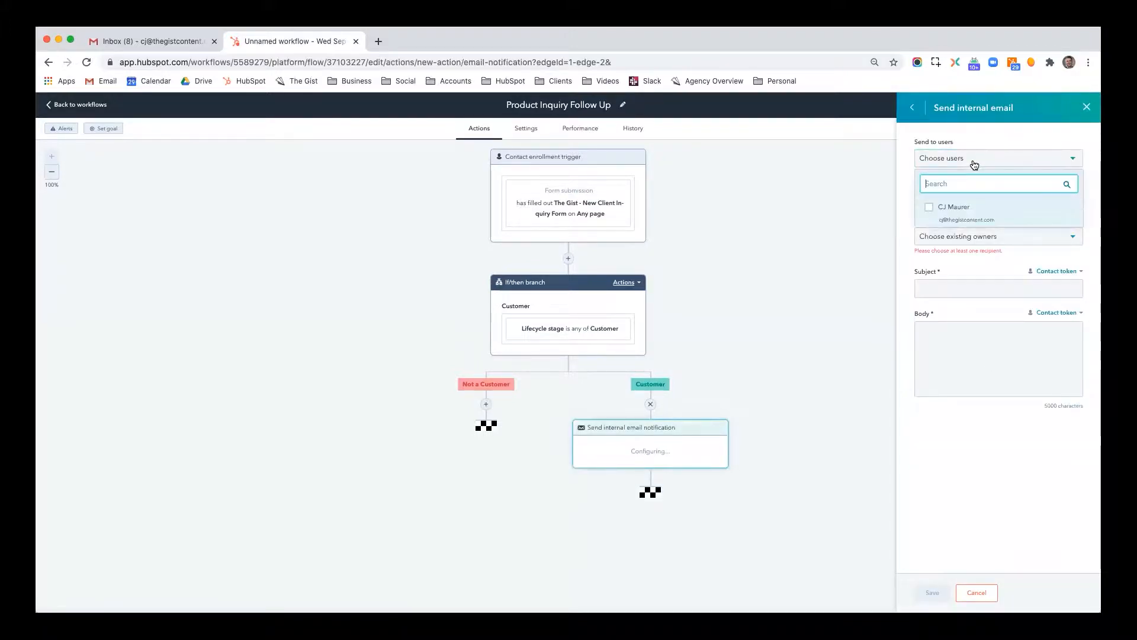
left_click(929, 206)
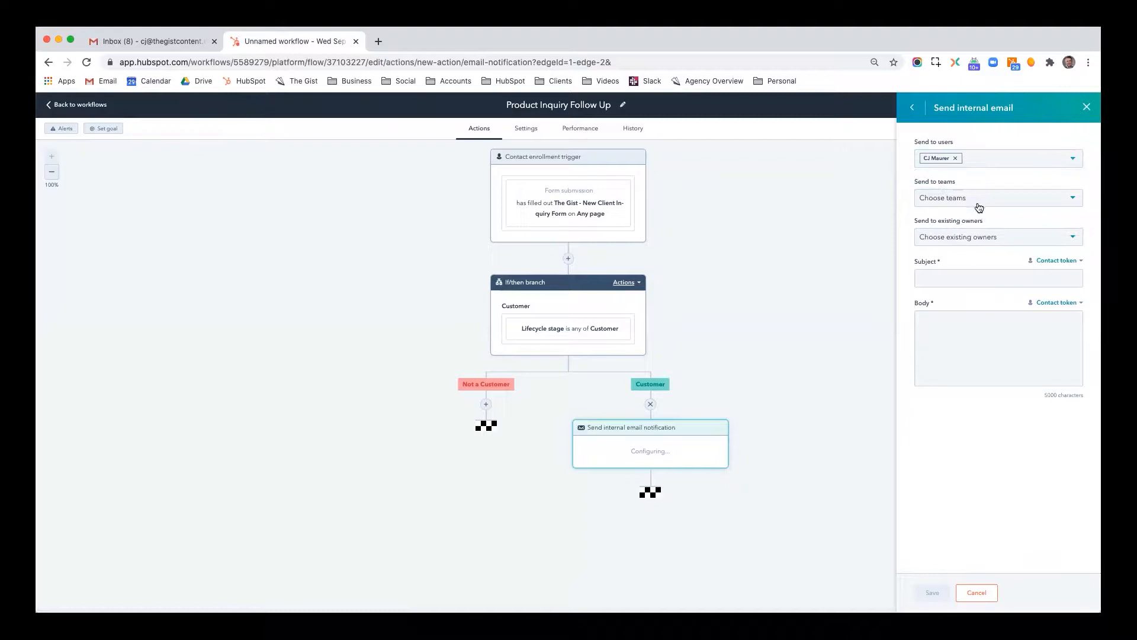
left_click(998, 236)
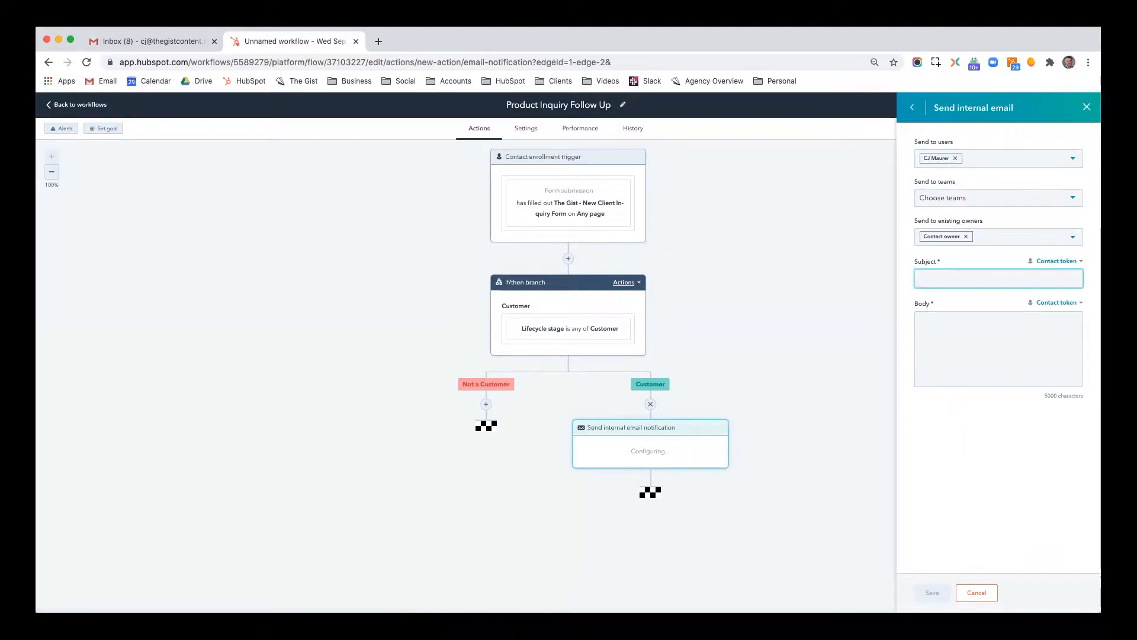
type("New Inquiry f")
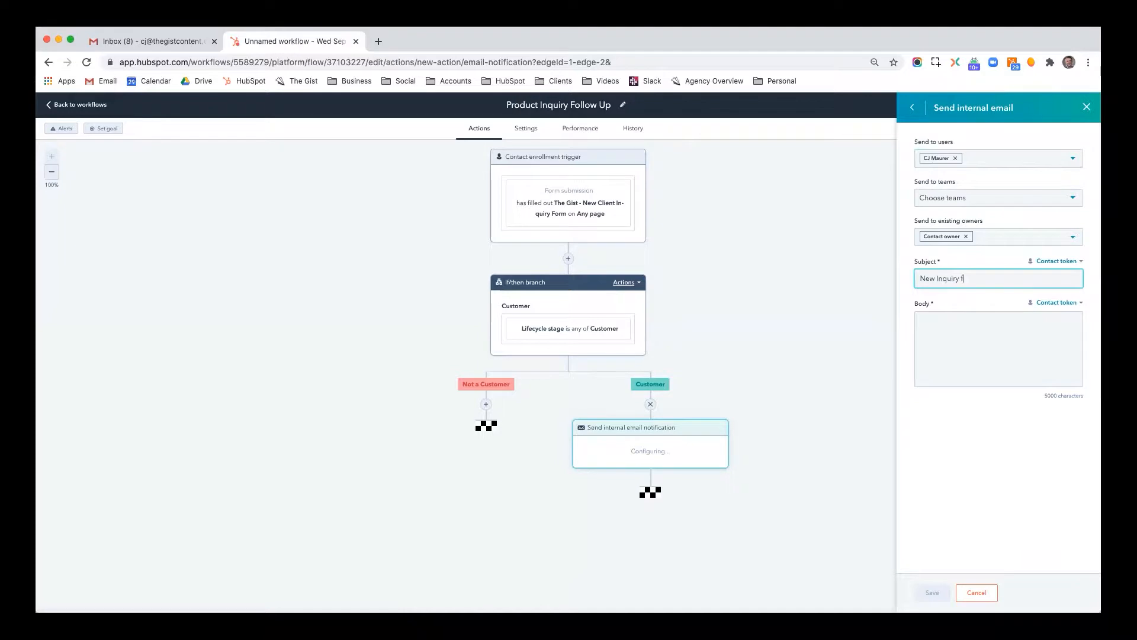
left_click(1057, 261)
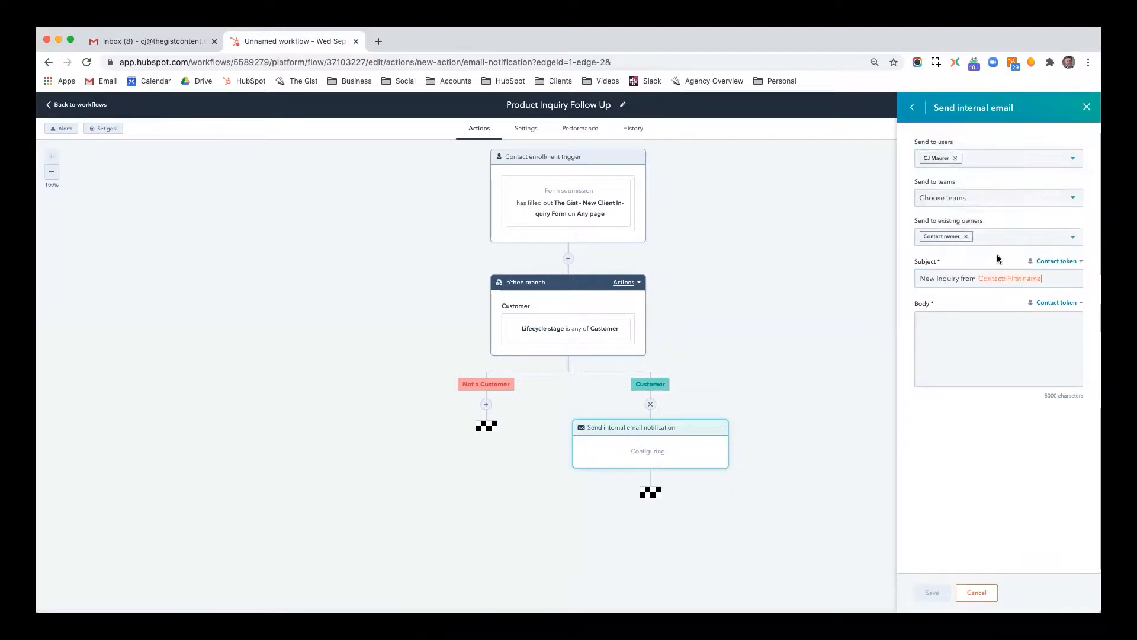
left_click(999, 348)
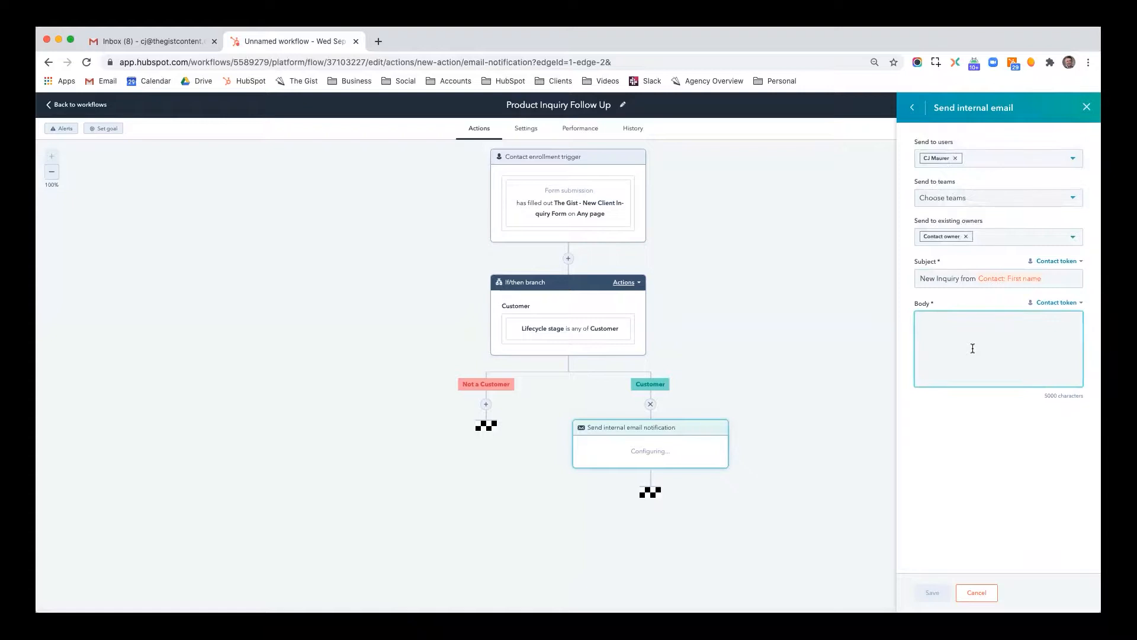
type("Follow up!")
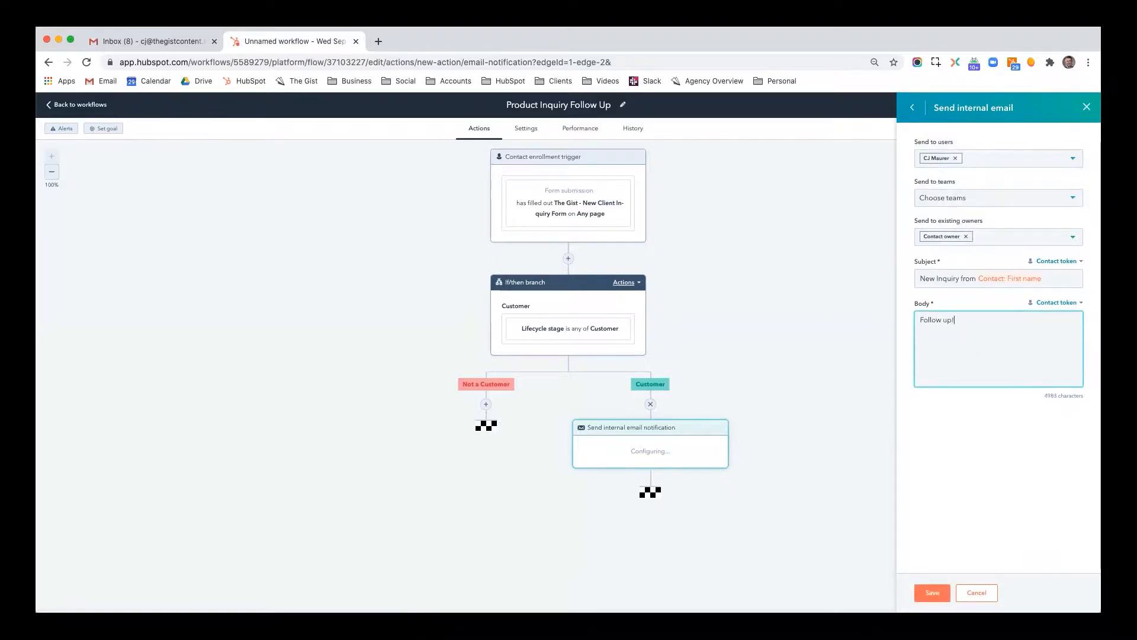
left_click(931, 592)
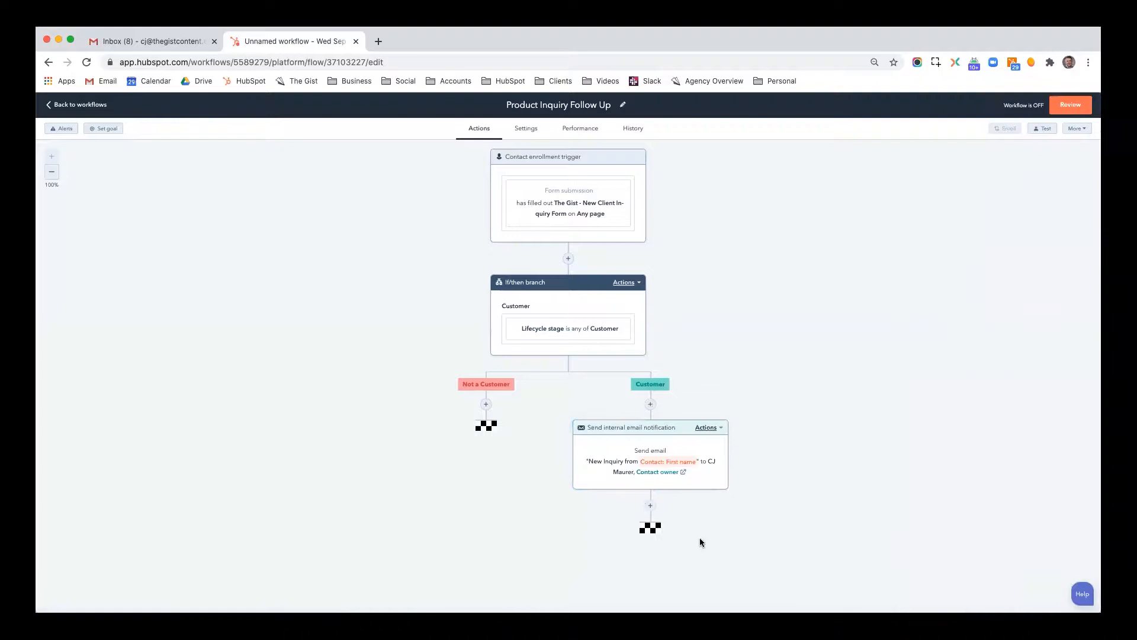
- Add a Create task action 'erere' for the contact owner after the email
left_click(649, 505)
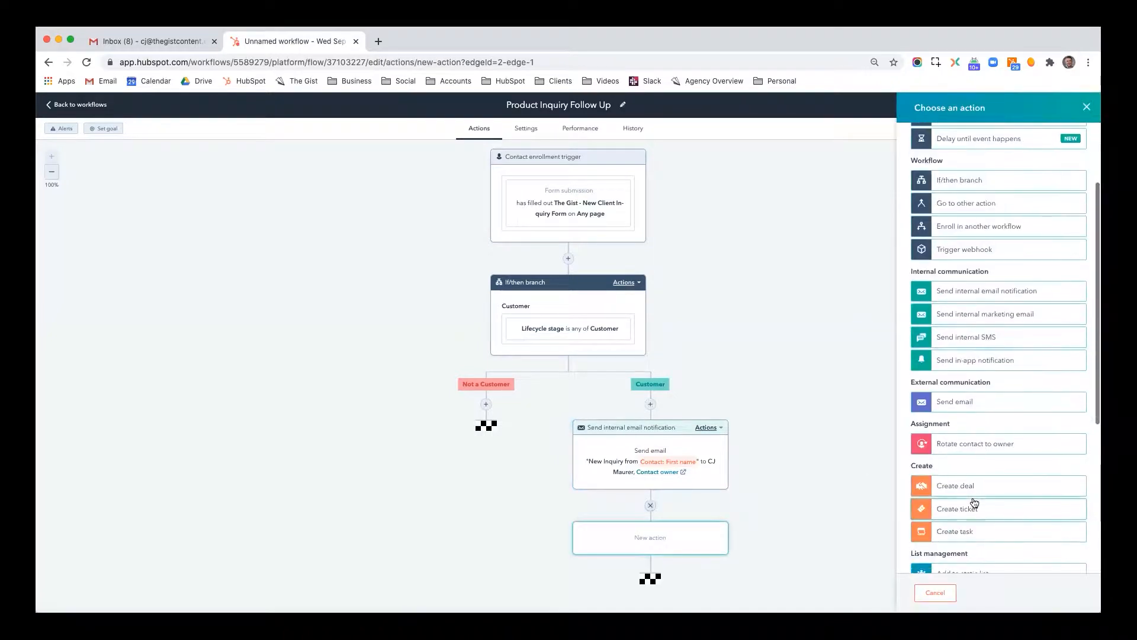
left_click(954, 531)
type("erere")
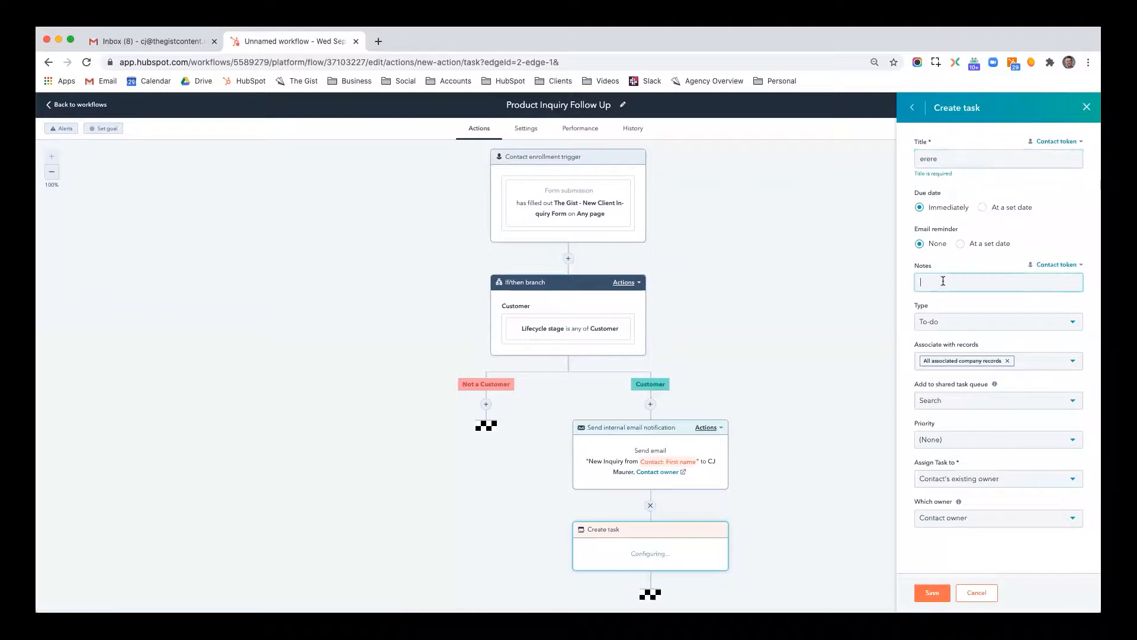
left_click(932, 592)
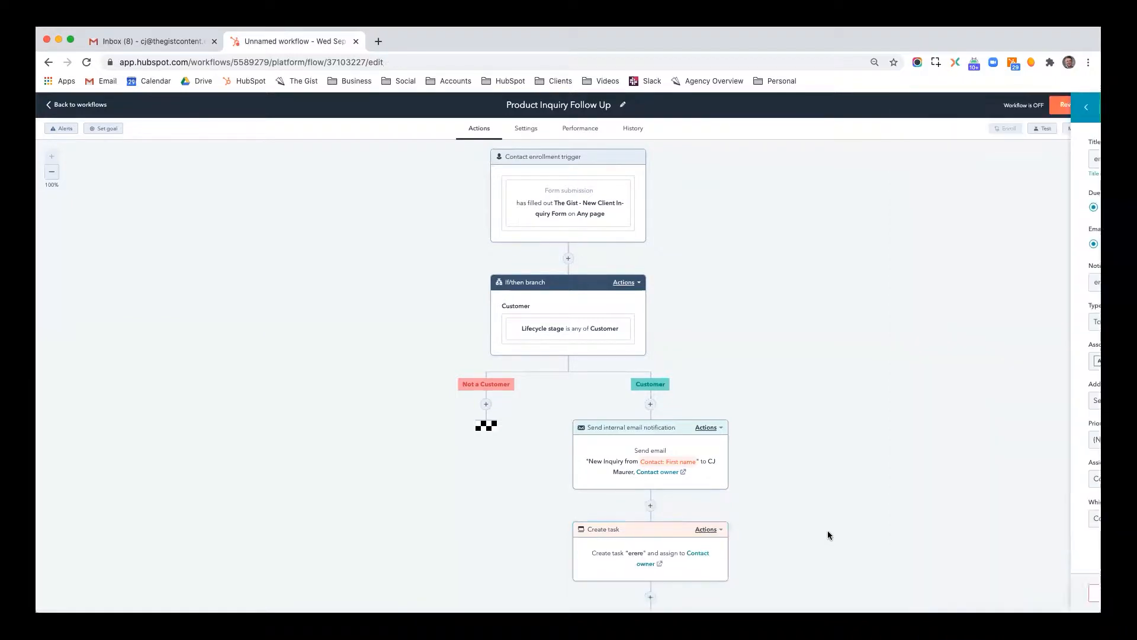
- Add a Create deal action 'erere' in Sales Pipeline's Qualified Opportunity stage
left_click(649, 597)
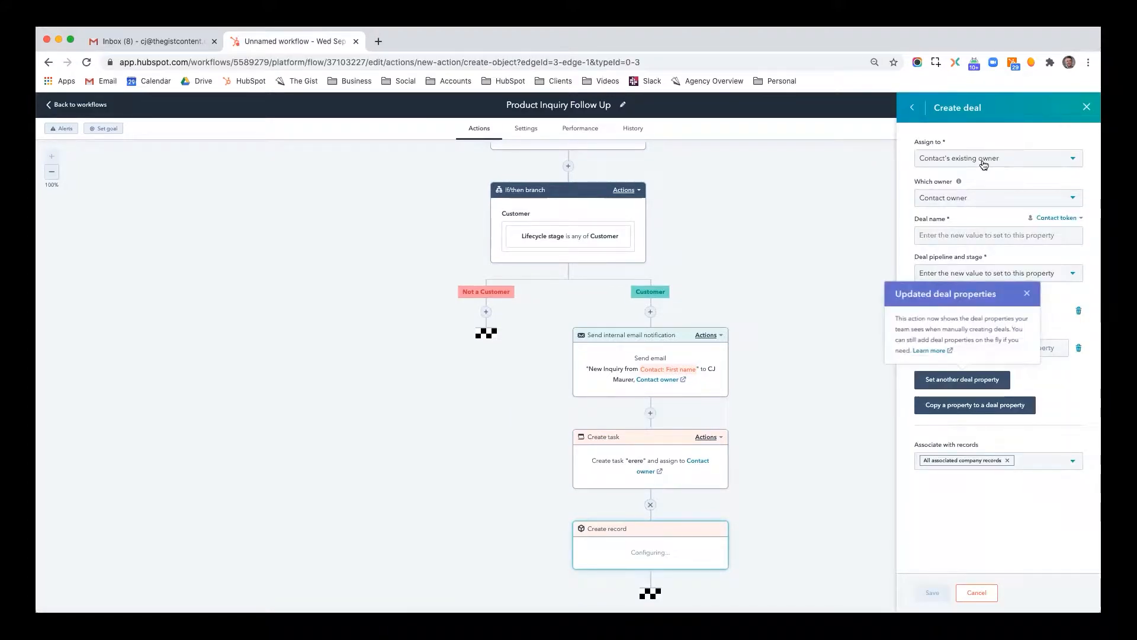
left_click(998, 235)
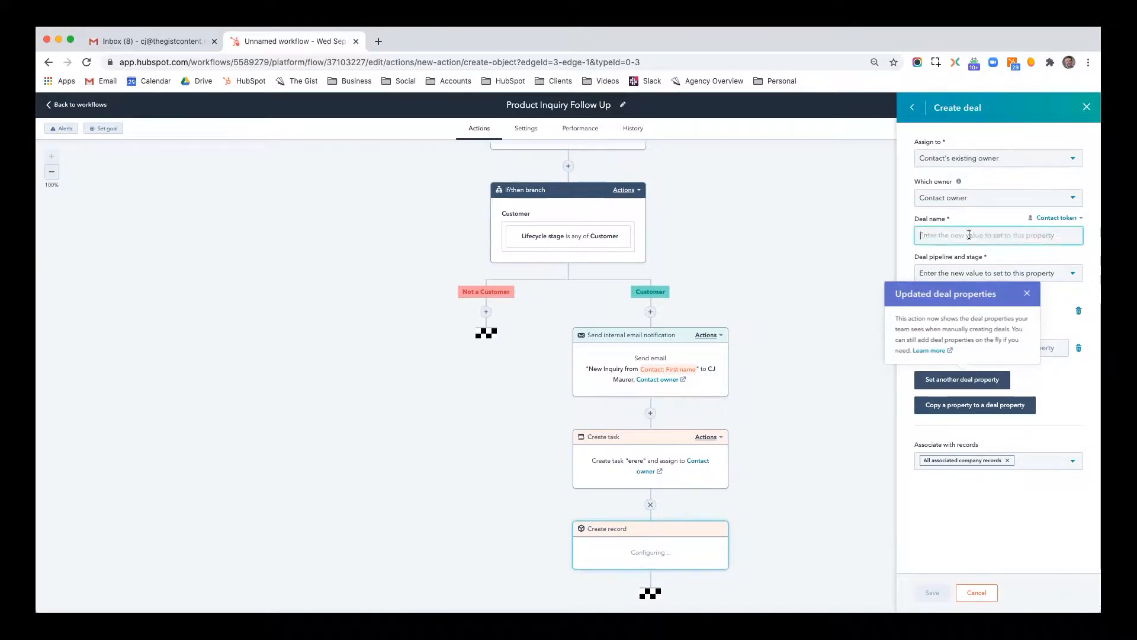
left_click(998, 272)
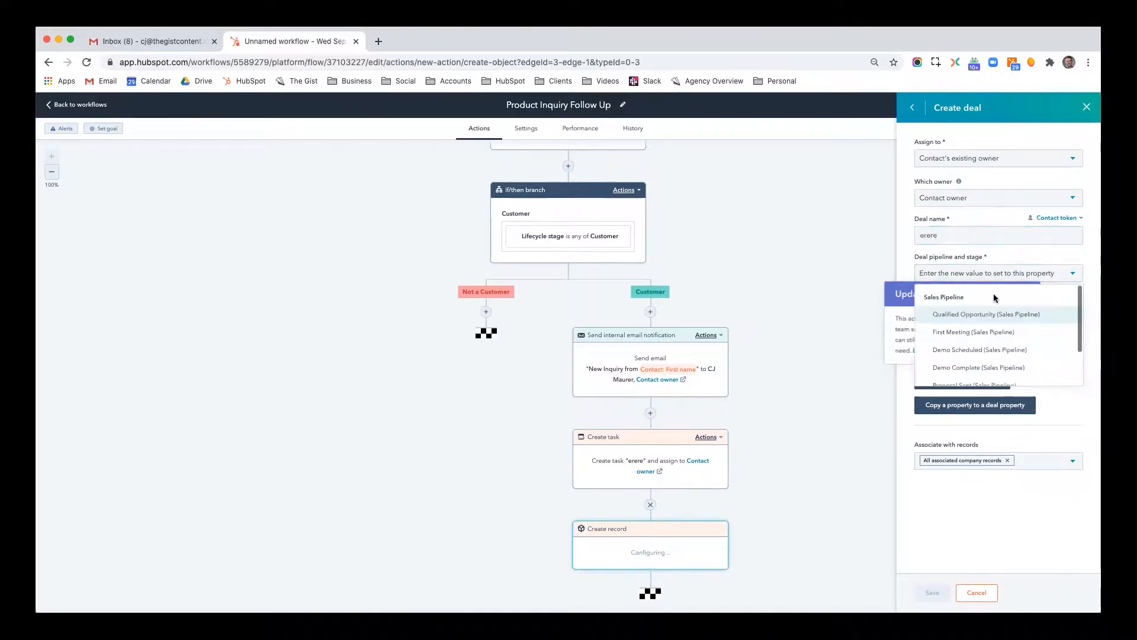
mouse_move(985, 319)
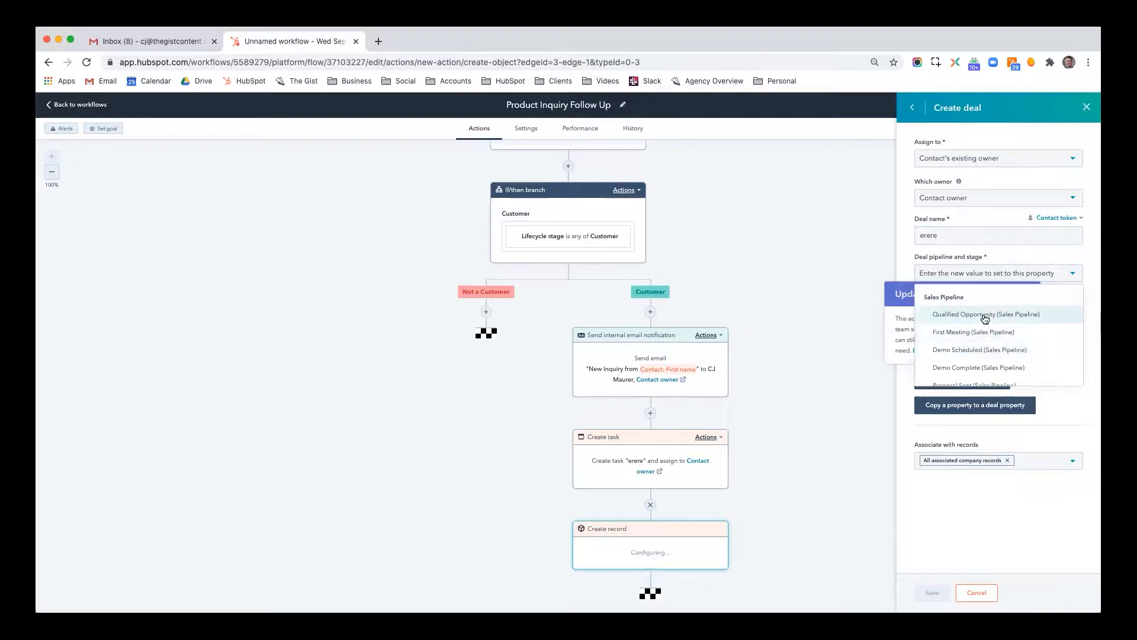
left_click(985, 314)
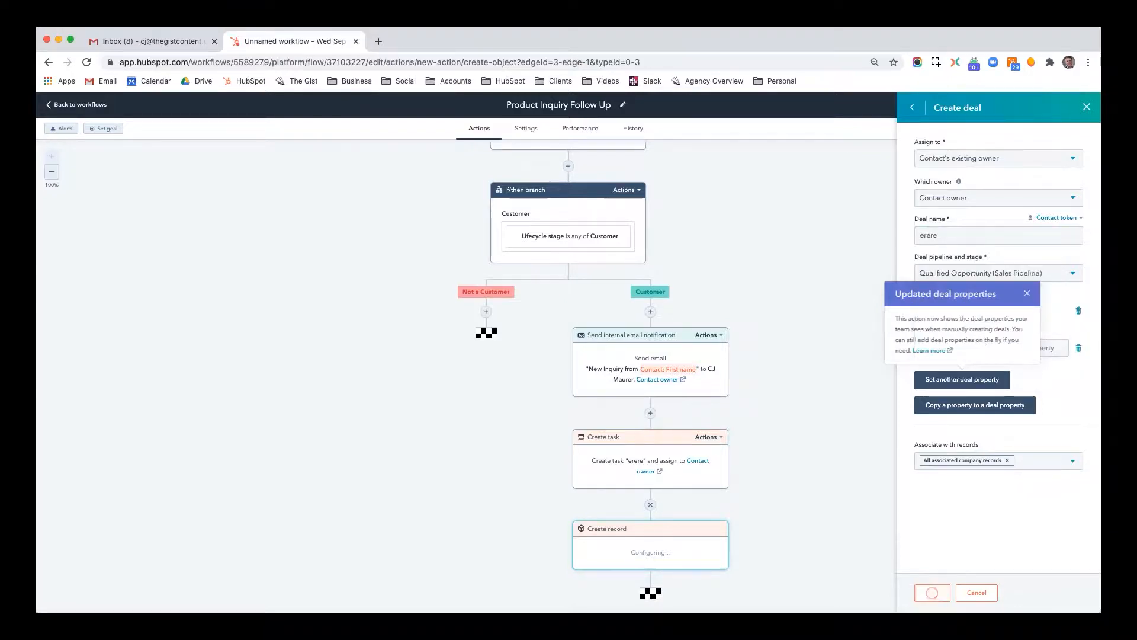
left_click(931, 593)
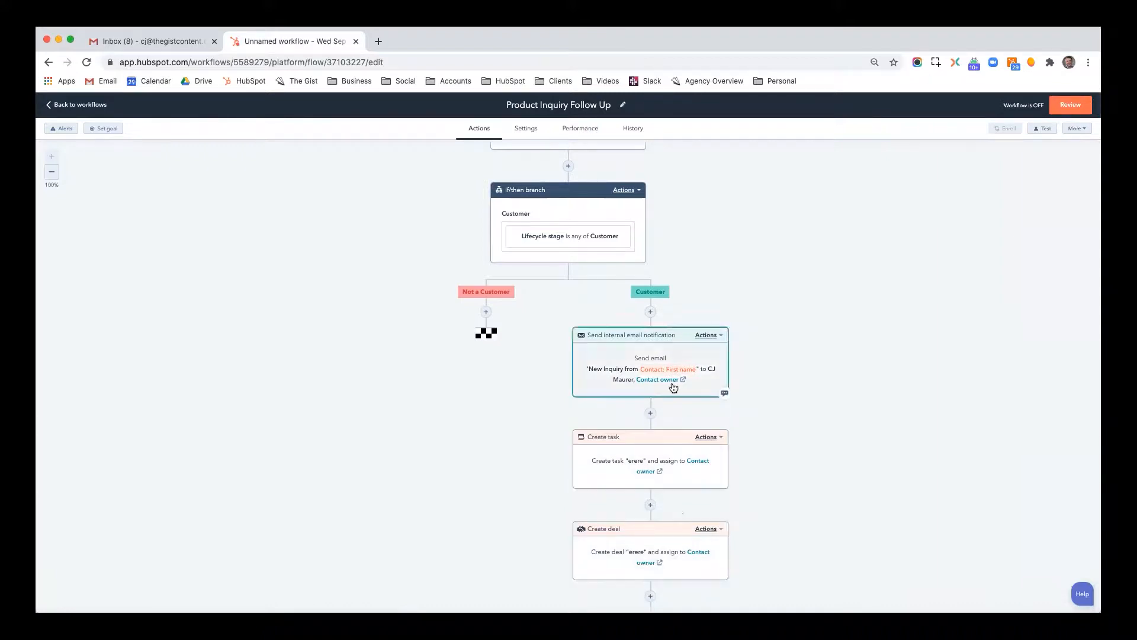
mouse_move(493, 314)
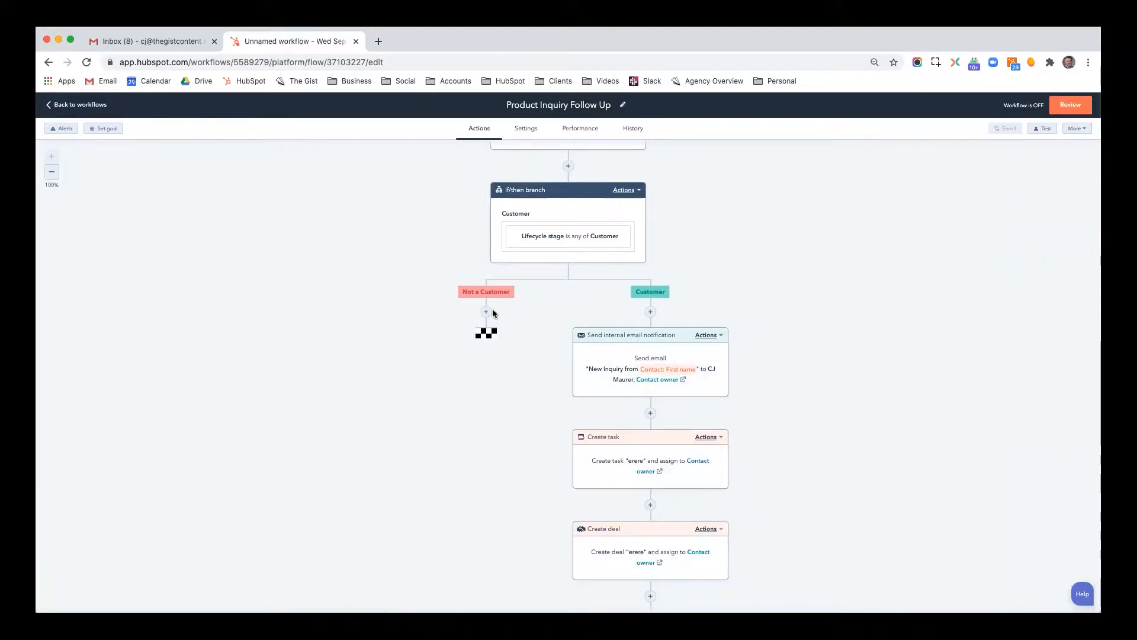
- Add a new action under Not a Customer and scroll the action list to Property management
left_click(485, 312)
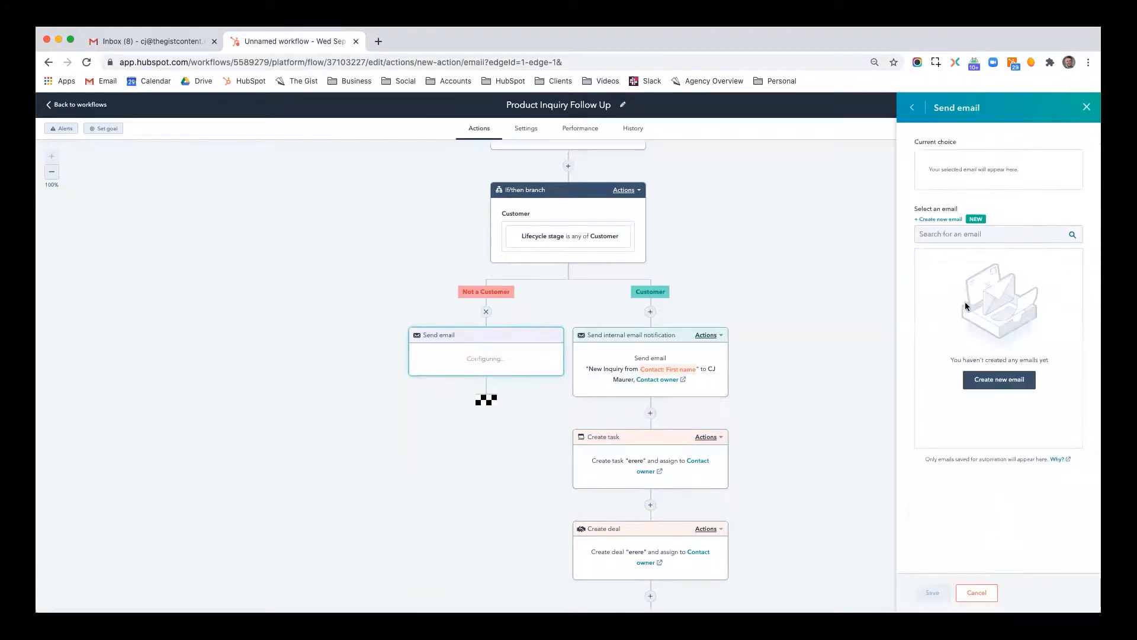
mouse_move(993, 368)
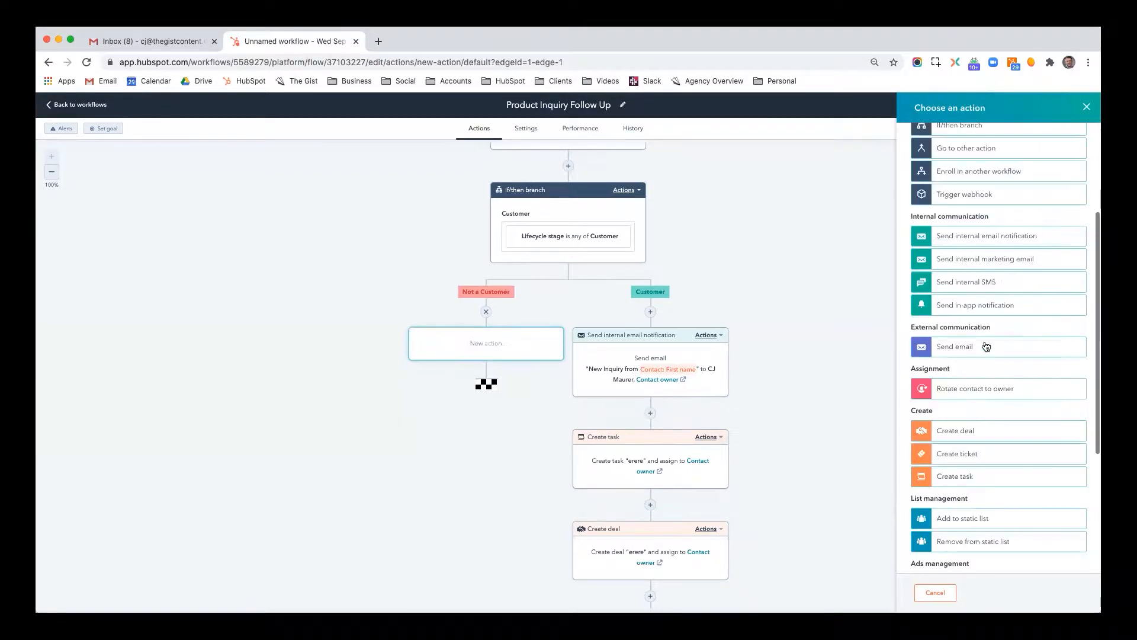
scroll("down", 3)
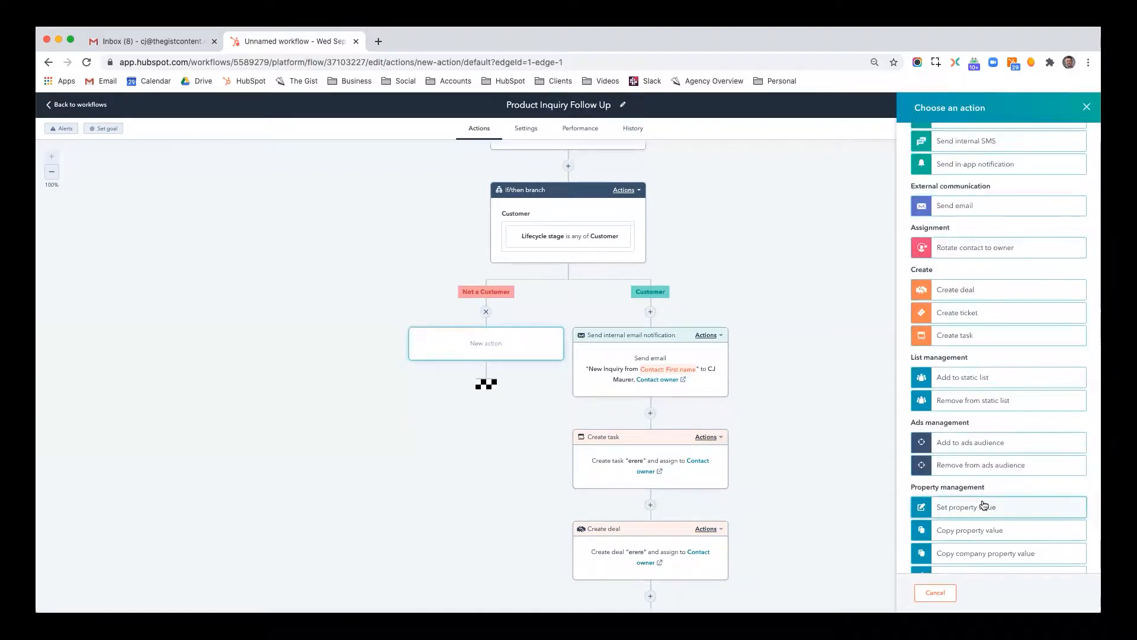
- Set the contact property Lifecycle stage to Opportunity and save the action
left_click(965, 507)
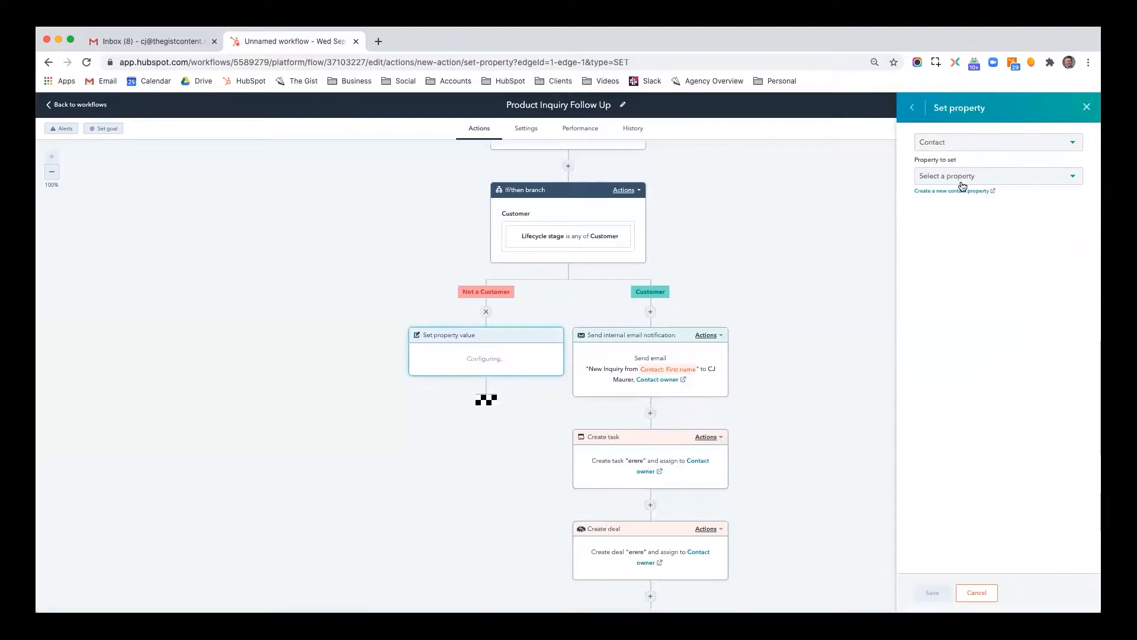
left_click(997, 176)
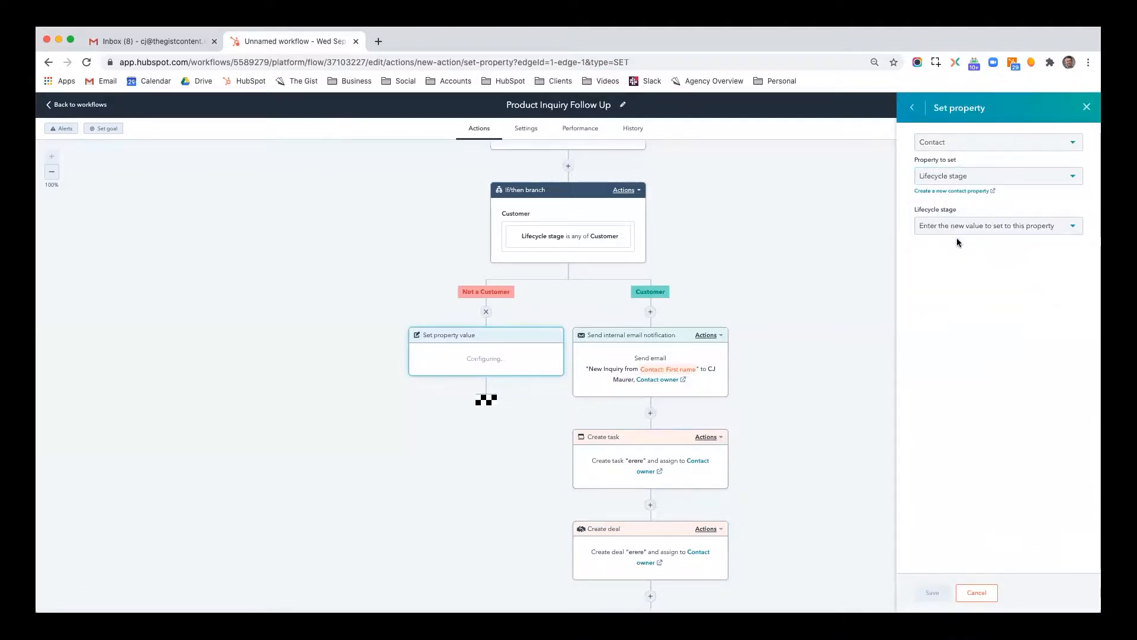
left_click(998, 226)
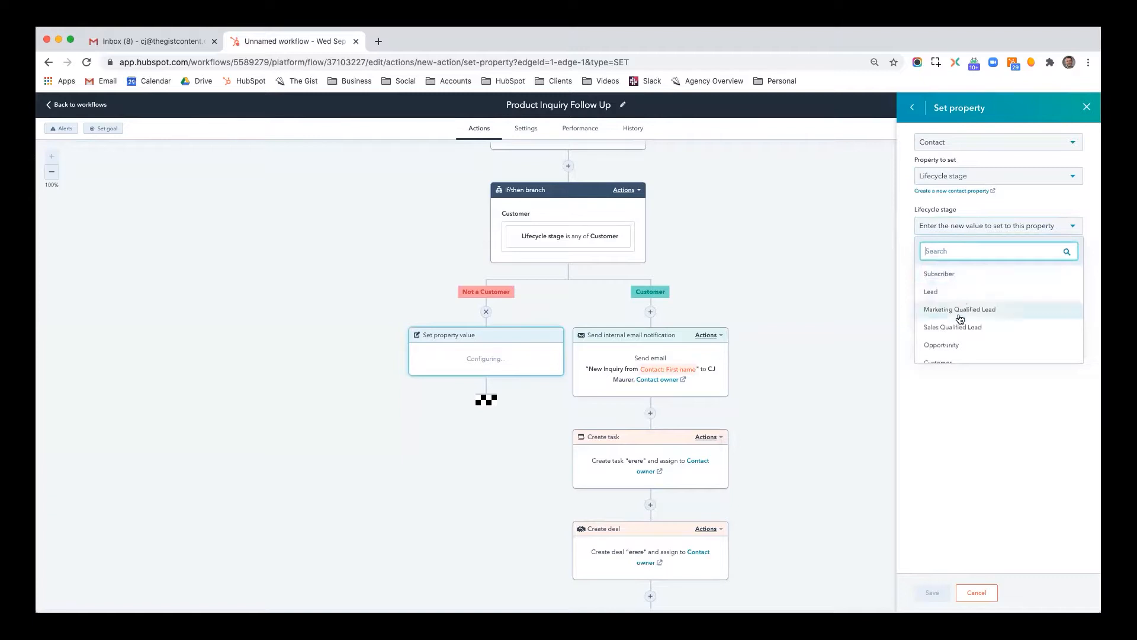
left_click(942, 345)
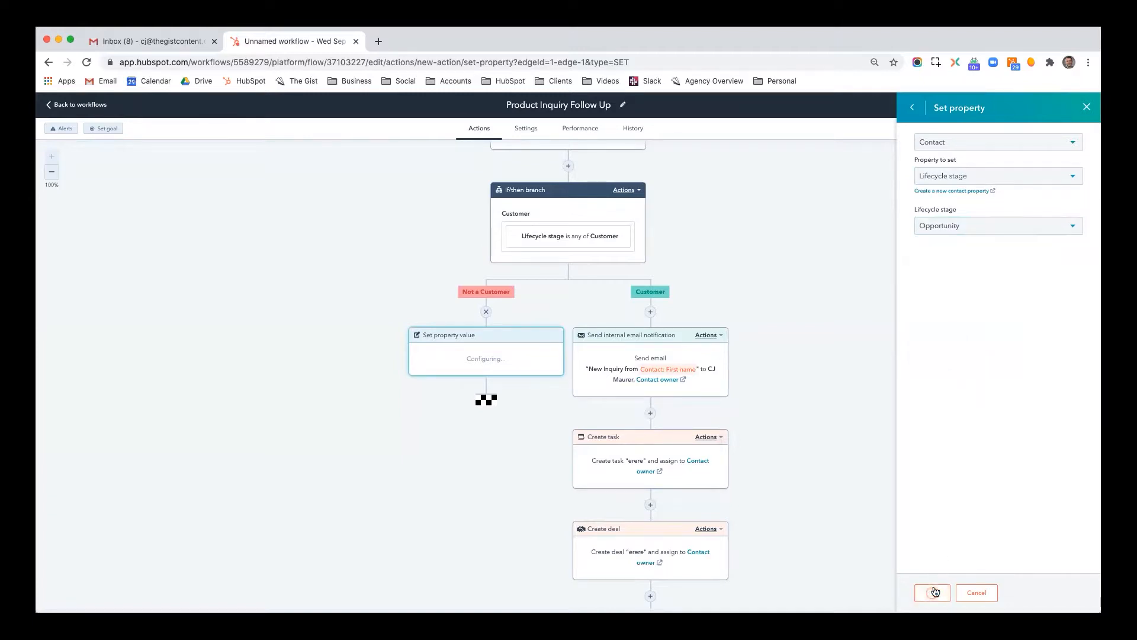
left_click(932, 592)
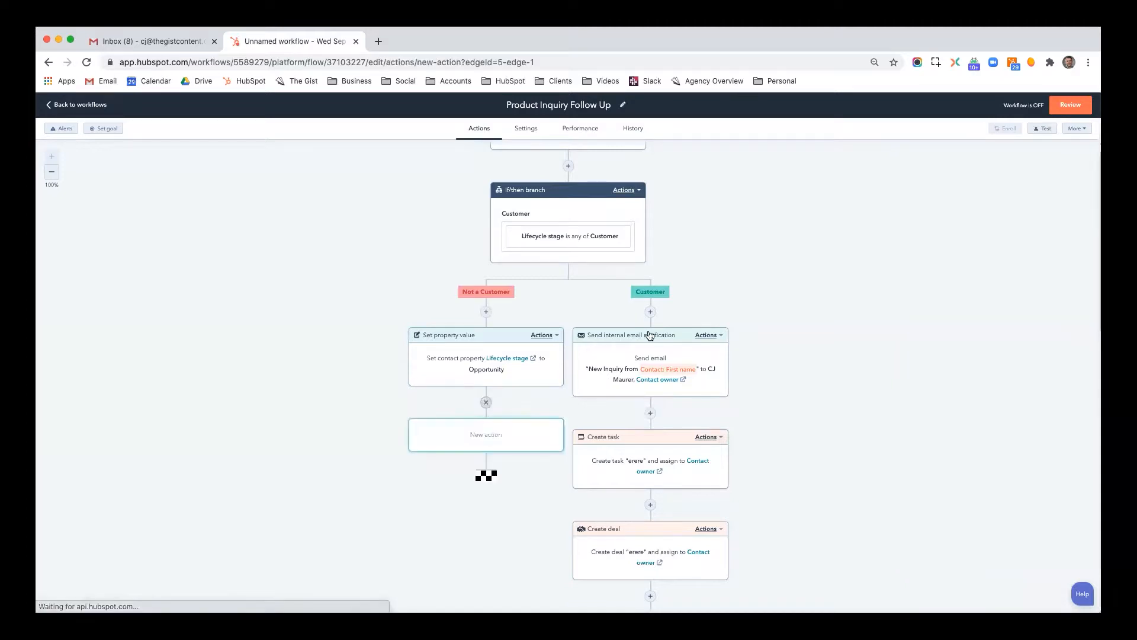
- Add a Set property value action appending Lead Generation to Product or Service Interest
left_click(486, 433)
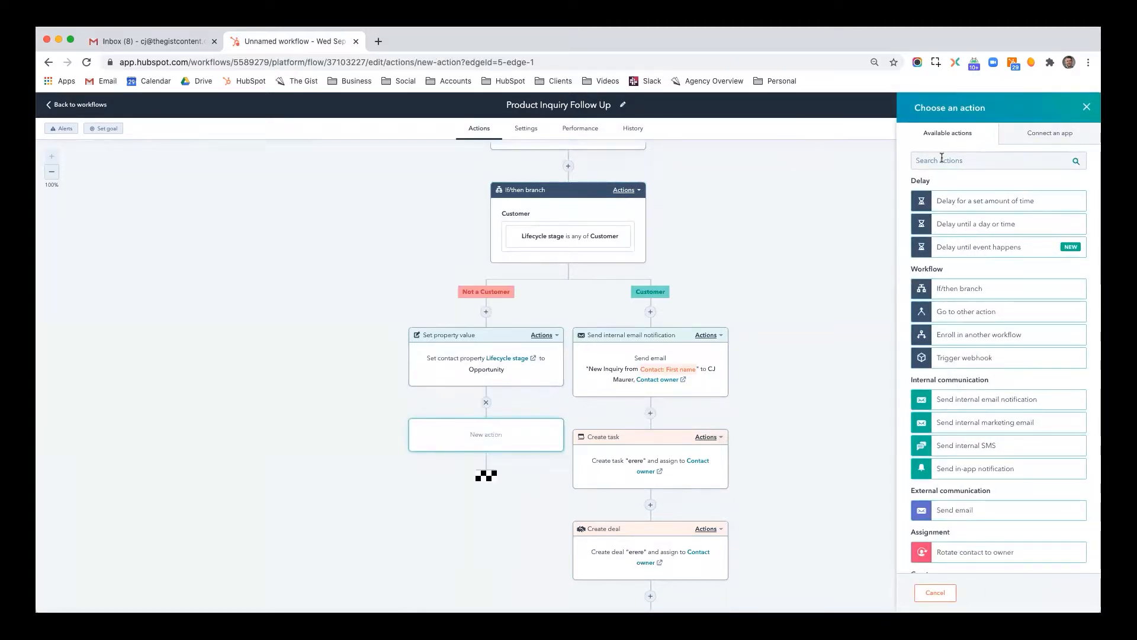
scroll("down", 3)
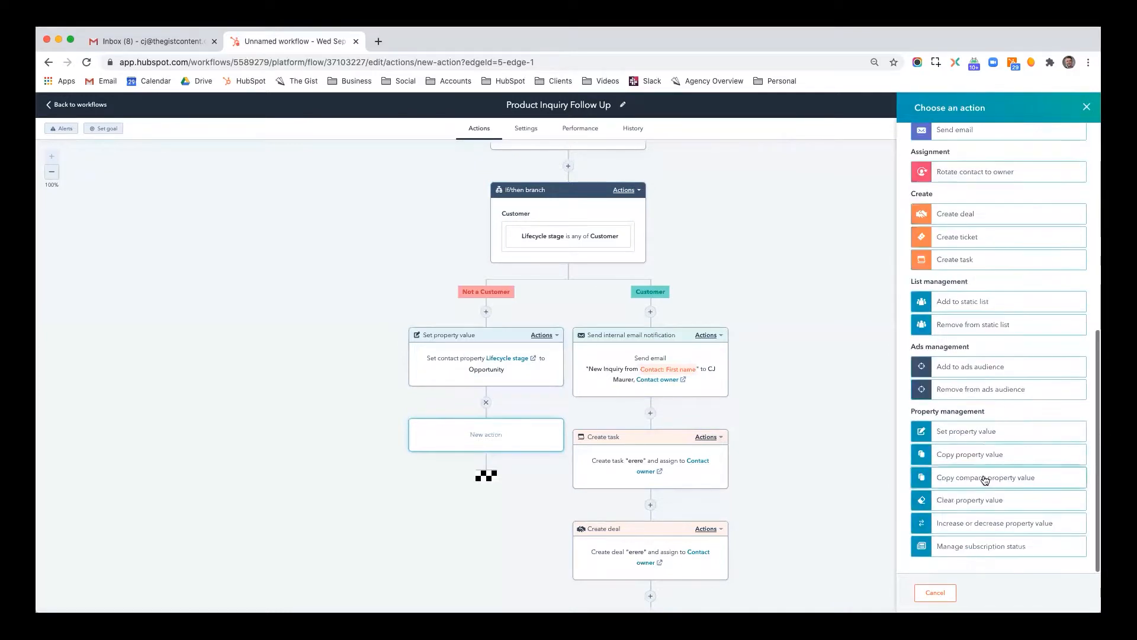
left_click(967, 431)
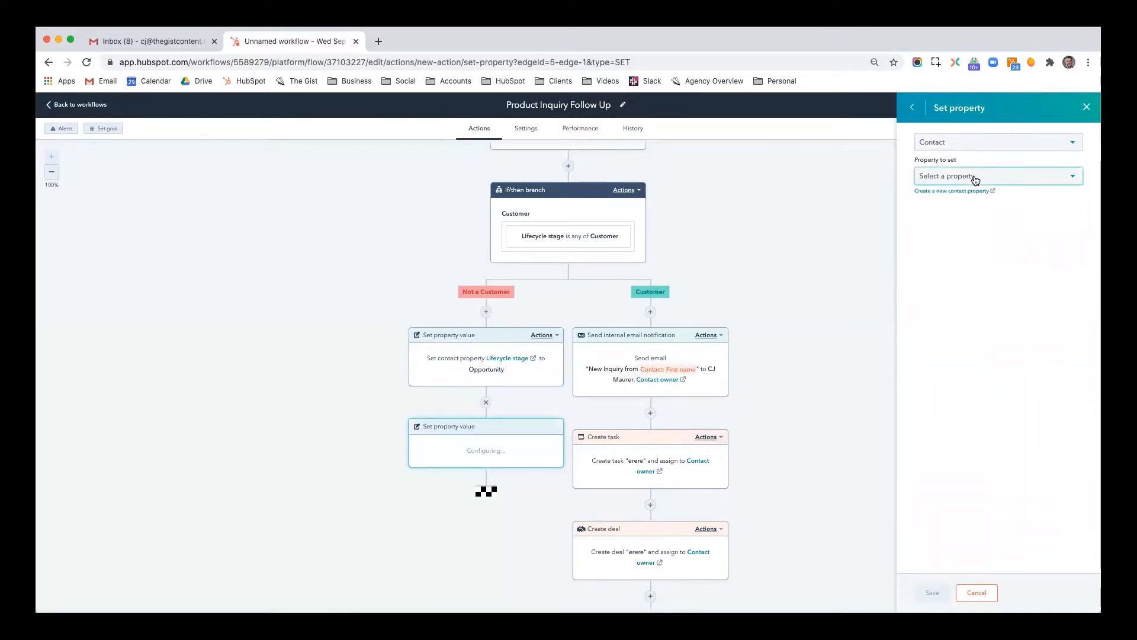
left_click(997, 176)
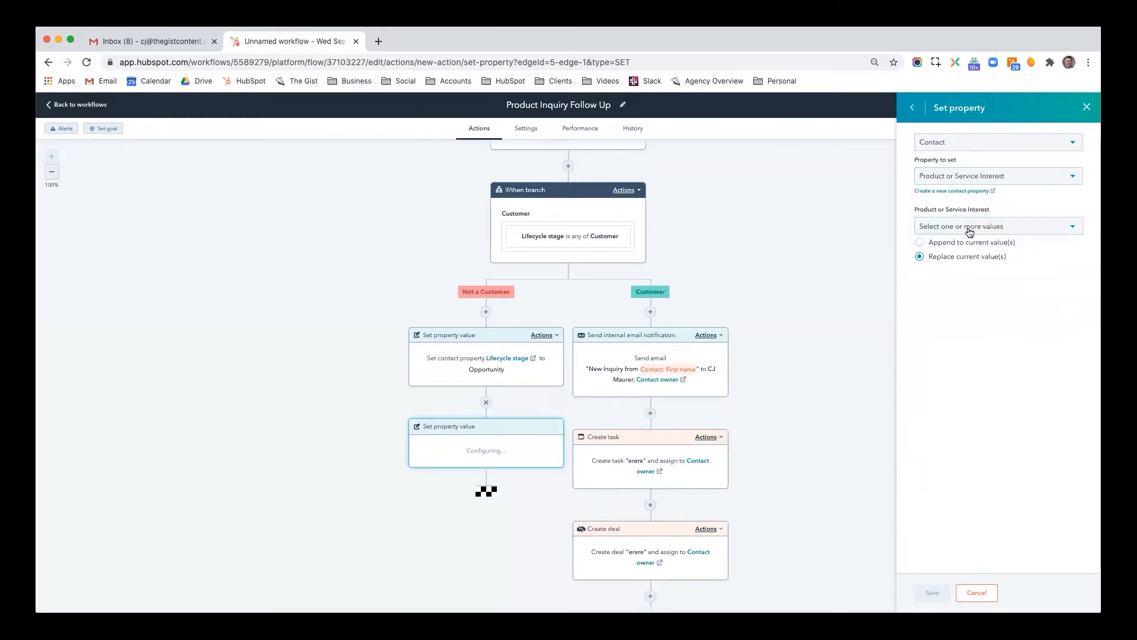
left_click(997, 225)
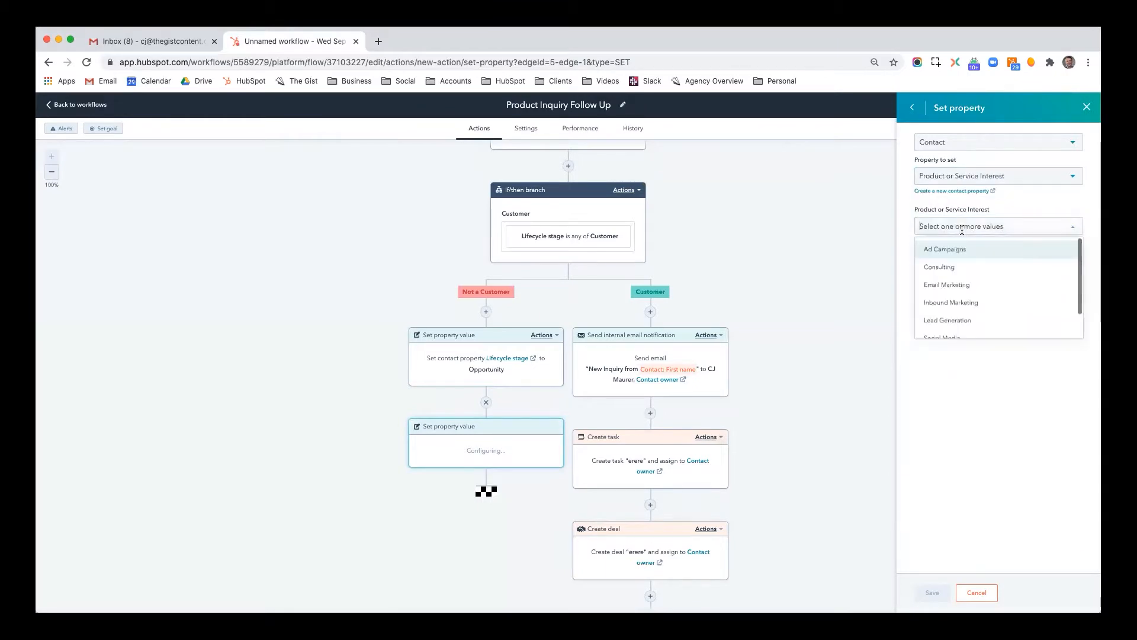
left_click(946, 320)
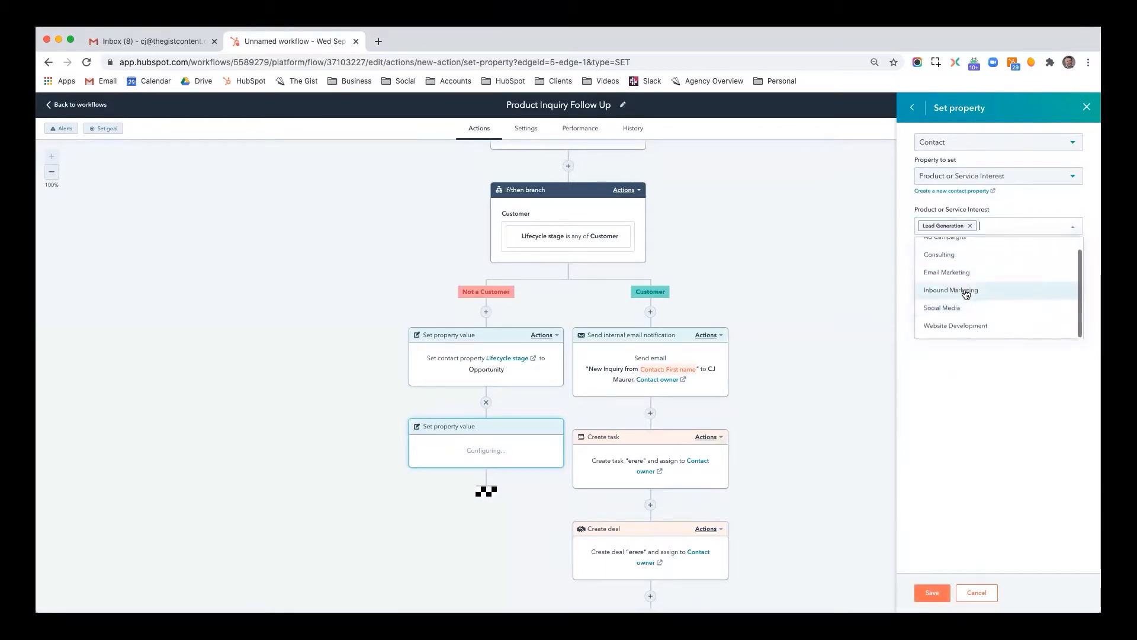
left_click(981, 295)
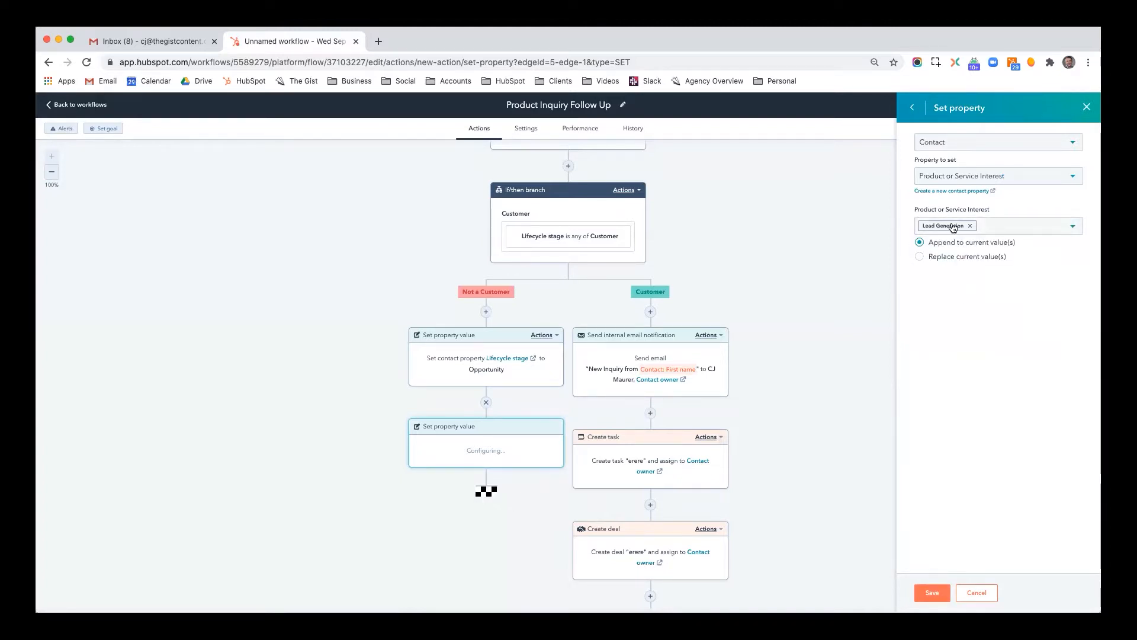
left_click(932, 593)
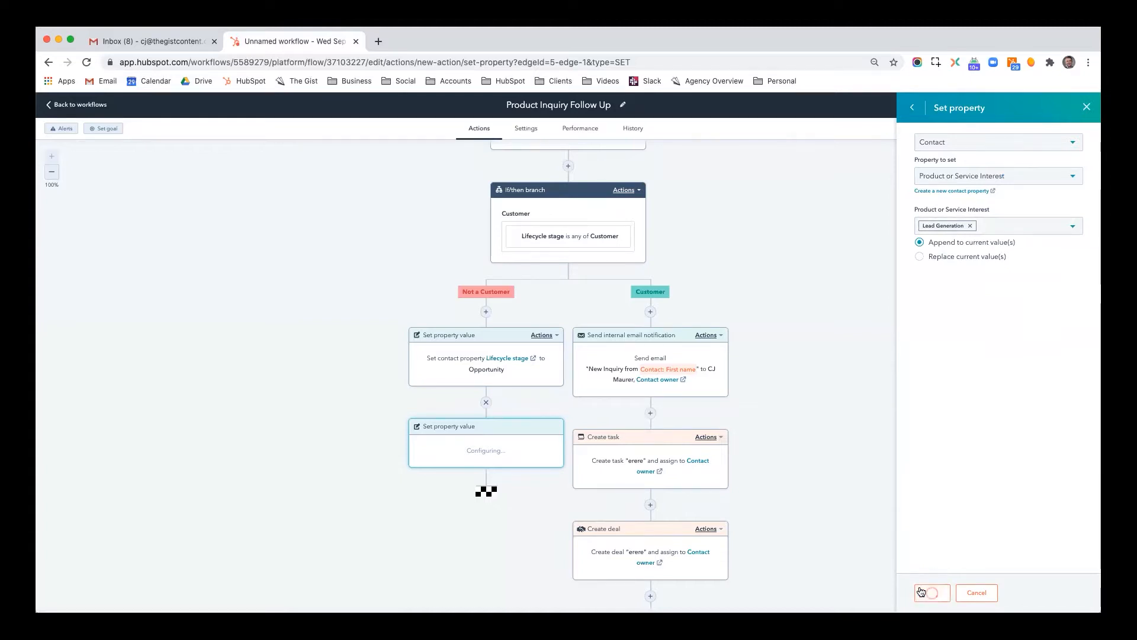
left_click(931, 592)
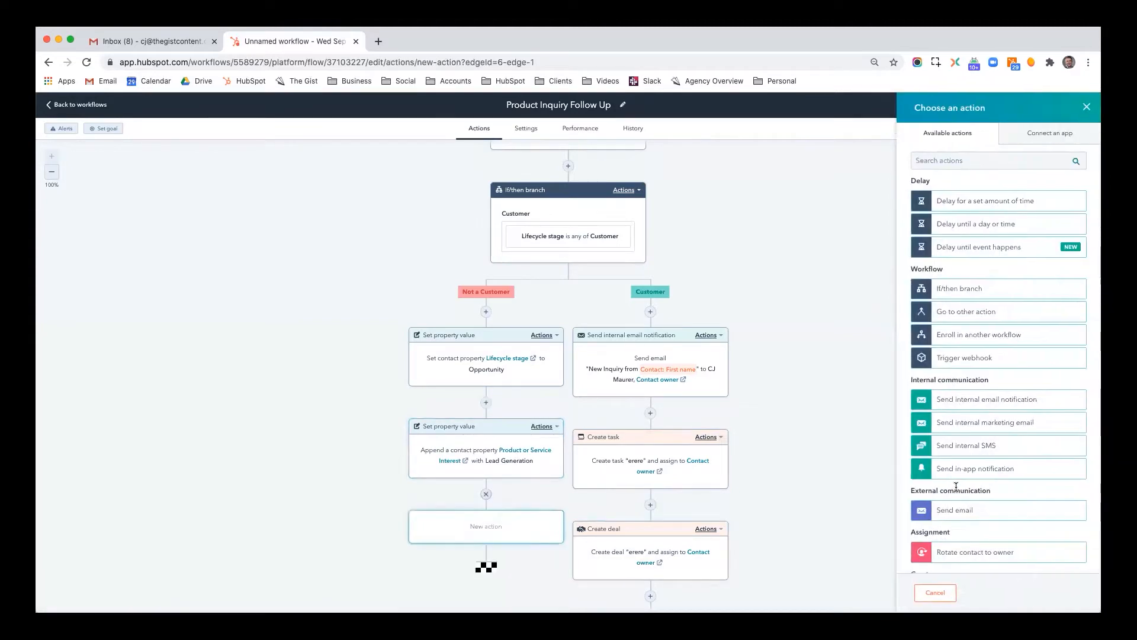
- Add an Add to static list action for Demo Database - 20200901 - Import and save
scroll("down", 3)
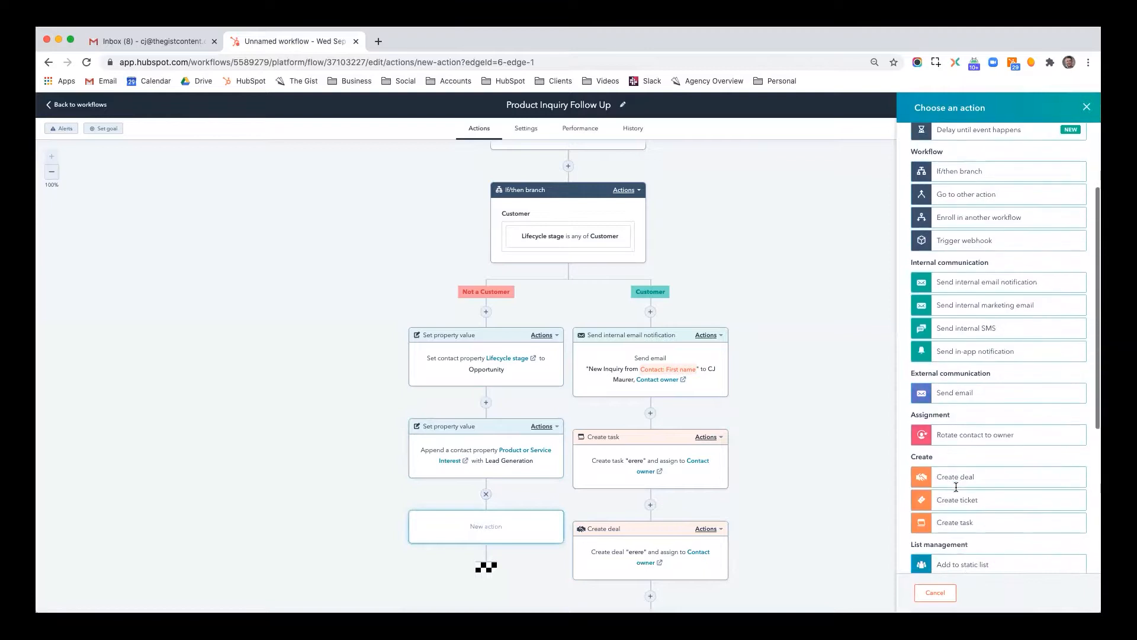
left_click(963, 564)
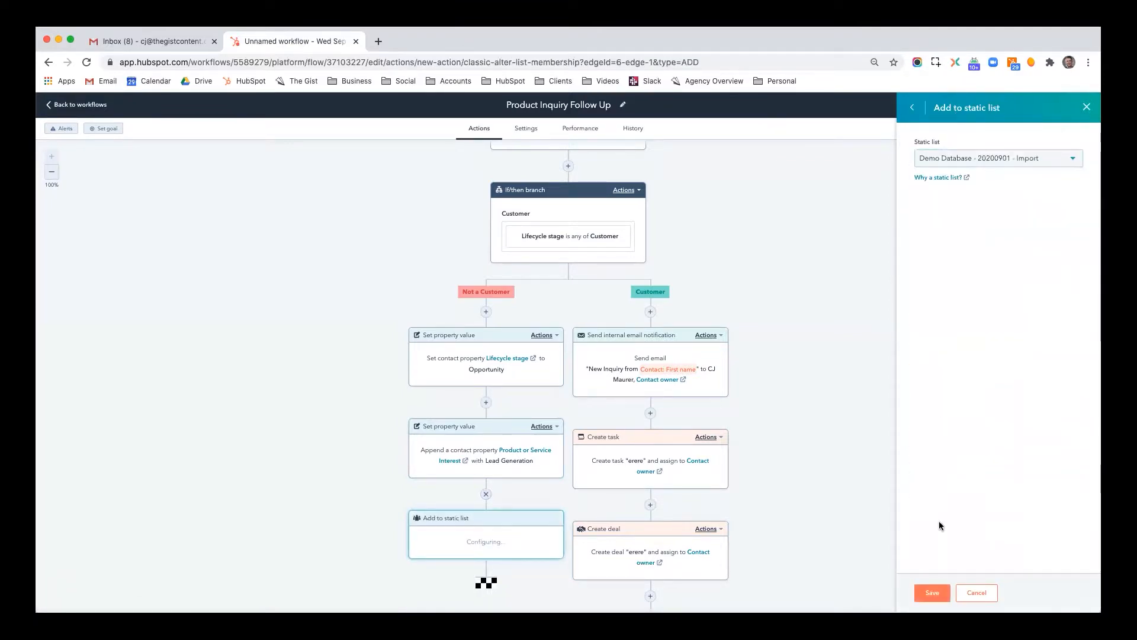
left_click(931, 592)
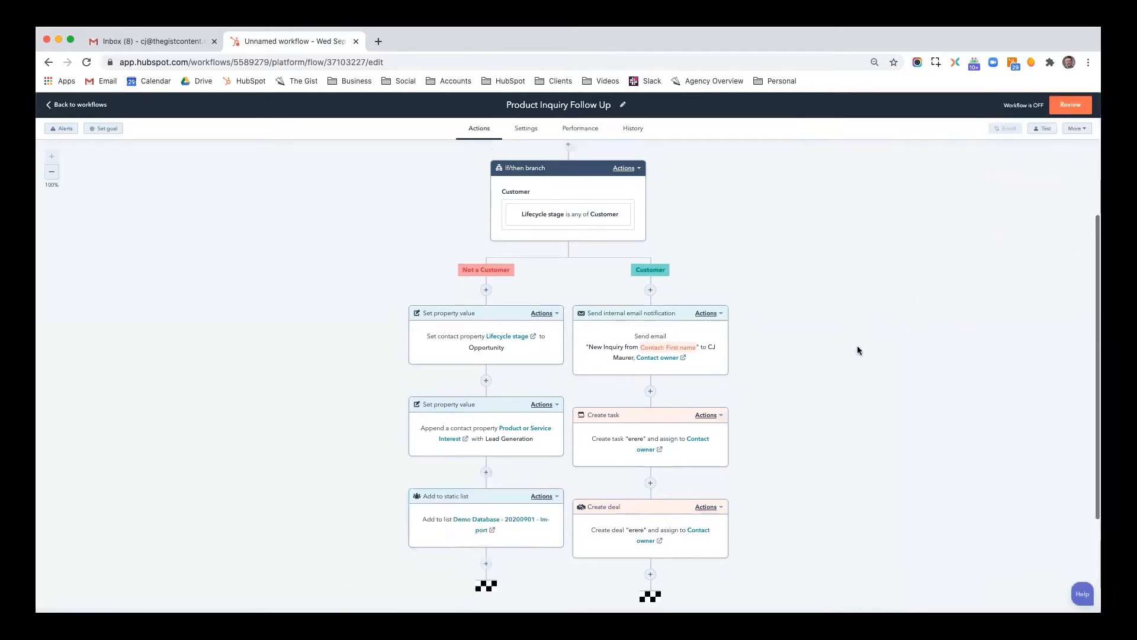
scroll("down", 3)
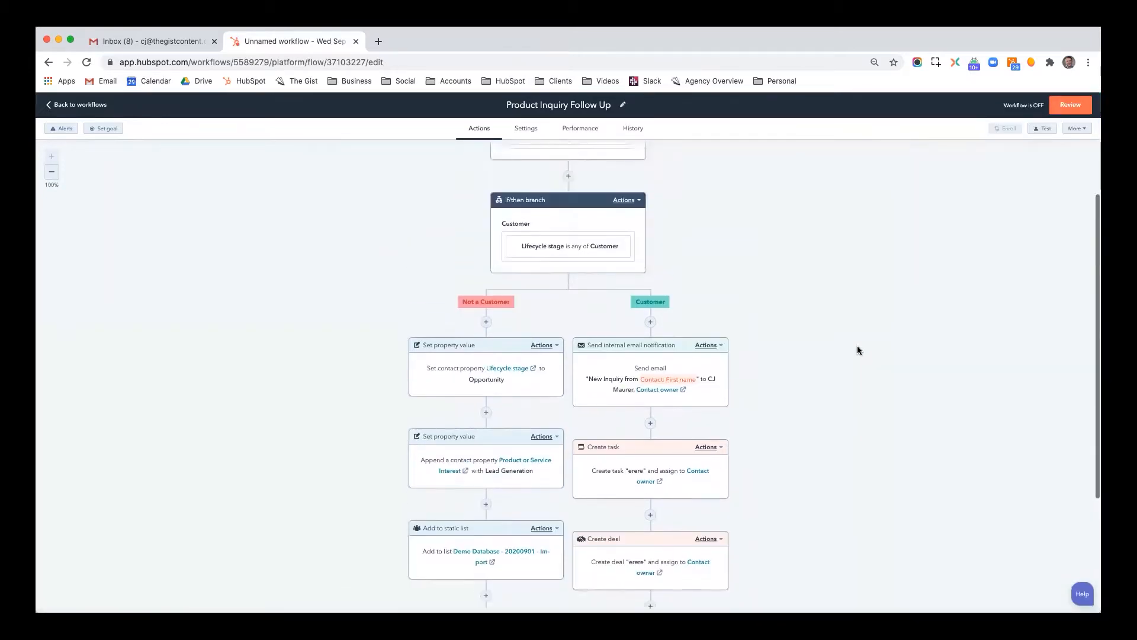
scroll("down", 3)
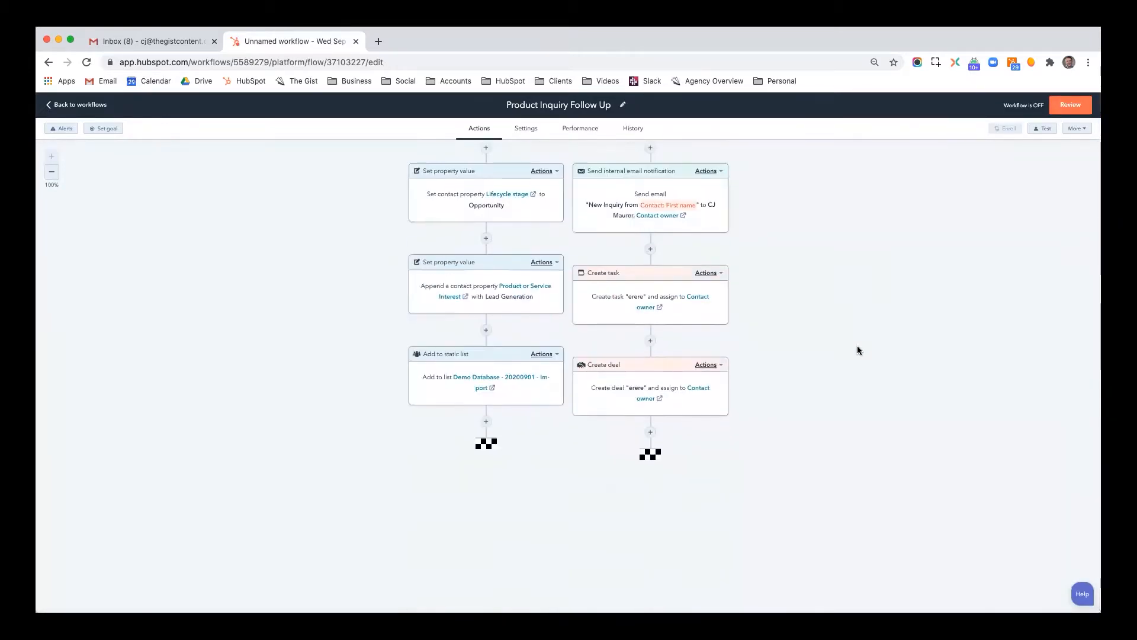
scroll("up", 3)
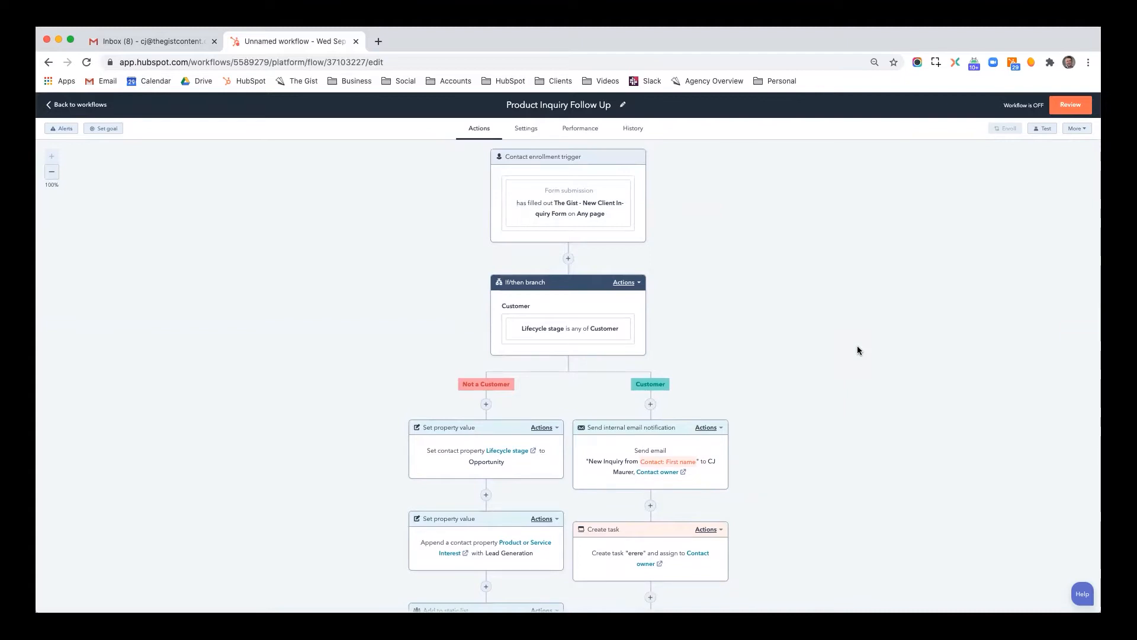
mouse_move(600, 200)
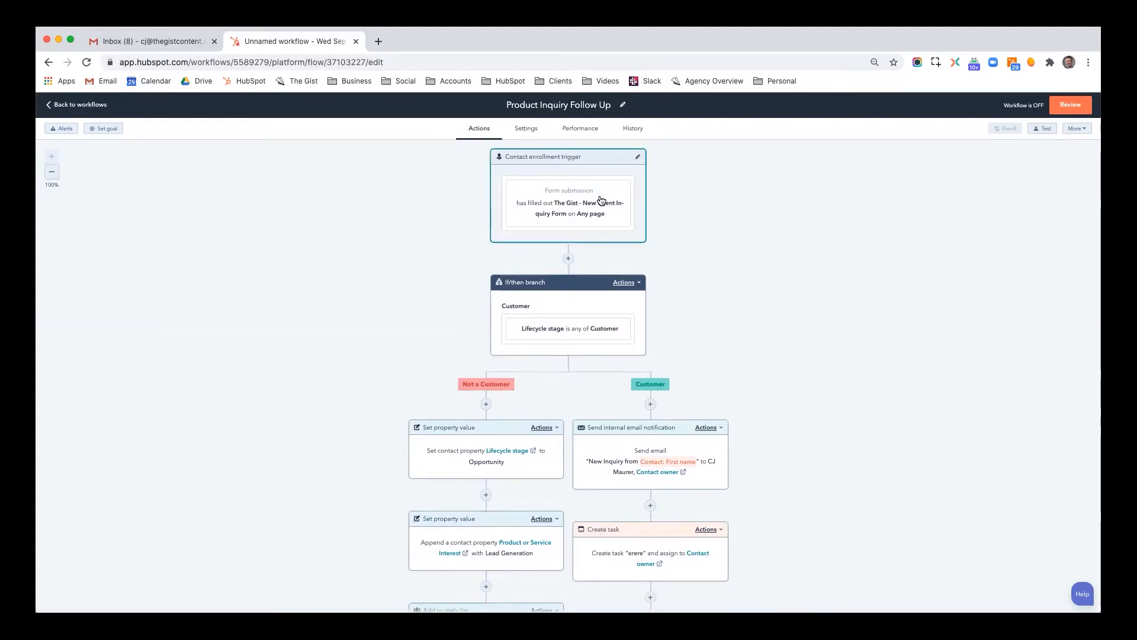
scroll("down", 3)
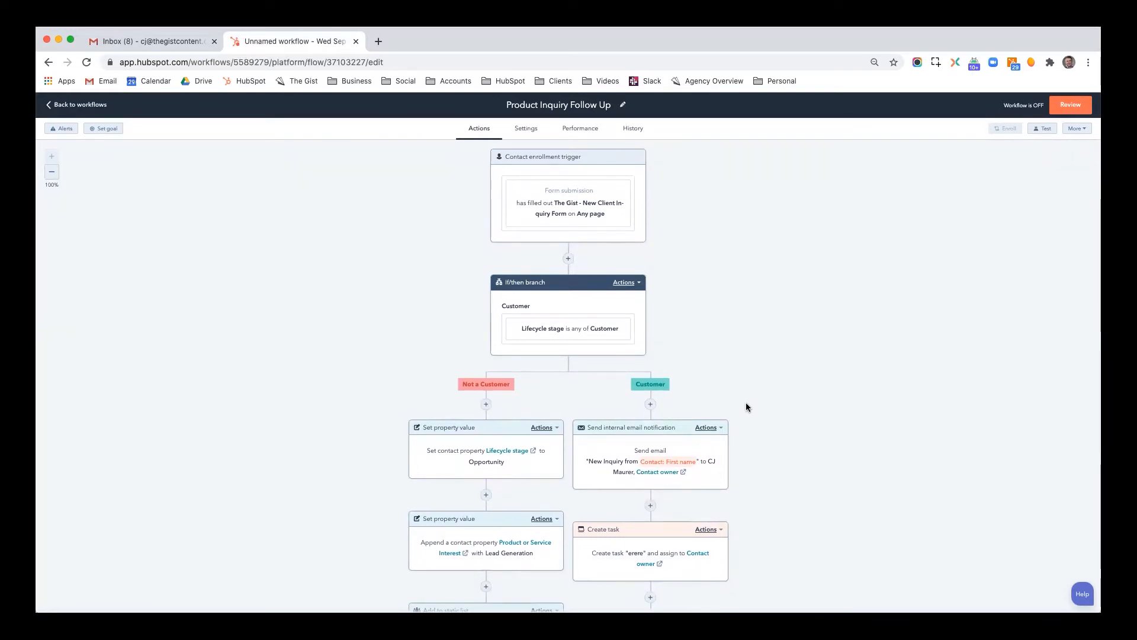
mouse_move(756, 403)
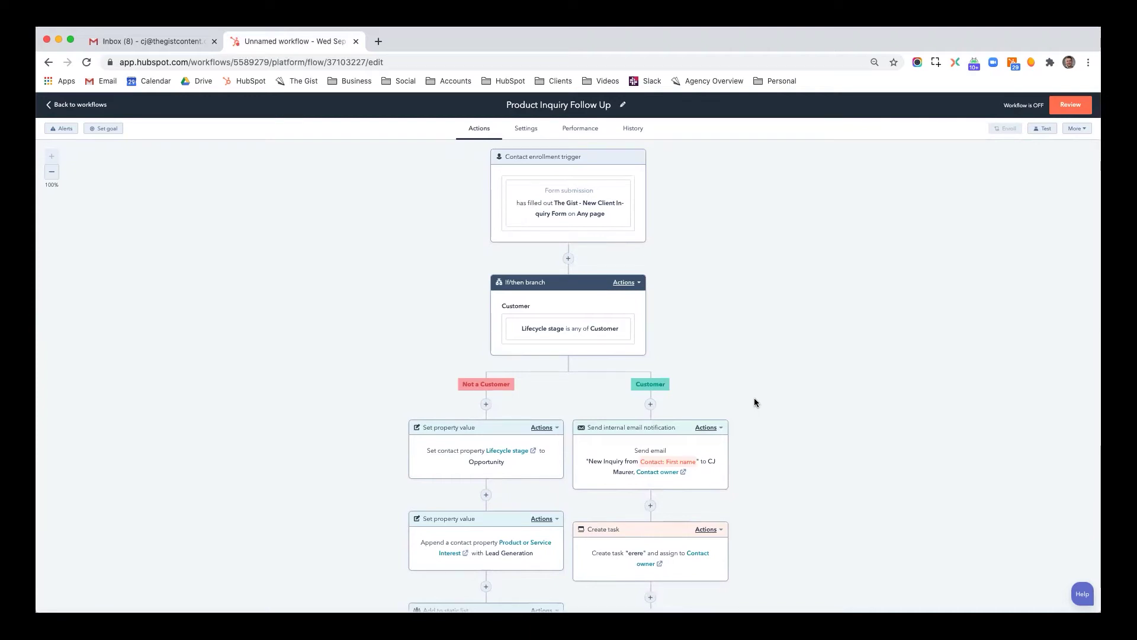
mouse_move(702, 133)
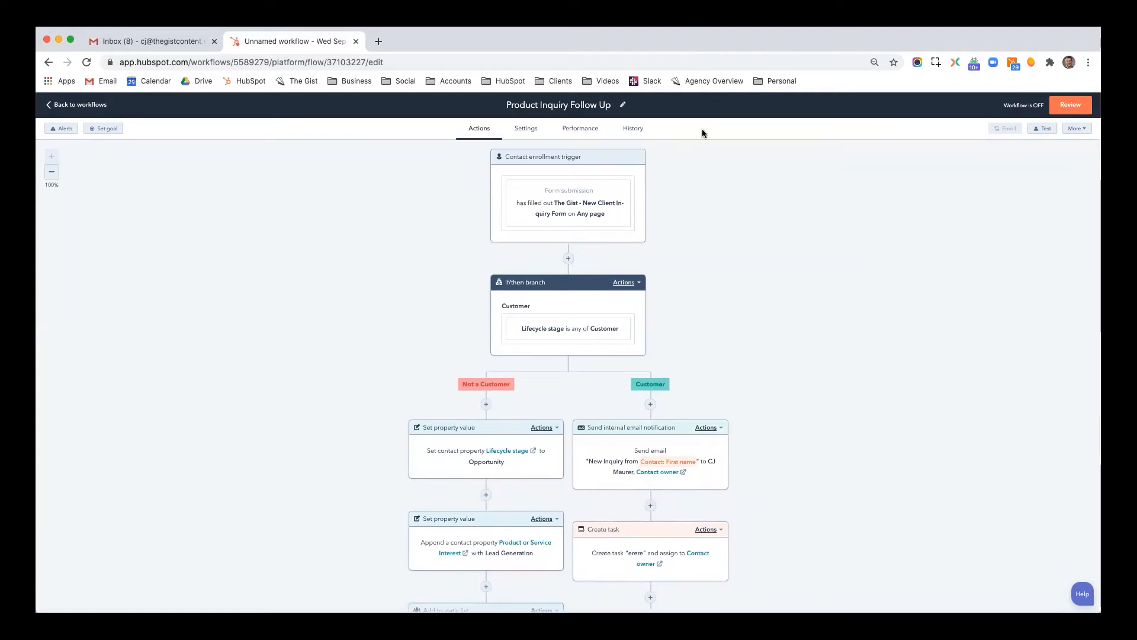